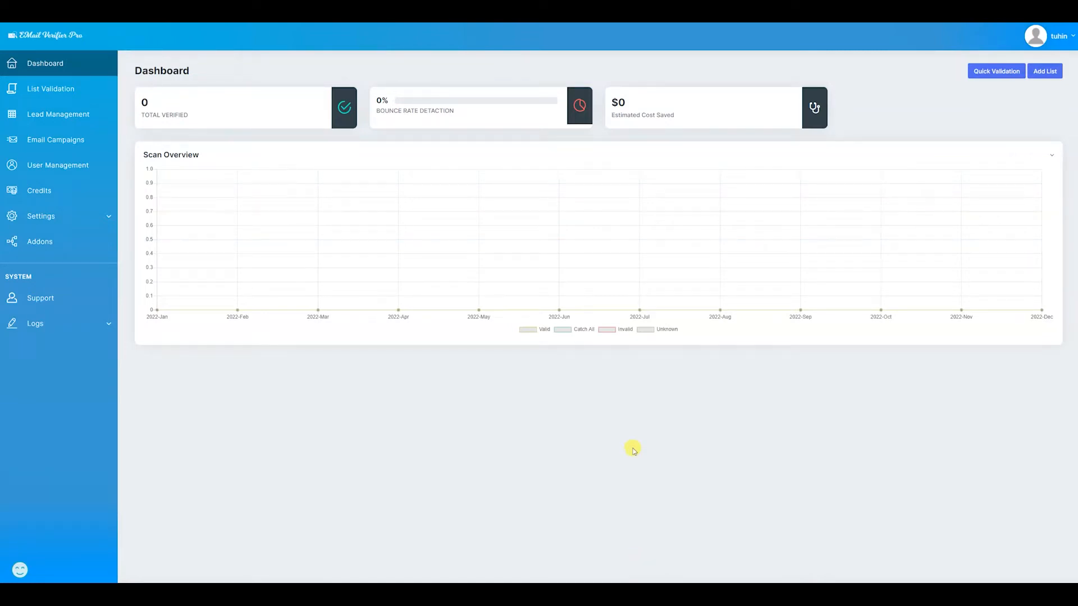
pyautogui.moveTo(517, 351)
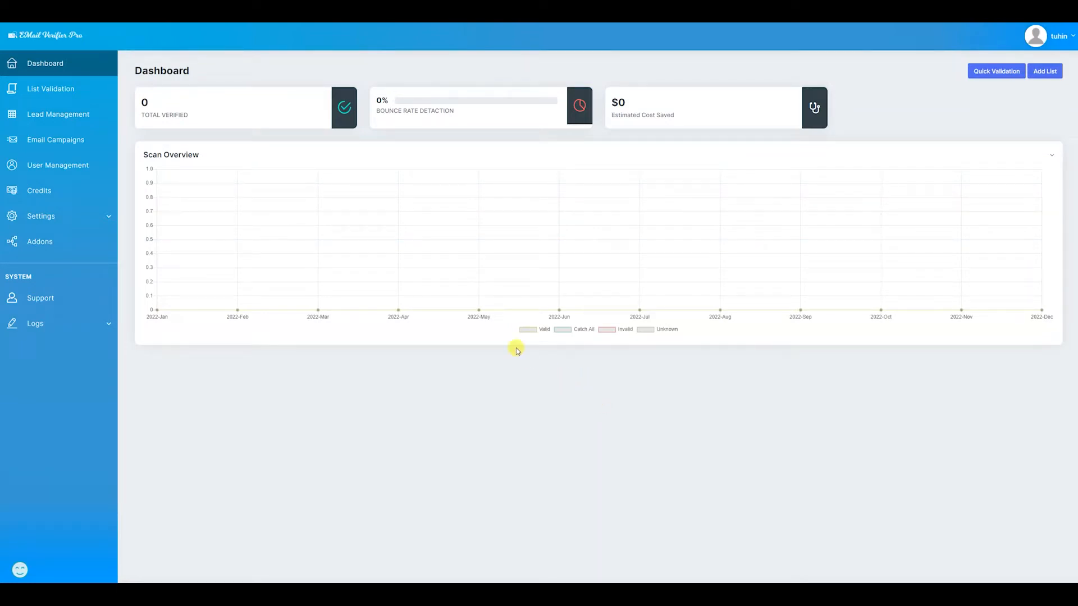
pyautogui.moveTo(575, 285)
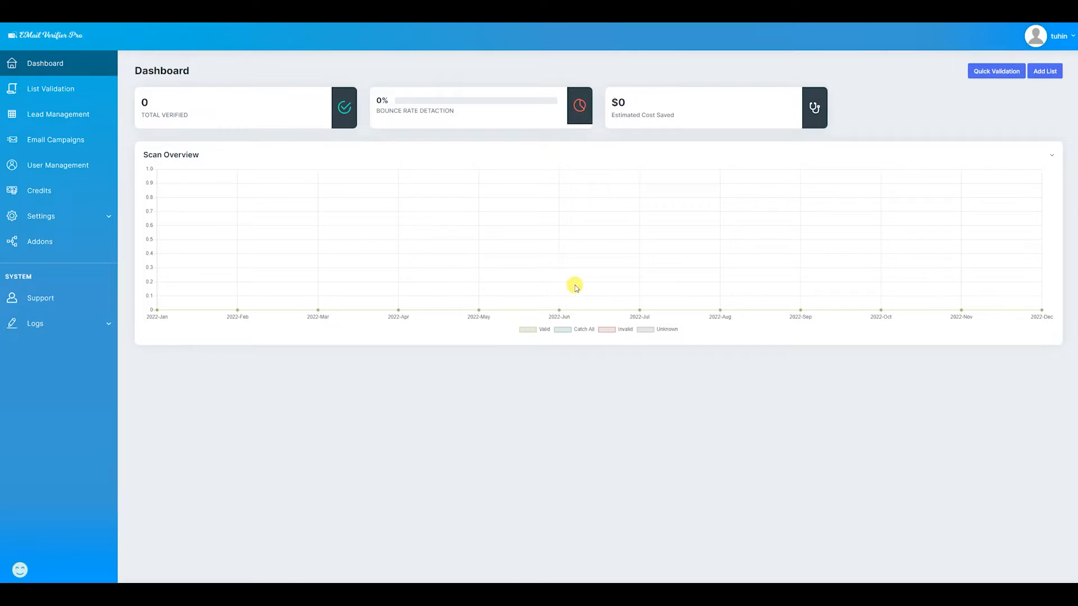
pyautogui.moveTo(846, 229)
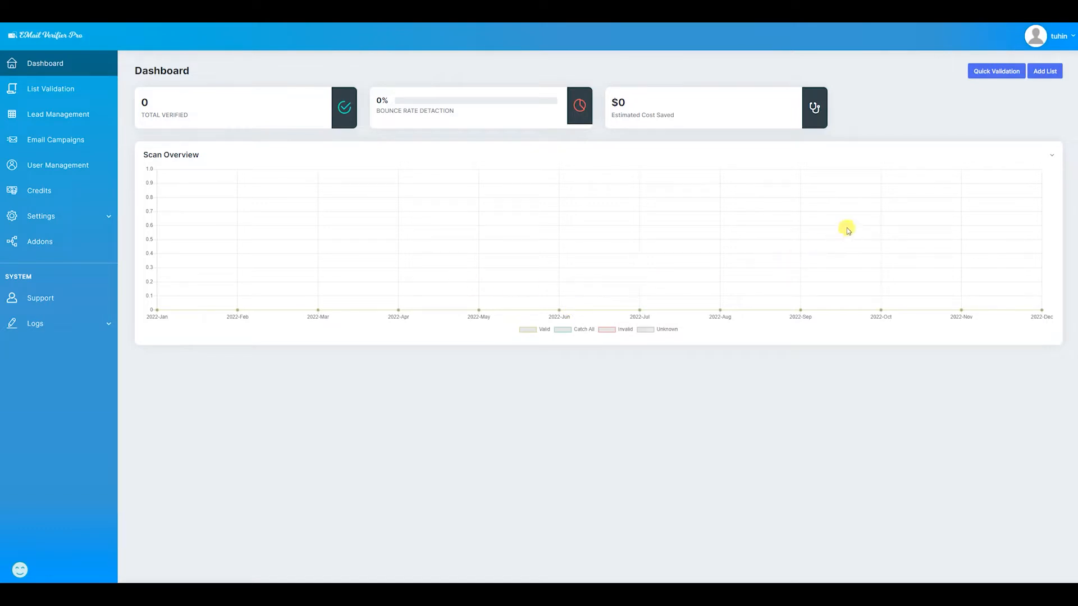
pyautogui.moveTo(190, 106)
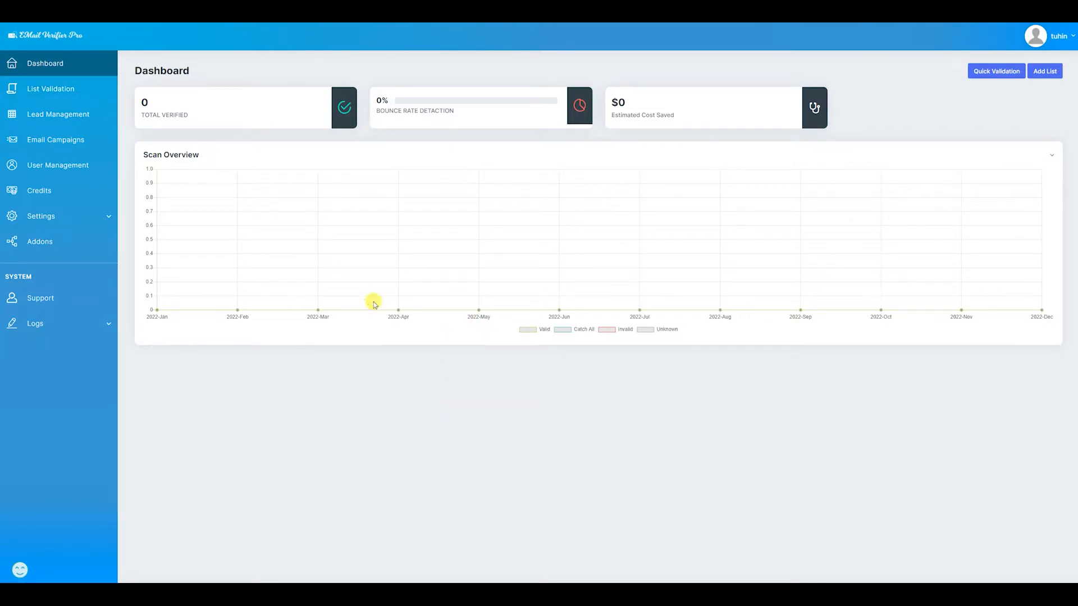
# Visit List Validation and Lead Management, ending on the Email Campaign creation page.
pyautogui.click(50, 89)
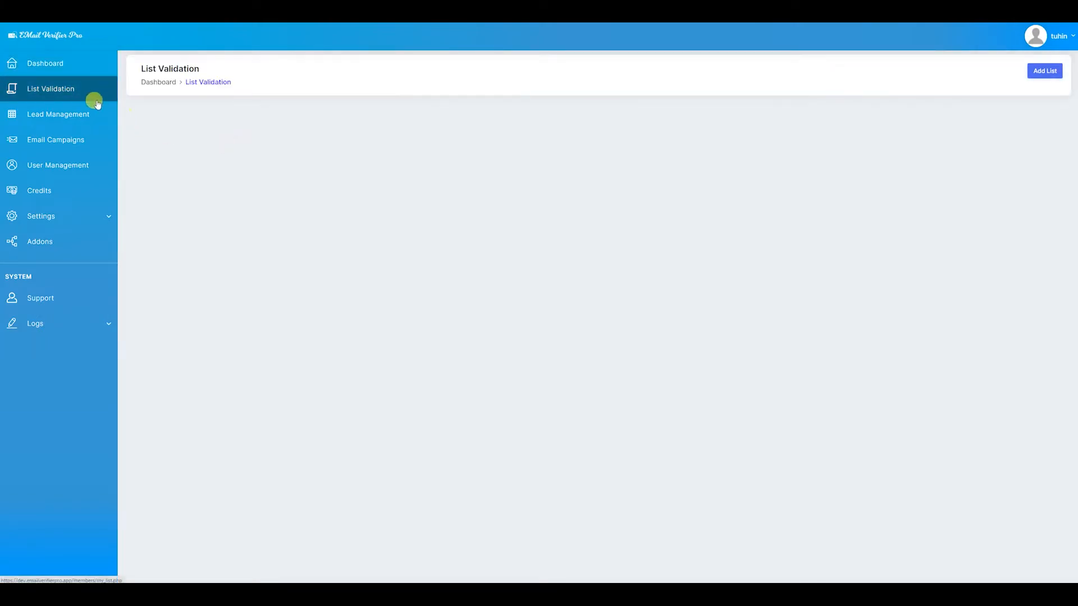
pyautogui.click(58, 114)
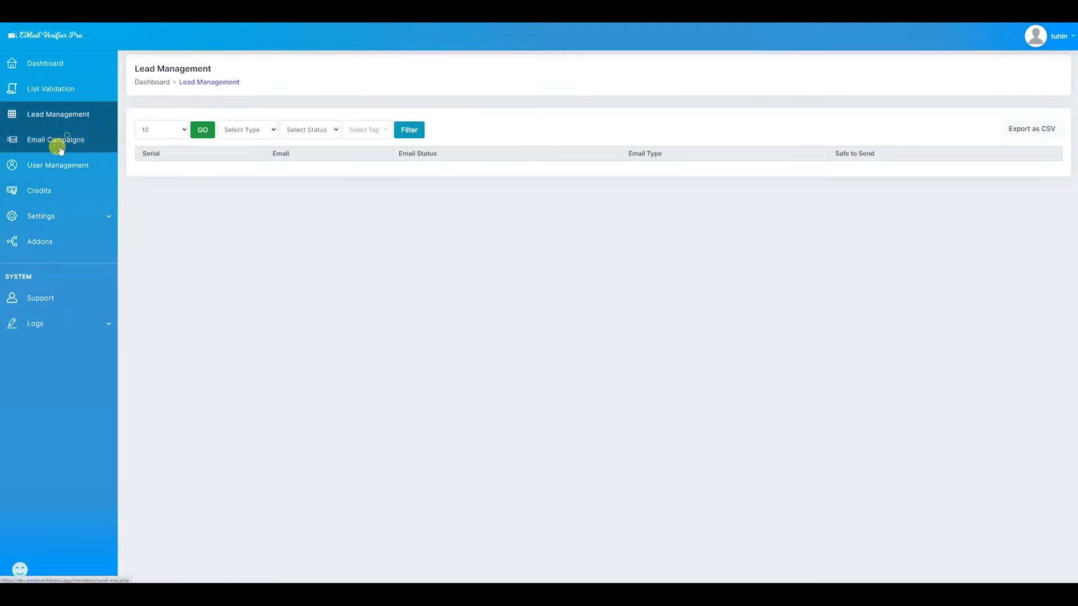
pyautogui.click(55, 140)
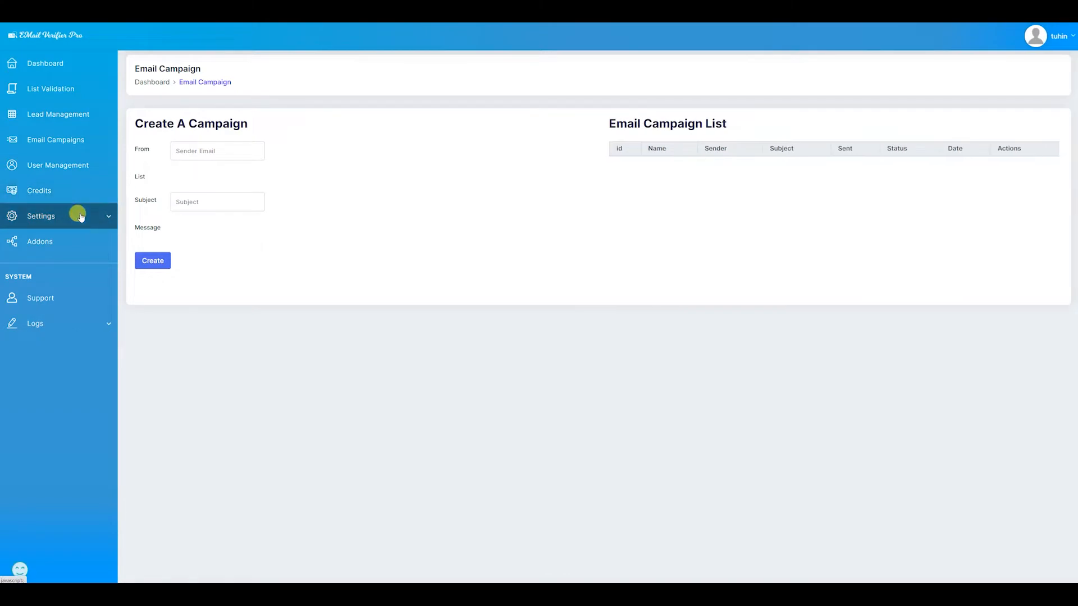
# Open General settings and toggle Email Campaigns and Multiscan Process off, then back on.
pyautogui.click(40, 217)
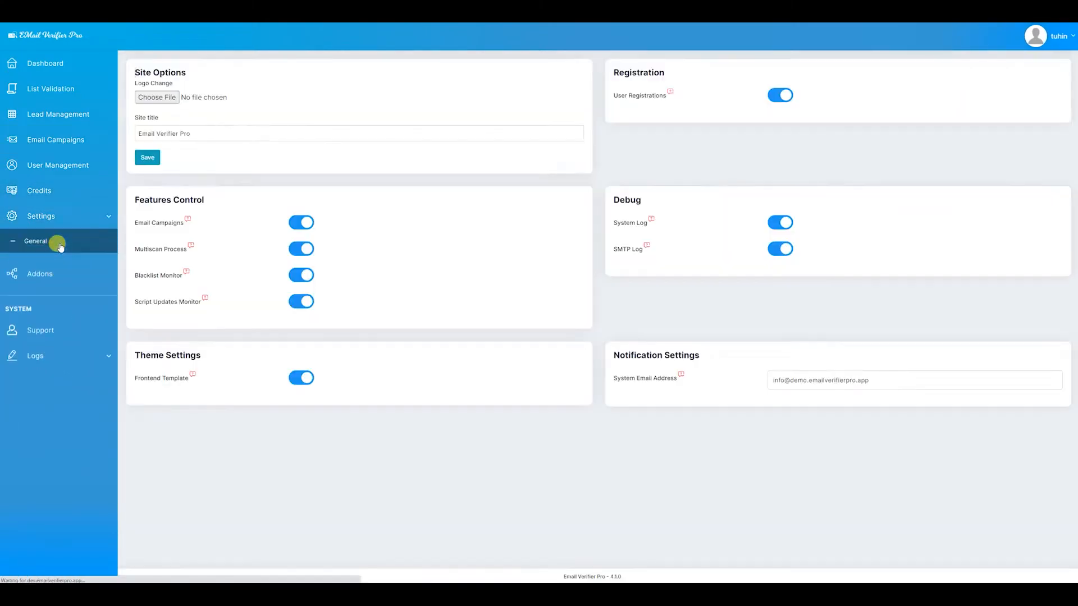
pyautogui.click(40, 216)
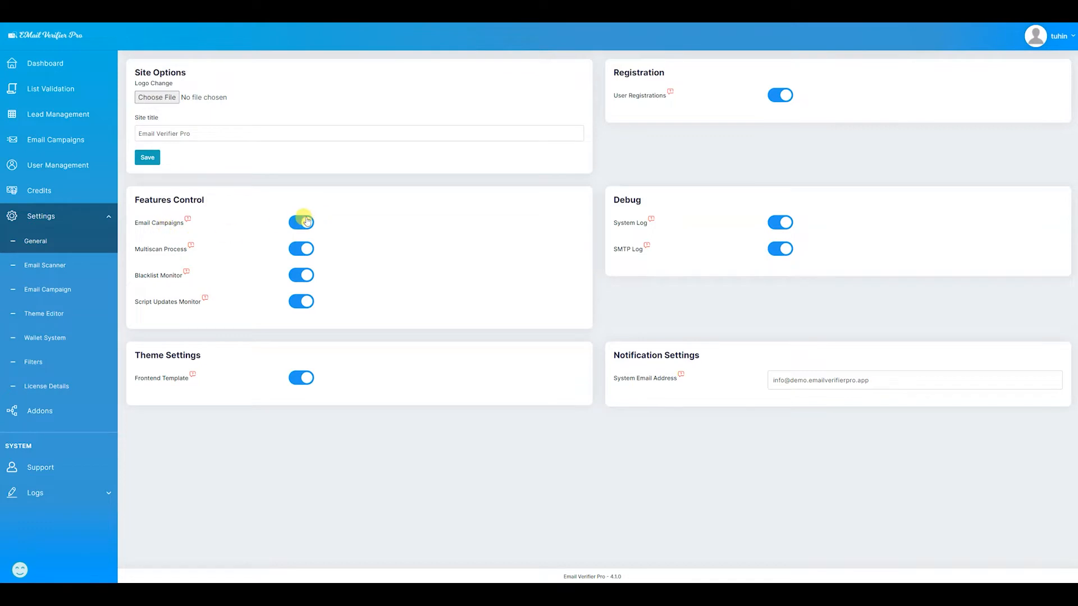
pyautogui.click(301, 222)
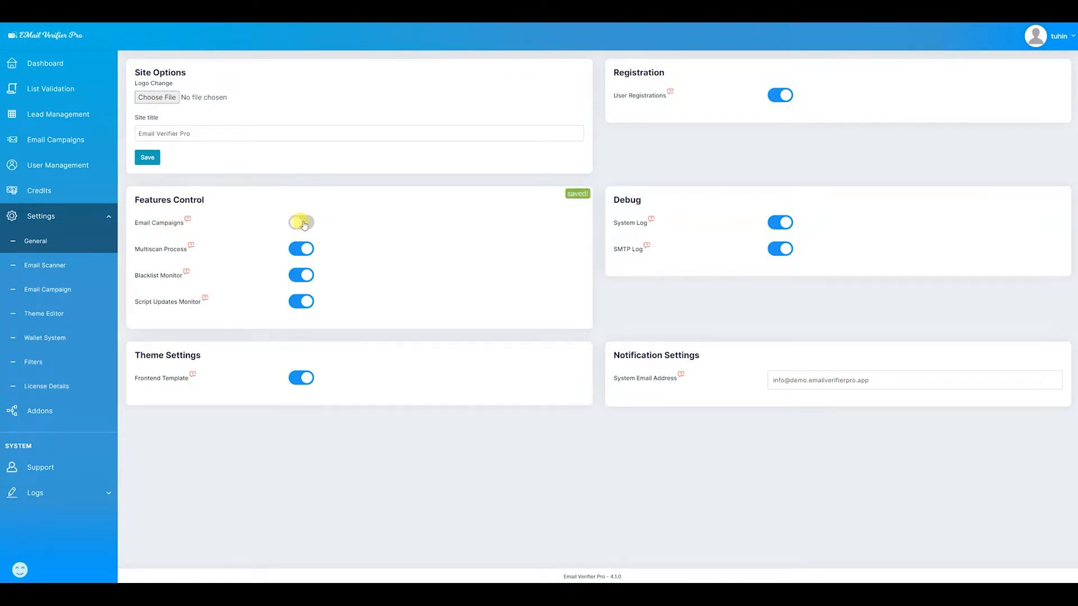
pyautogui.click(301, 222)
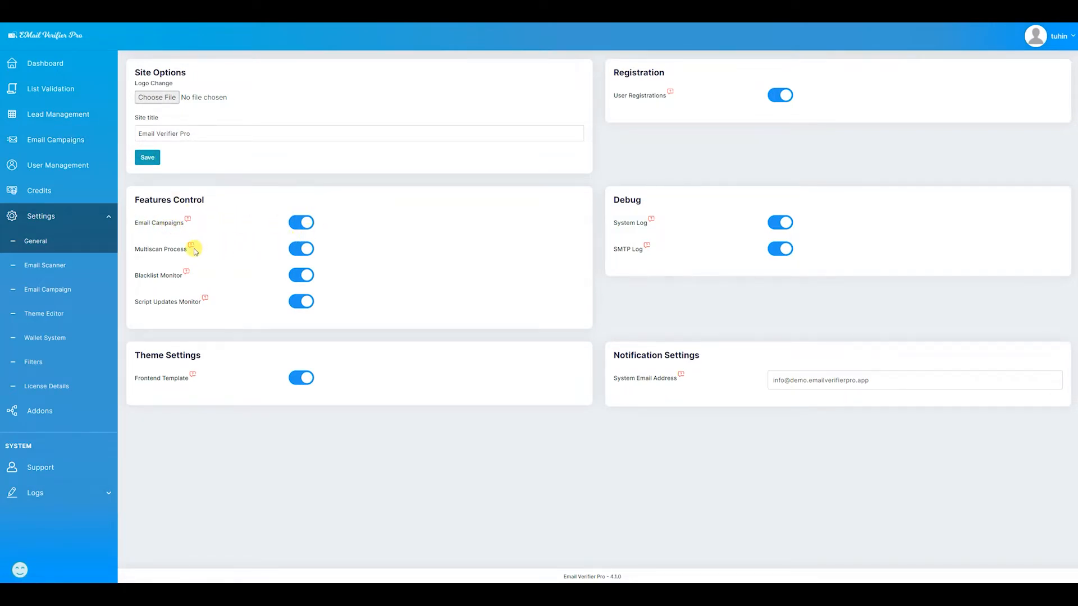
pyautogui.moveTo(168, 256)
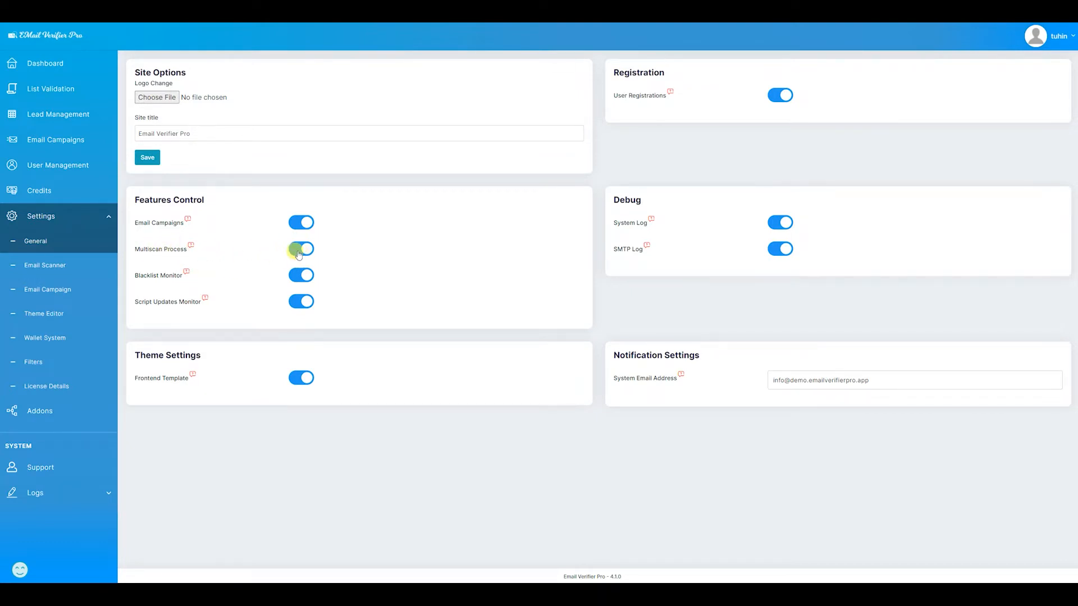
pyautogui.click(301, 250)
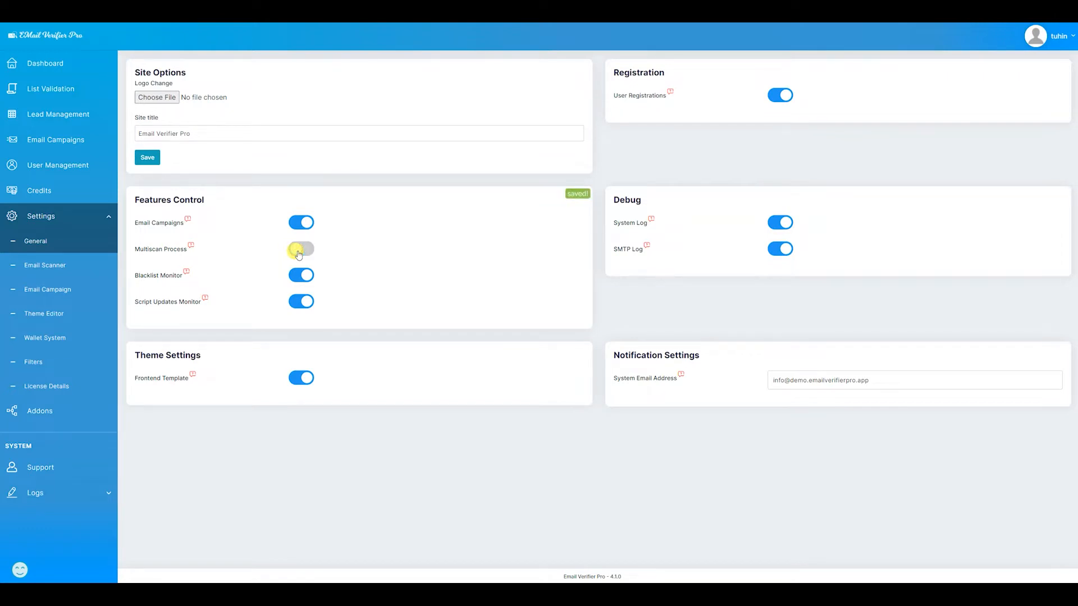
pyautogui.click(301, 249)
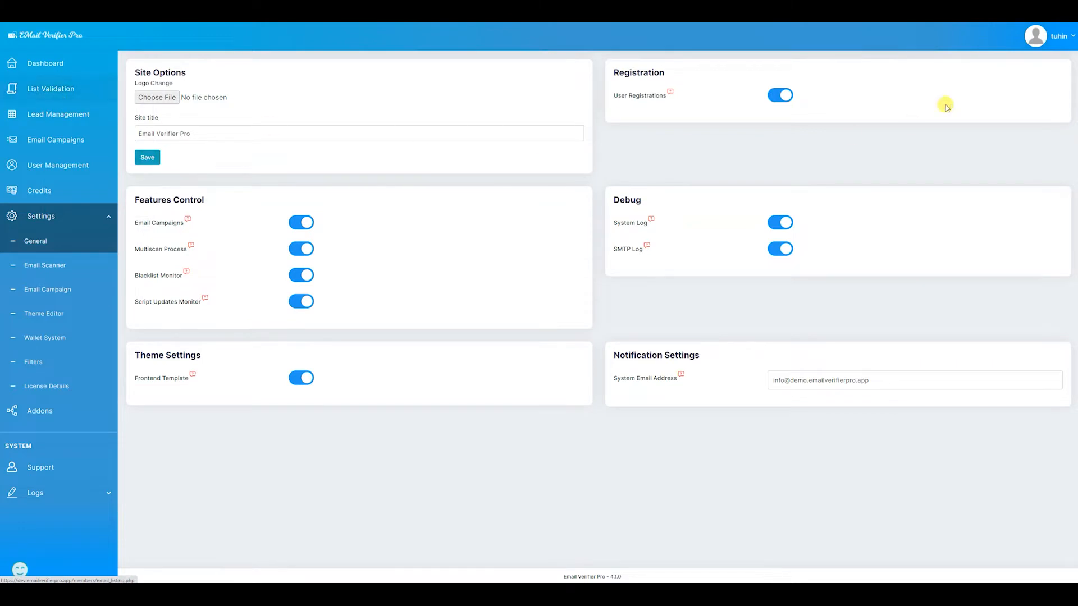
# Briefly view List Validation, then return to the General settings.
pyautogui.click(51, 89)
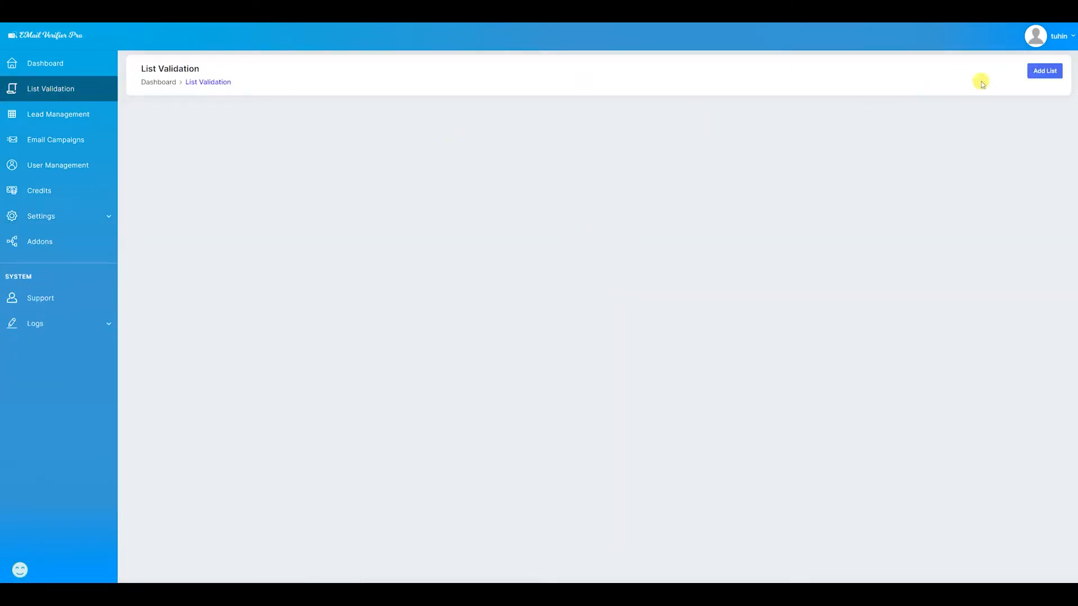
pyautogui.moveTo(952, 60)
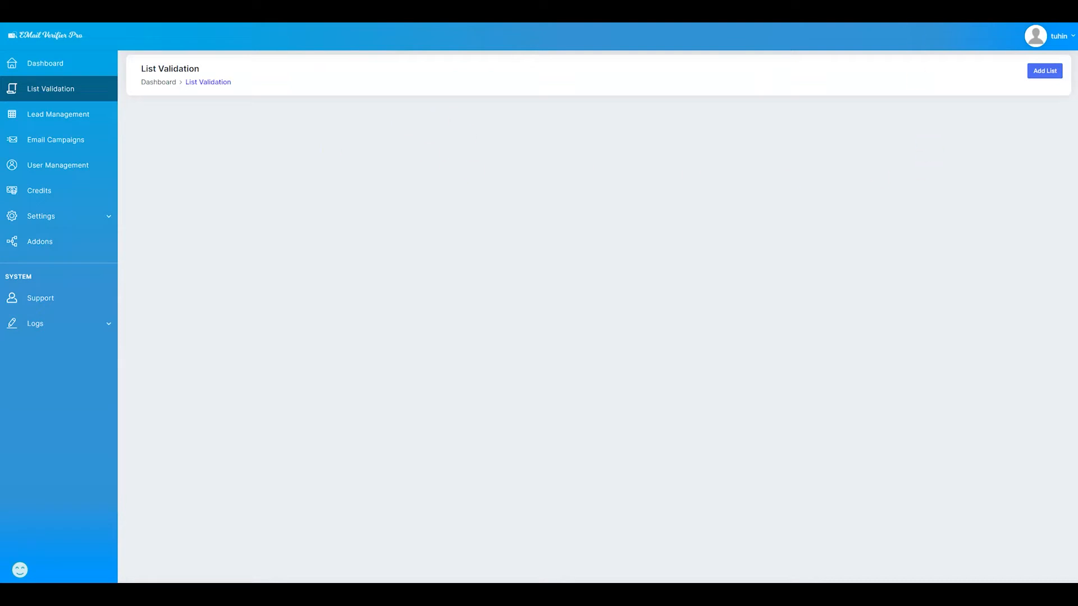
pyautogui.click(41, 217)
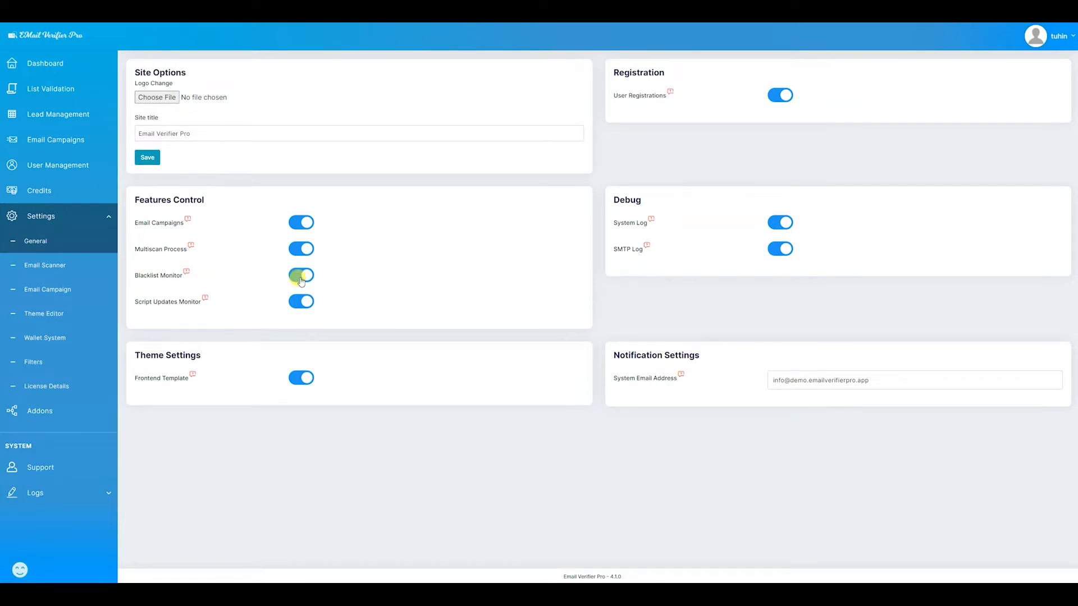
pyautogui.click(301, 275)
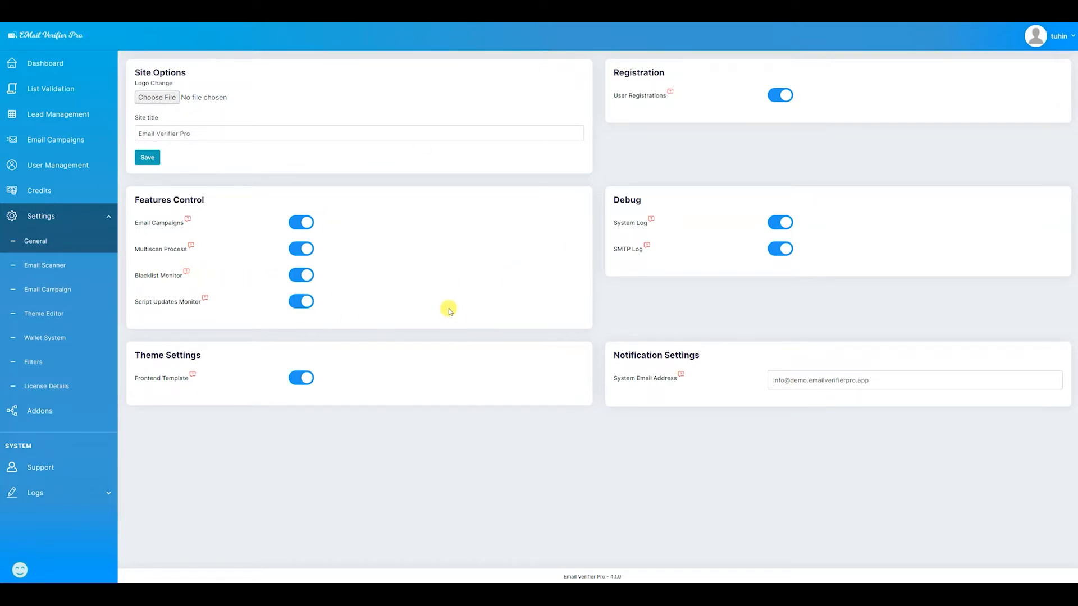
pyautogui.moveTo(333, 307)
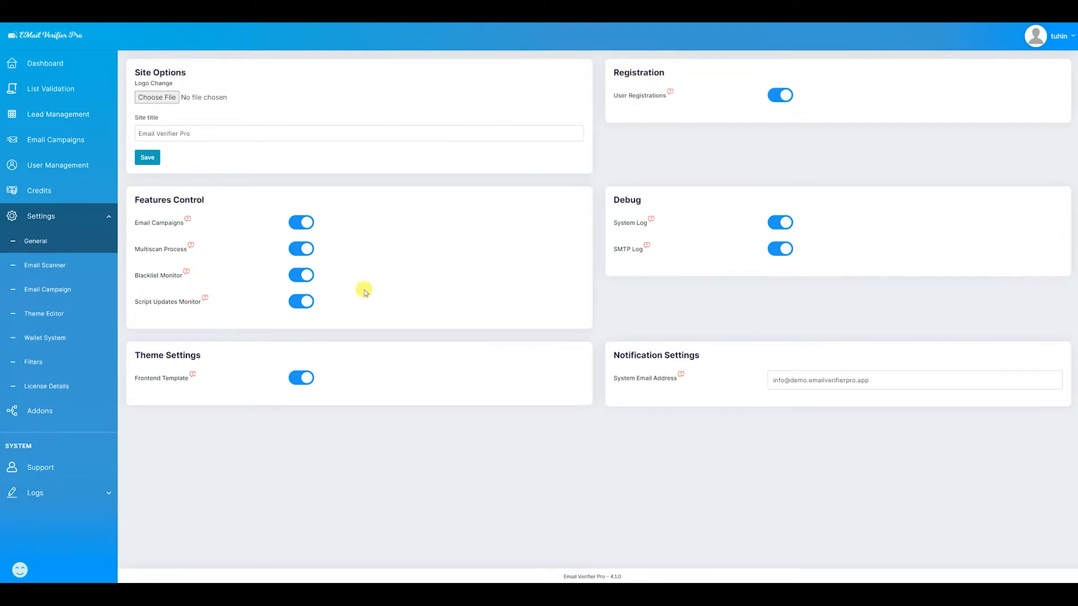
pyautogui.moveTo(405, 277)
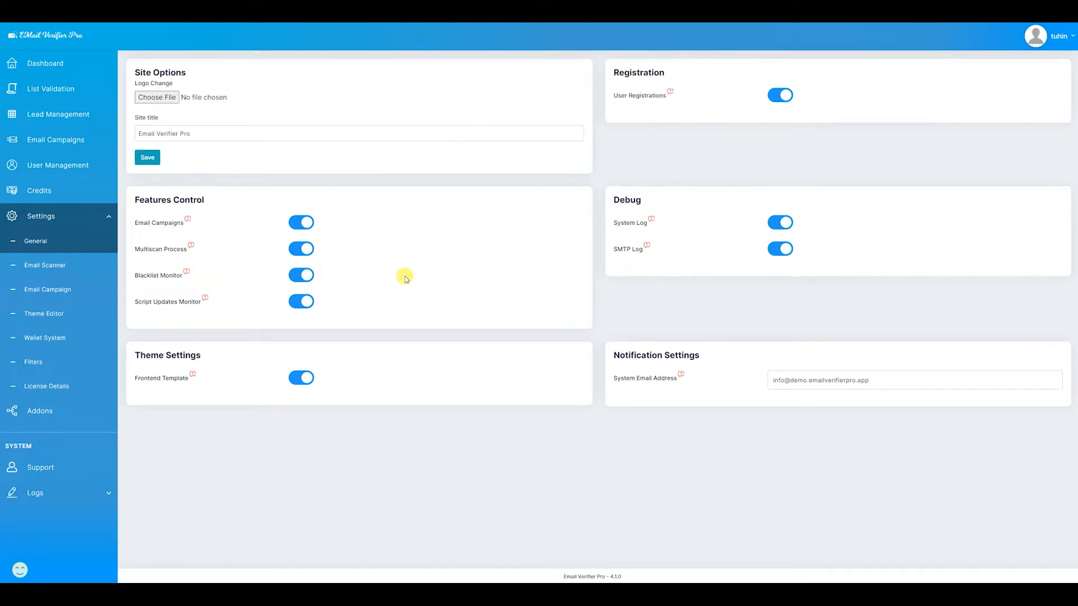
pyautogui.moveTo(396, 276)
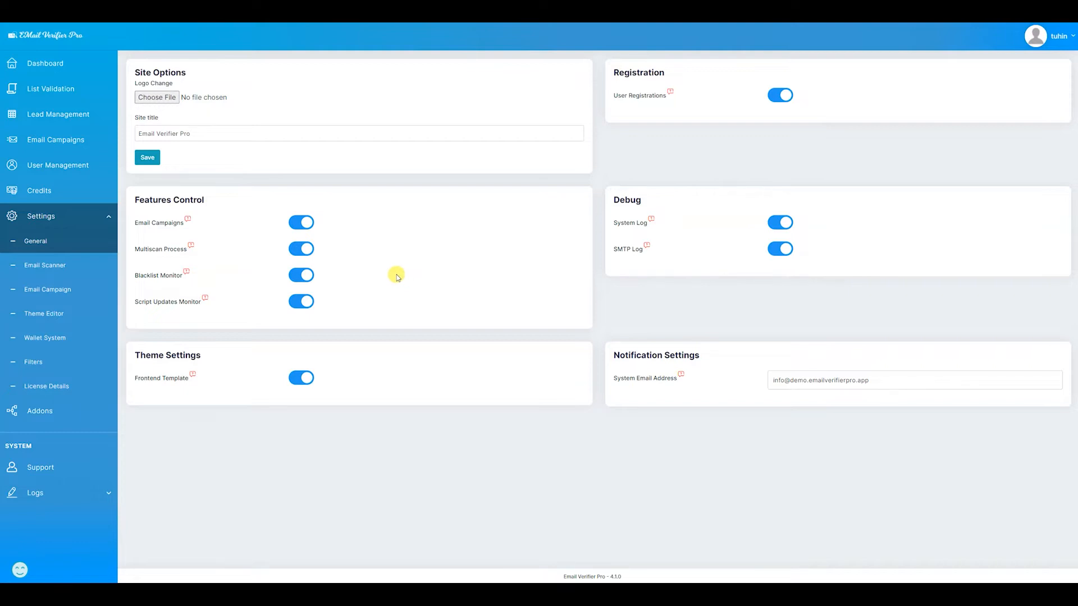
pyautogui.moveTo(328, 280)
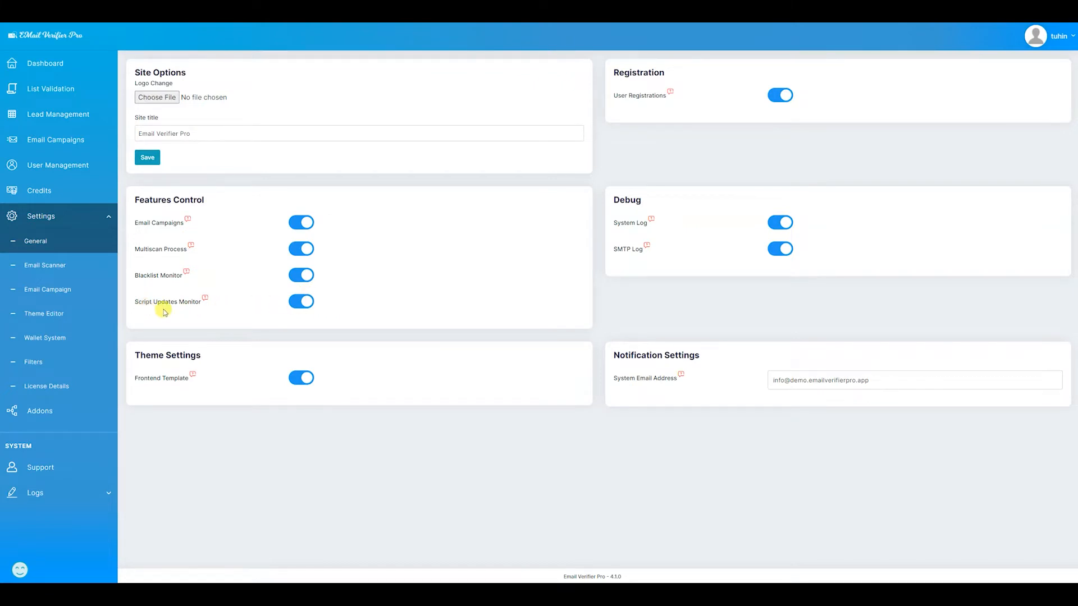
pyautogui.click(301, 302)
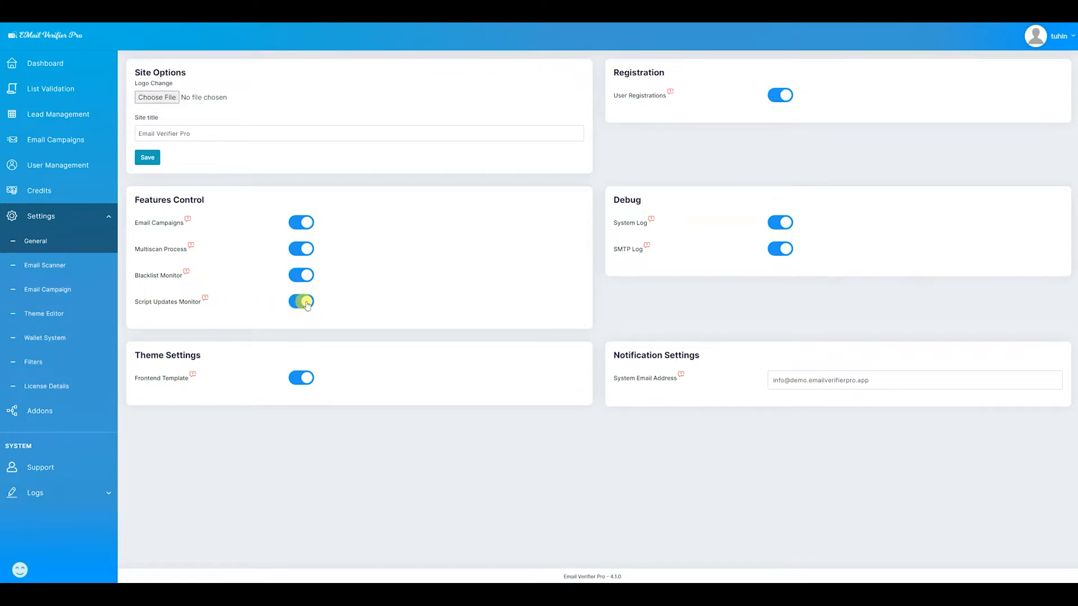
pyautogui.click(301, 302)
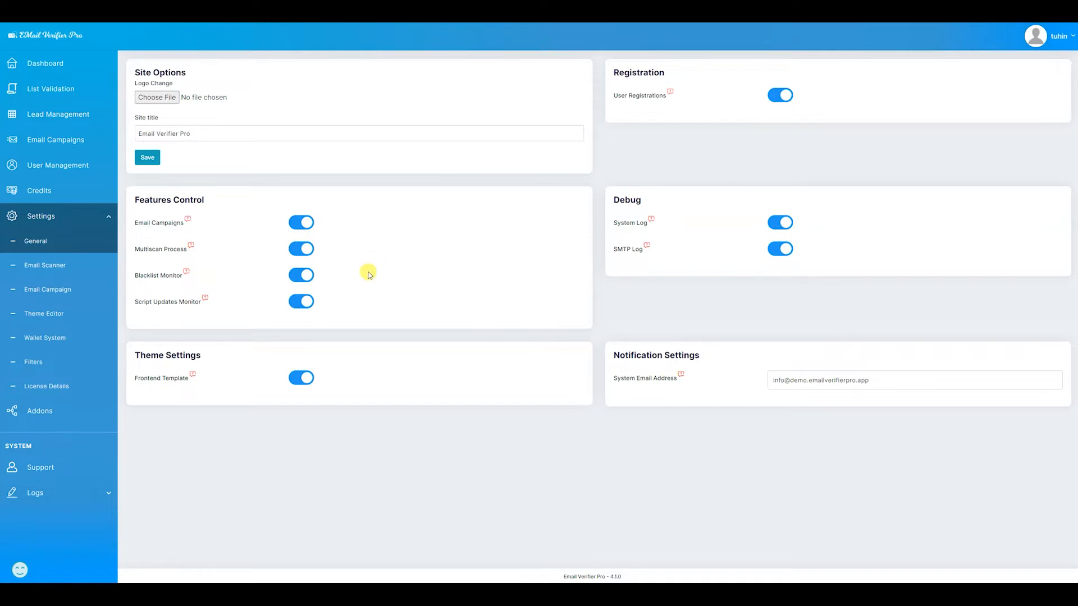
pyautogui.moveTo(496, 254)
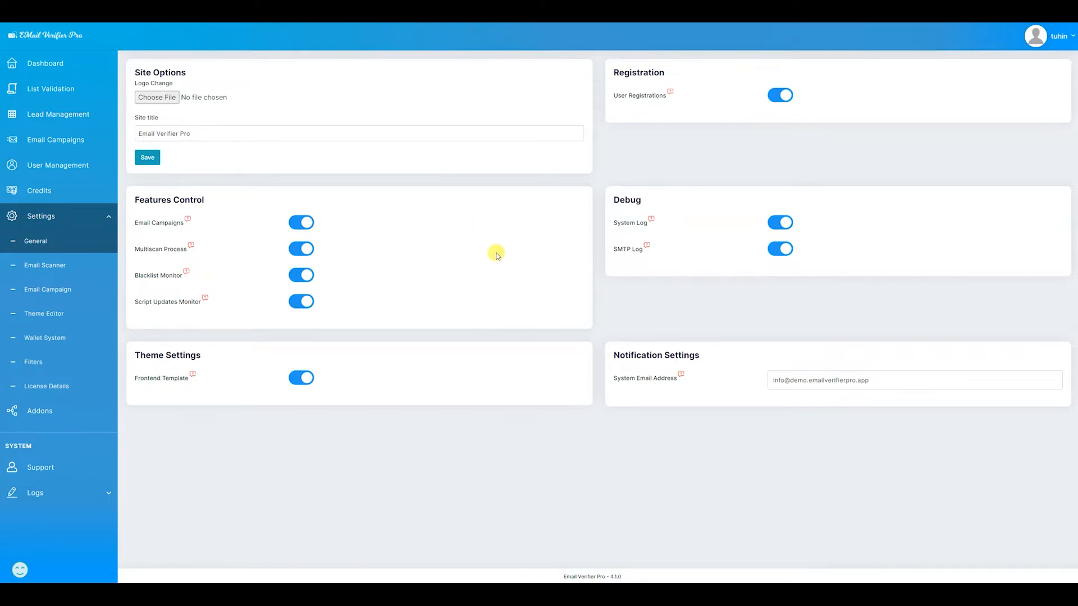
# Toggle User Registrations off and on repeatedly, leaving it enabled and saved.
pyautogui.click(780, 95)
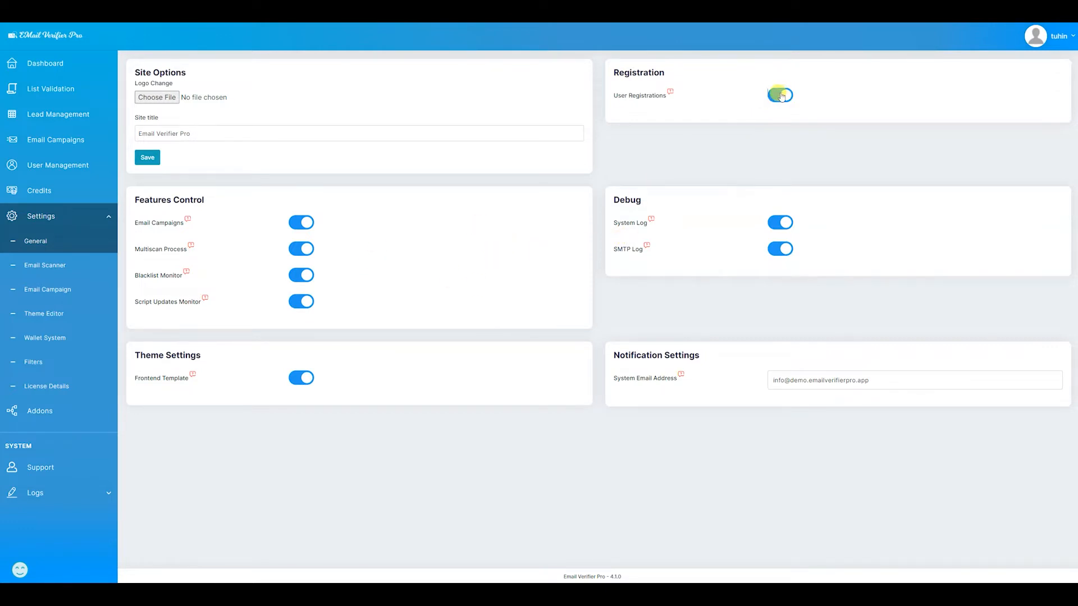
pyautogui.click(781, 95)
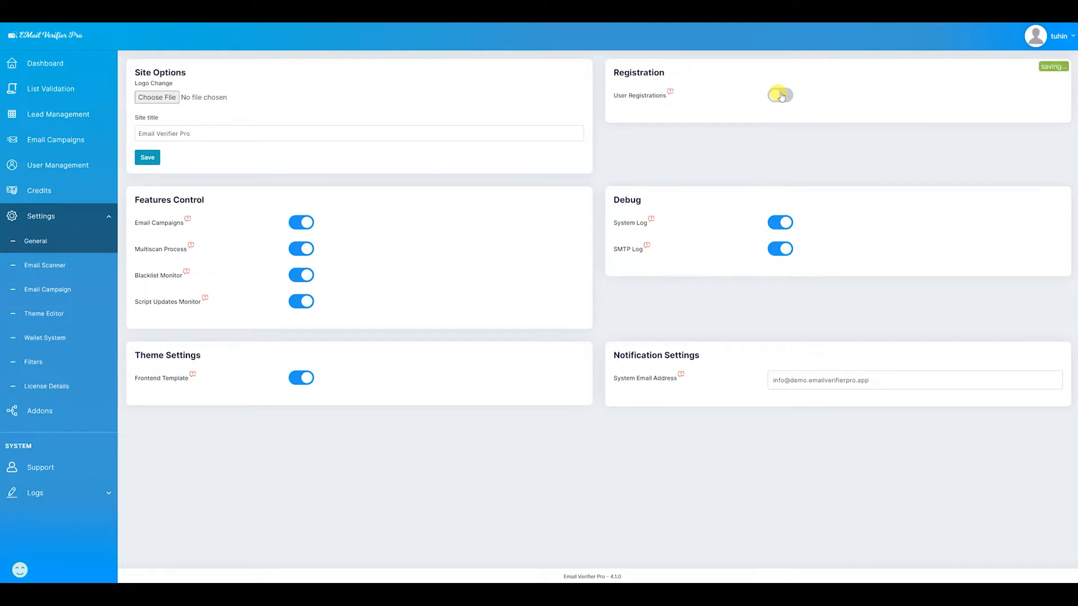
pyautogui.click(780, 95)
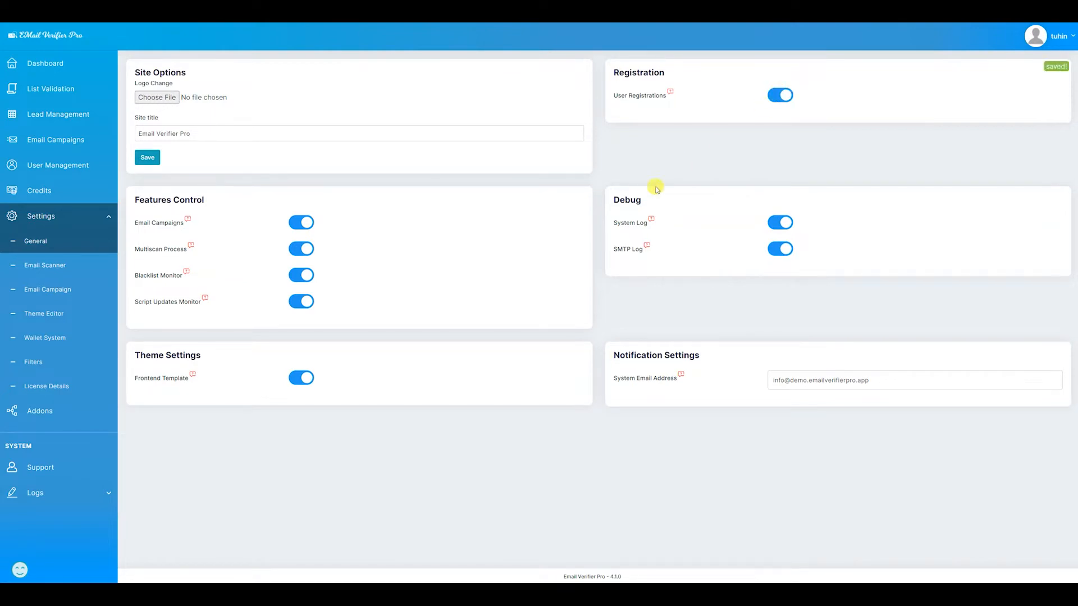
pyautogui.moveTo(386, 328)
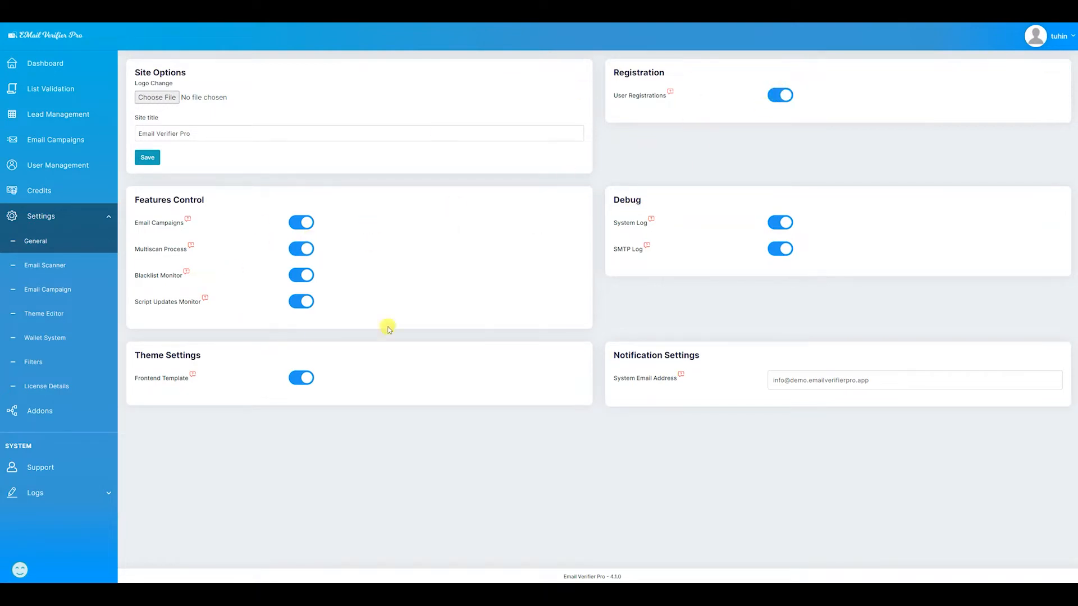
pyautogui.click(781, 95)
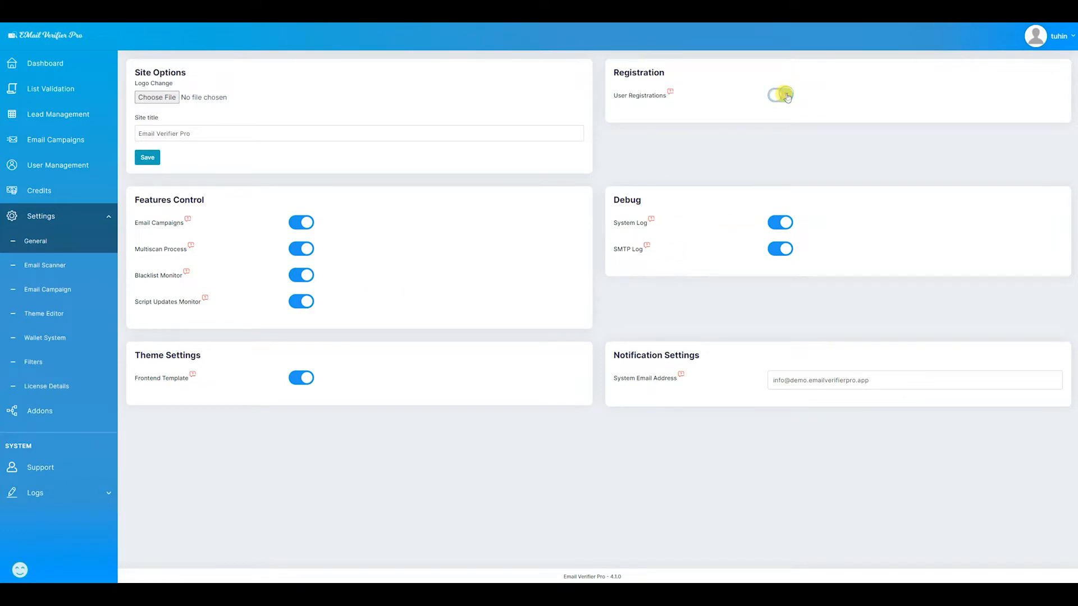
pyautogui.click(780, 95)
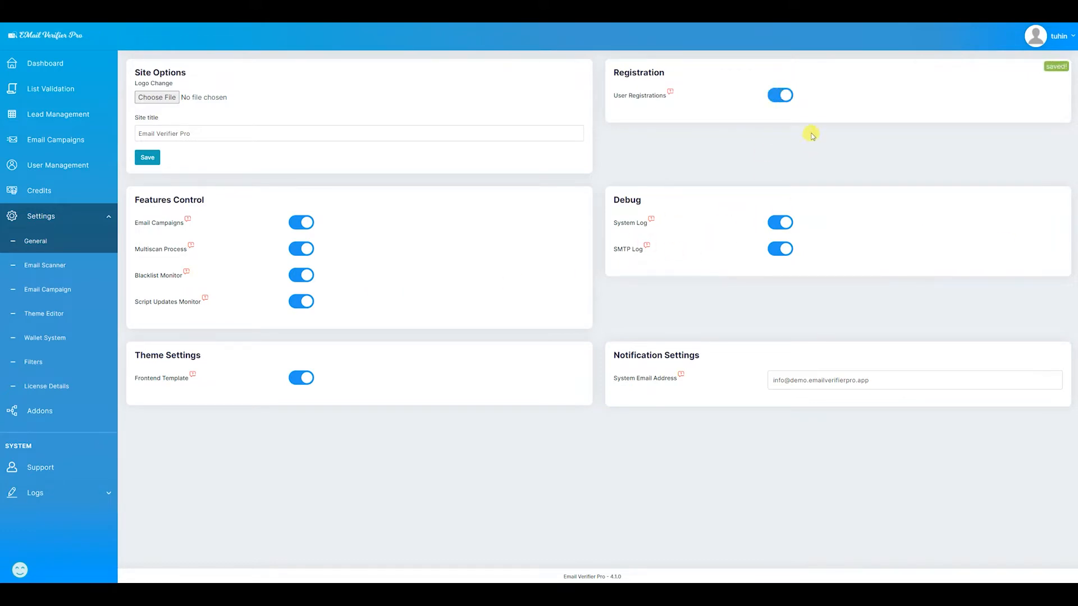
pyautogui.click(780, 94)
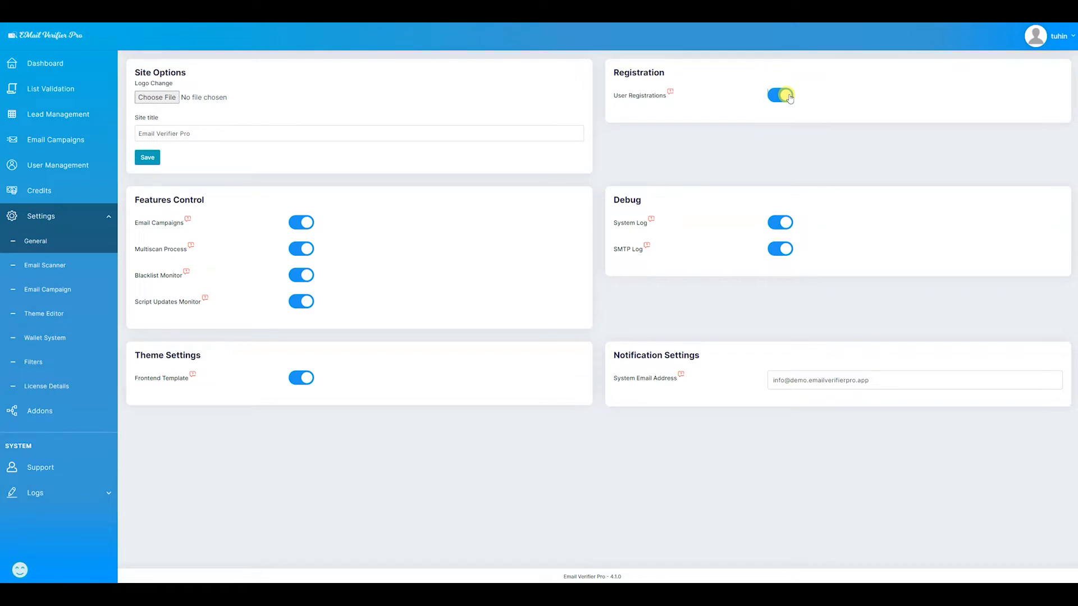
pyautogui.click(780, 95)
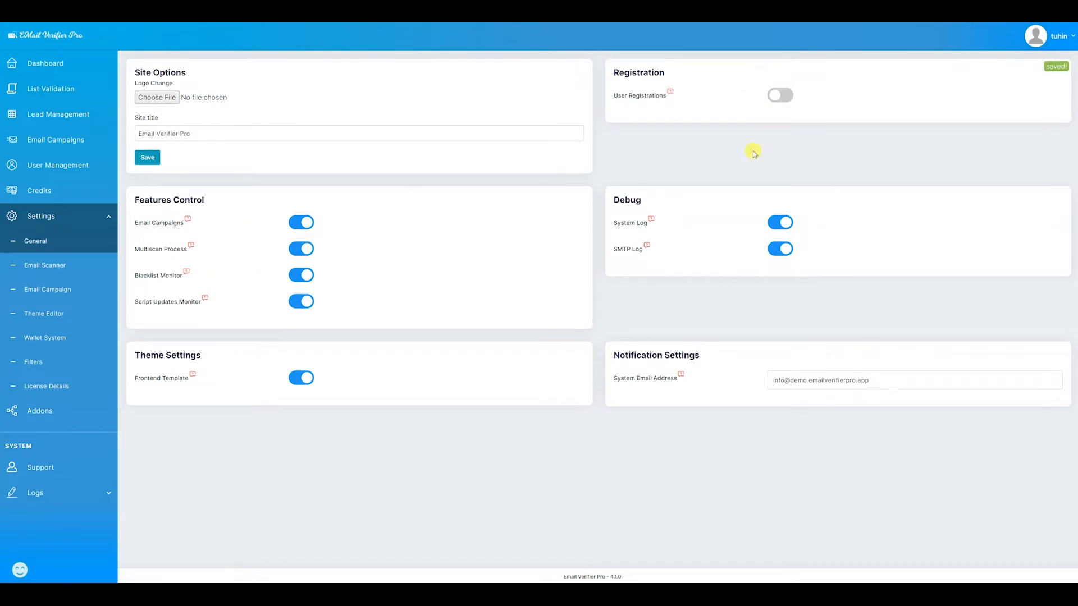
pyautogui.click(780, 96)
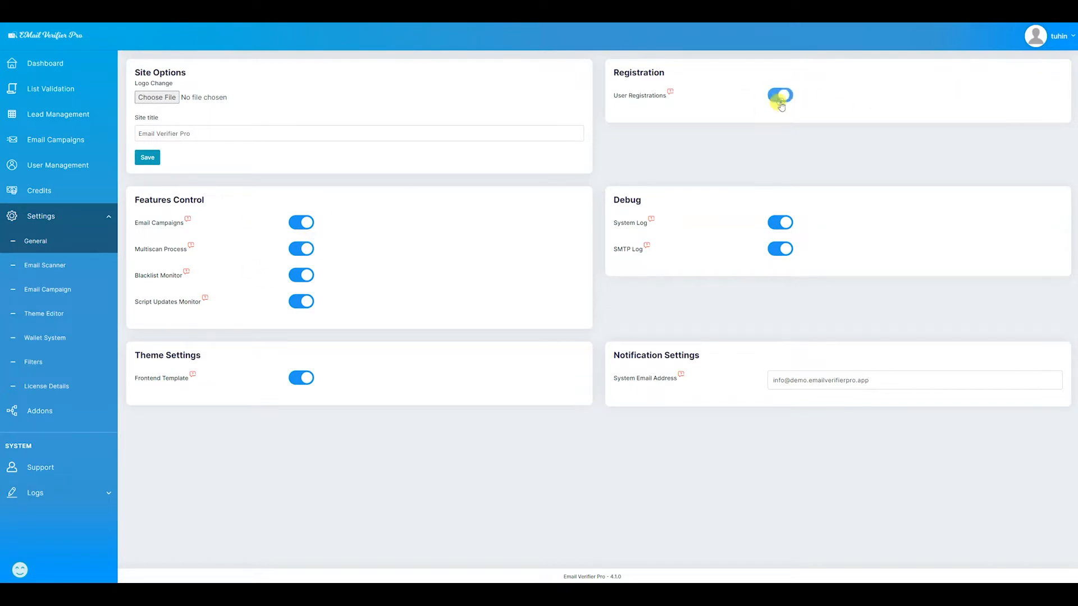
pyautogui.click(780, 99)
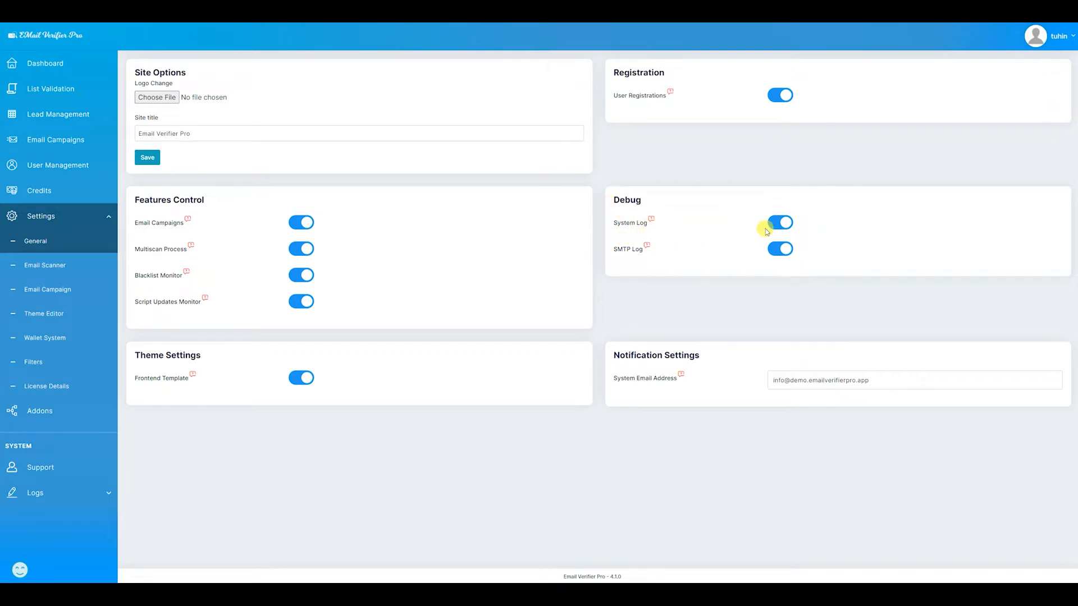
# Switch System Log off and back on so it stays enabled.
pyautogui.click(780, 222)
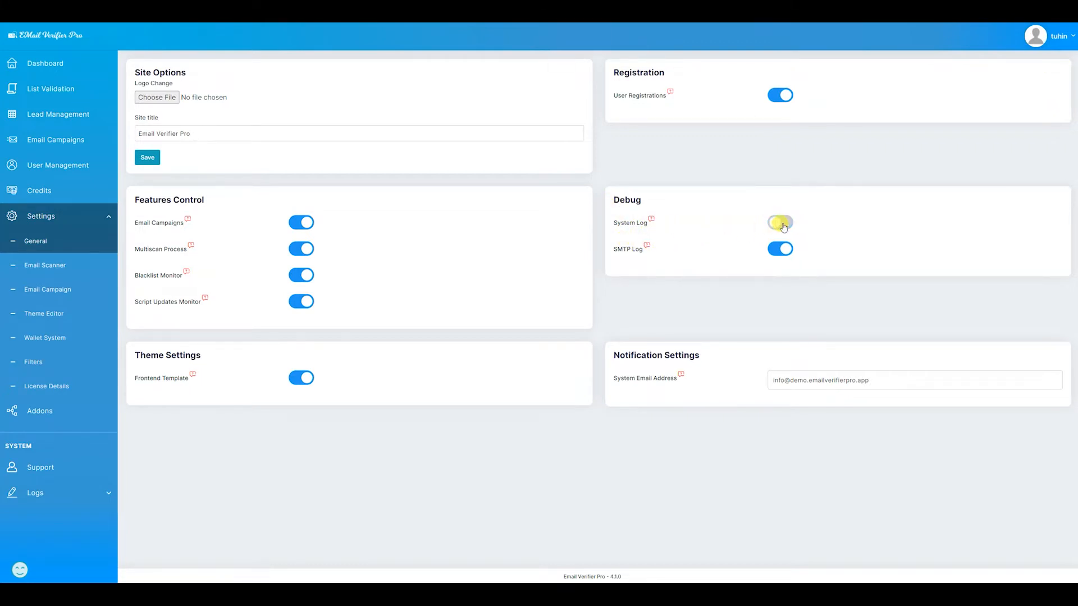
pyautogui.click(780, 223)
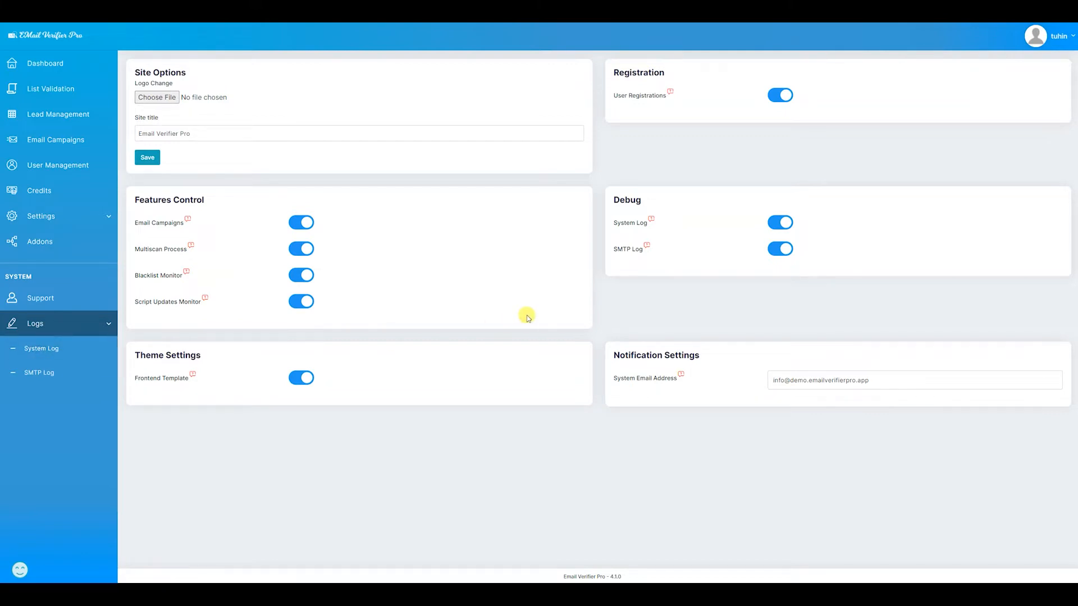
pyautogui.moveTo(49, 360)
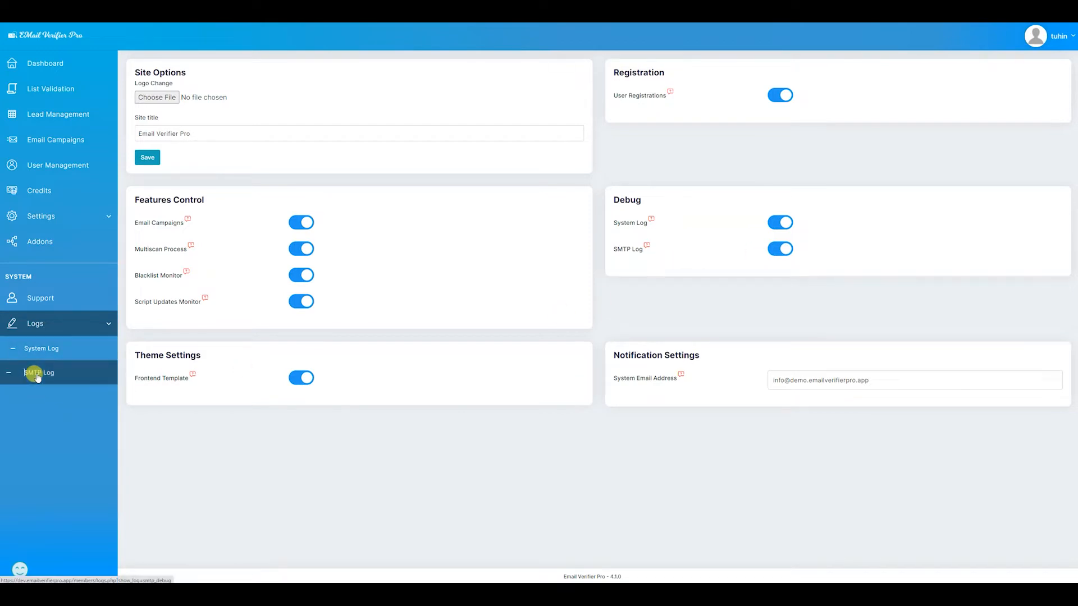
pyautogui.moveTo(590, 351)
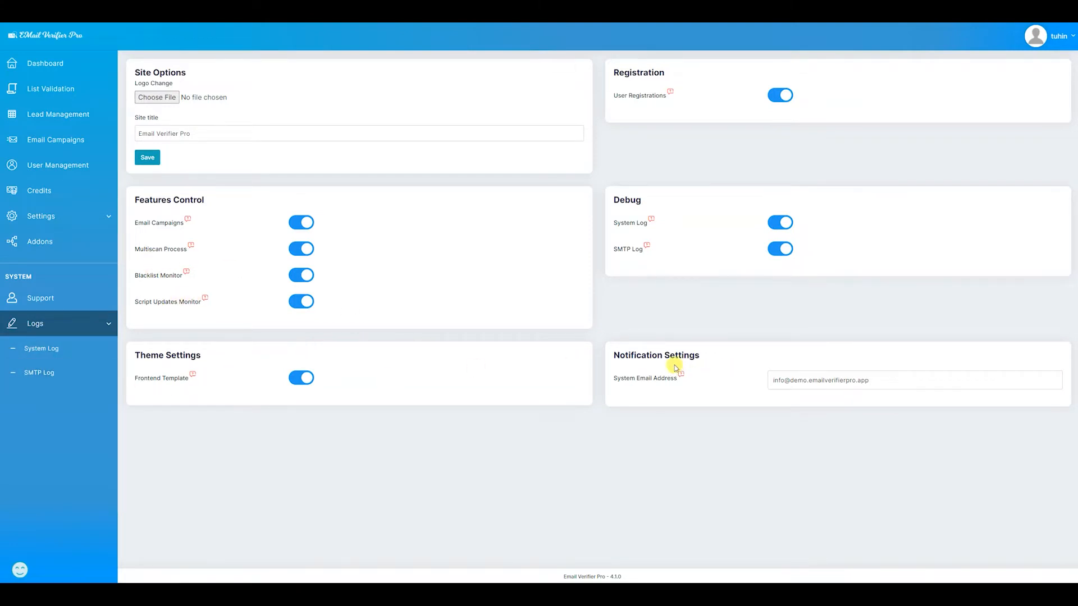
pyautogui.moveTo(49, 353)
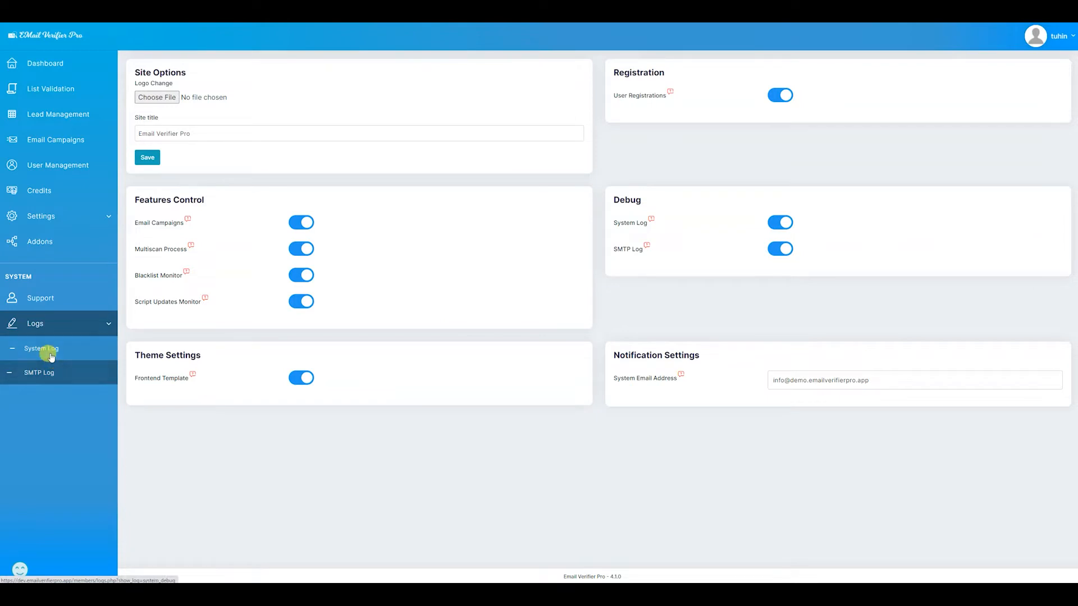
pyautogui.click(41, 348)
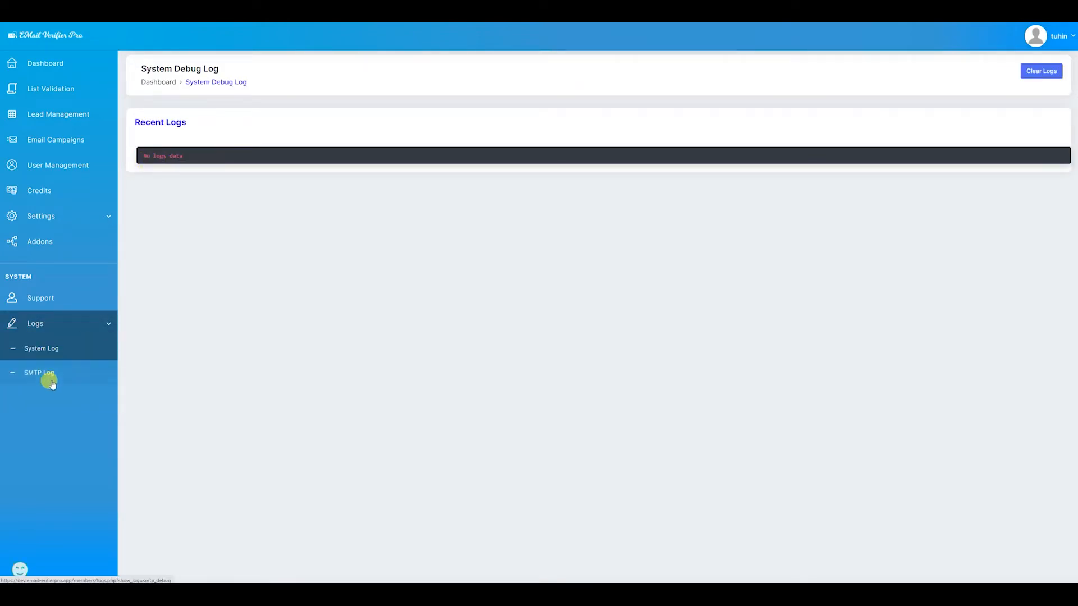
pyautogui.click(40, 373)
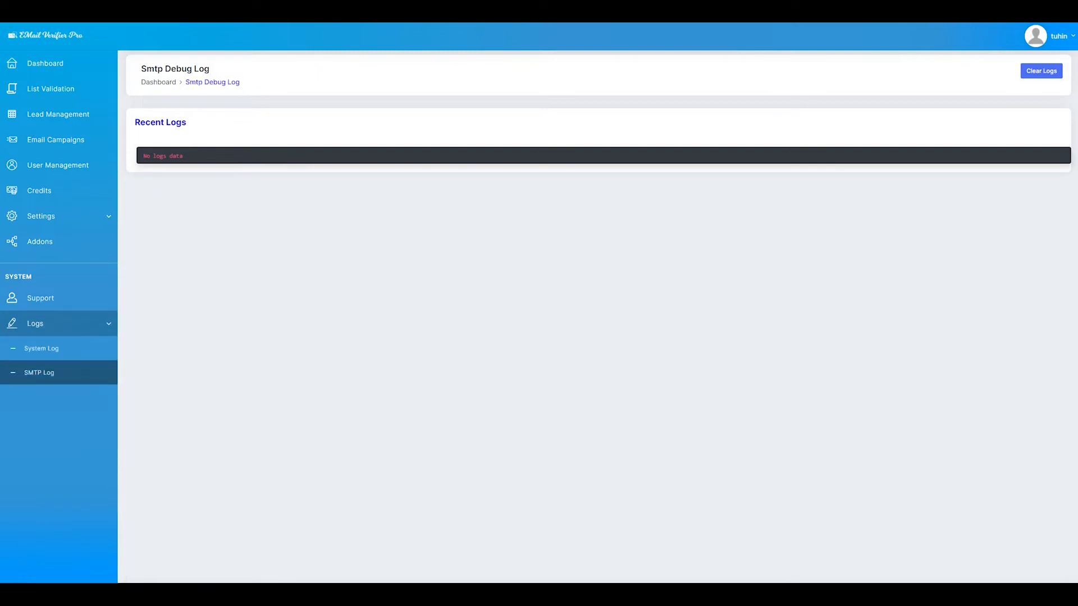
pyautogui.click(41, 348)
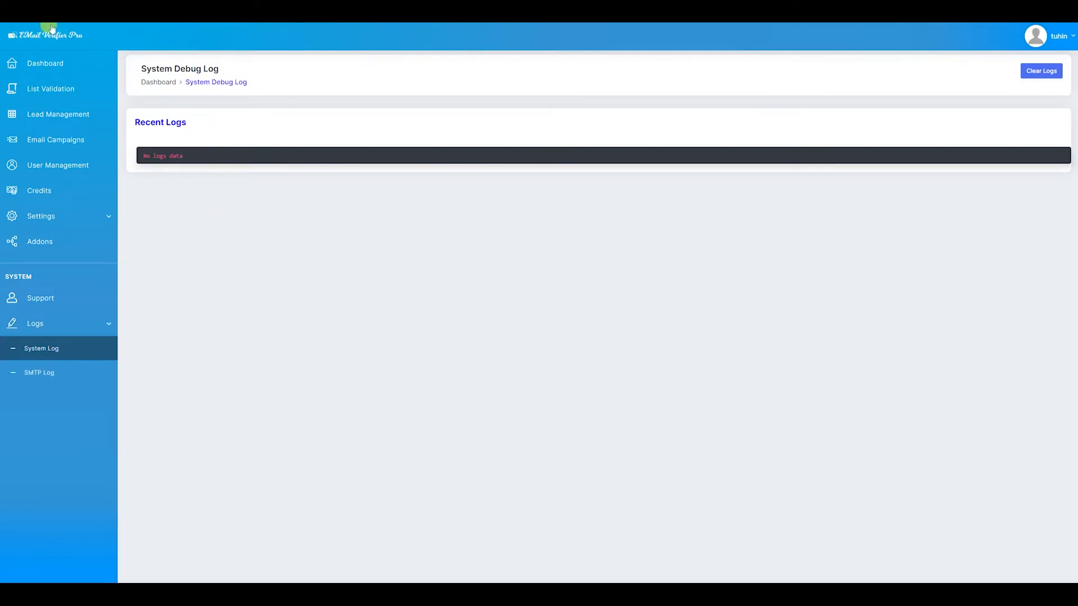
pyautogui.click(41, 216)
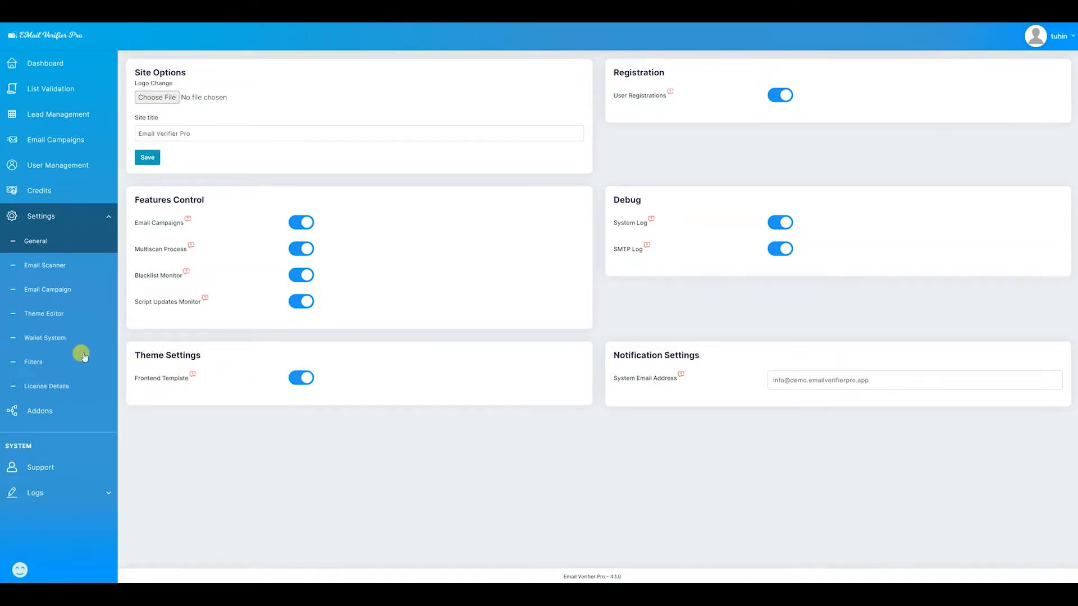
pyautogui.click(301, 378)
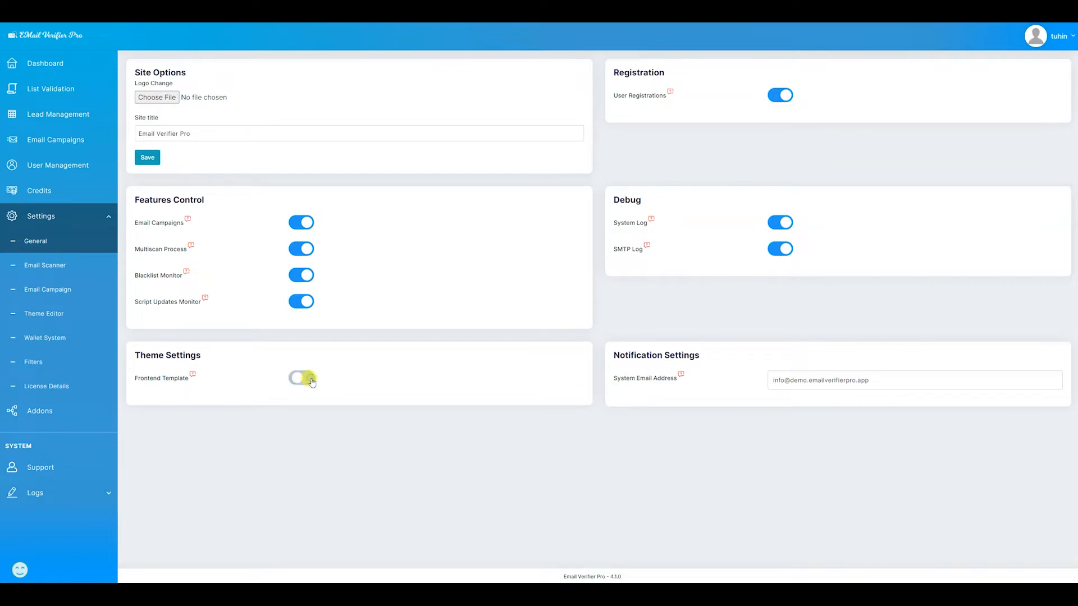
pyautogui.click(301, 379)
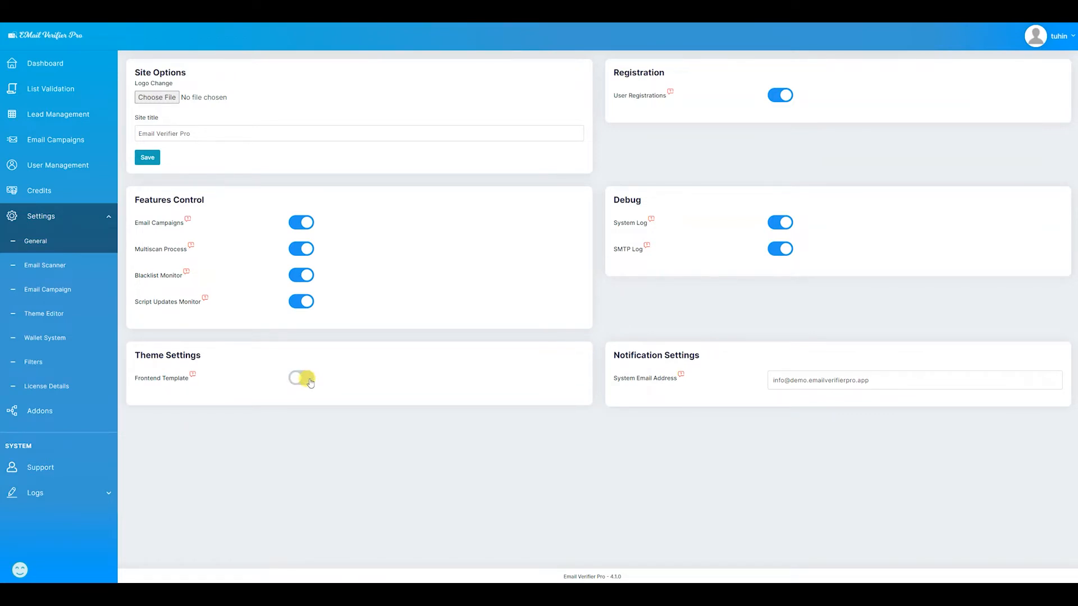
pyautogui.click(301, 378)
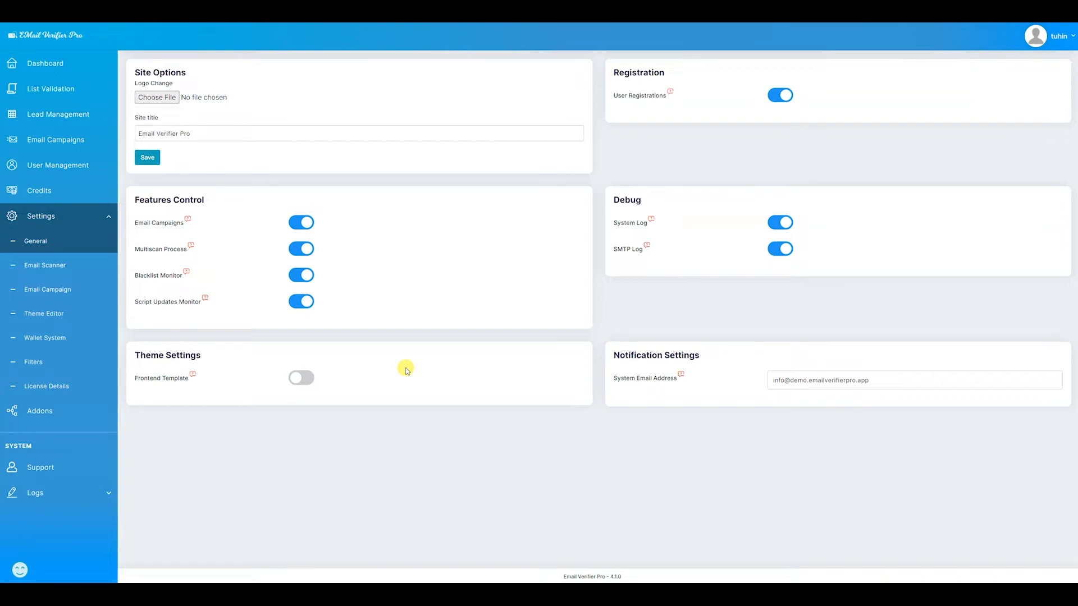
pyautogui.moveTo(272, 350)
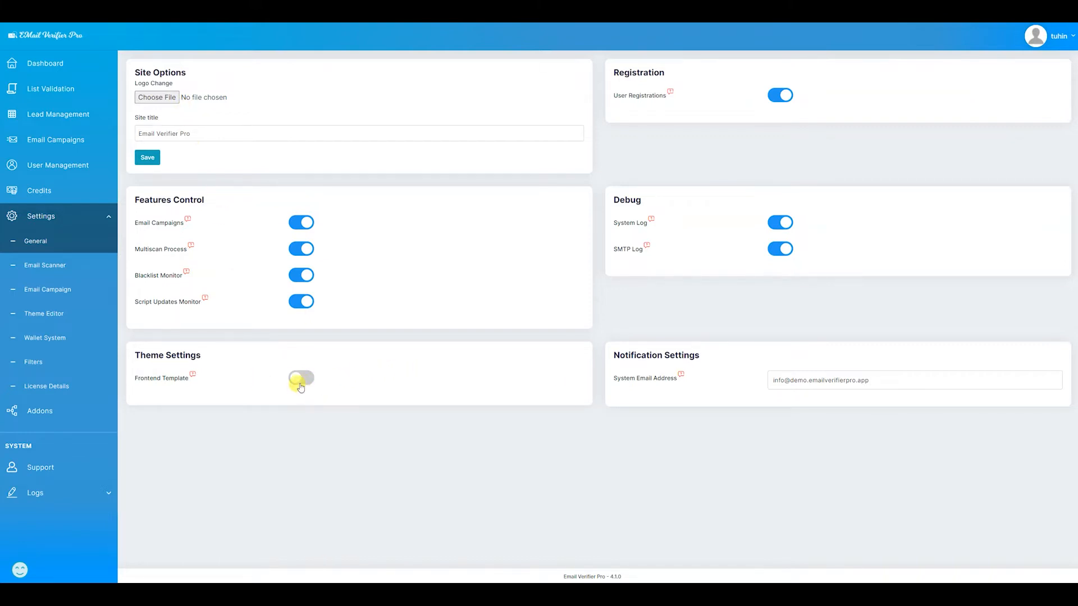
pyautogui.click(301, 379)
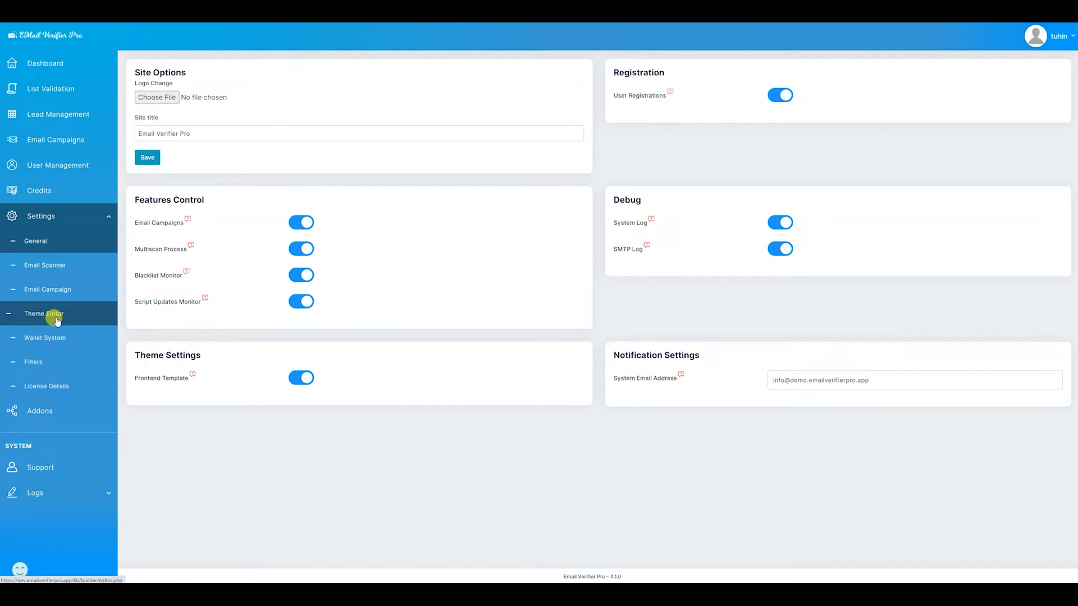
pyautogui.click(43, 313)
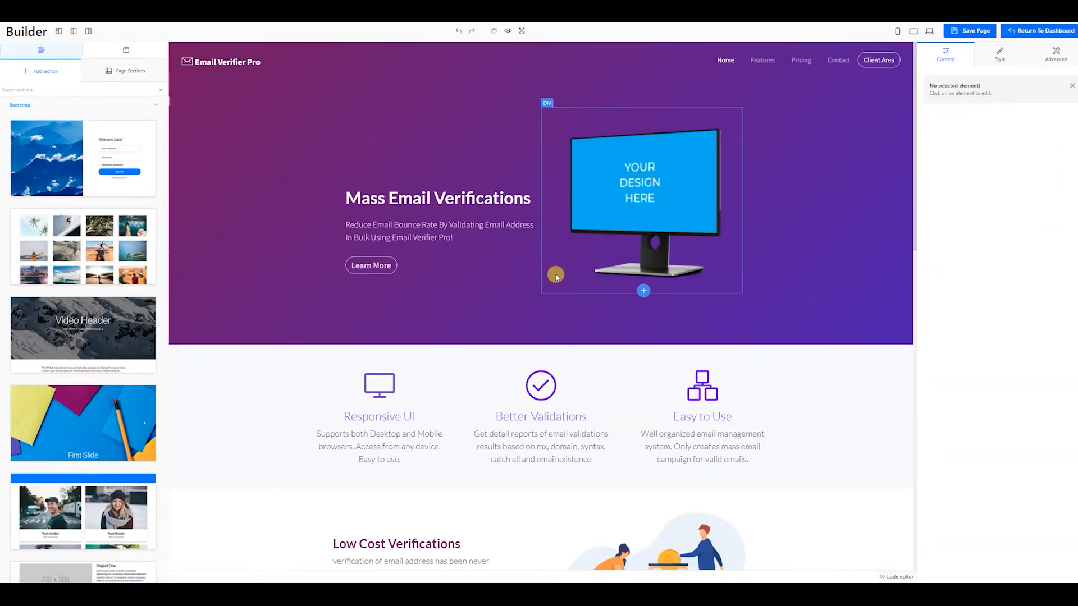
pyautogui.scroll(-3)
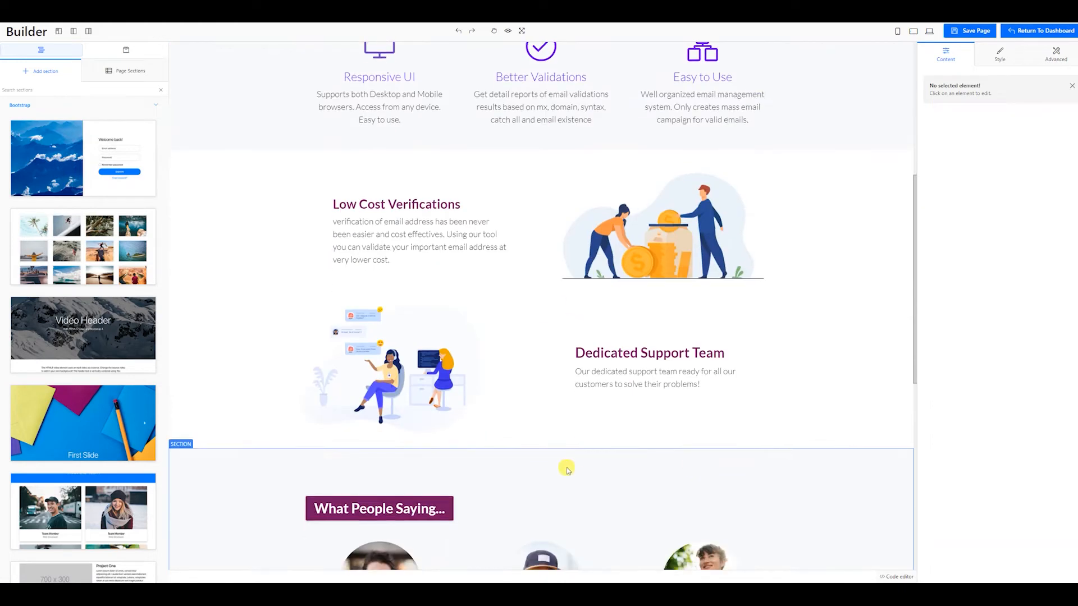
pyautogui.scroll(3)
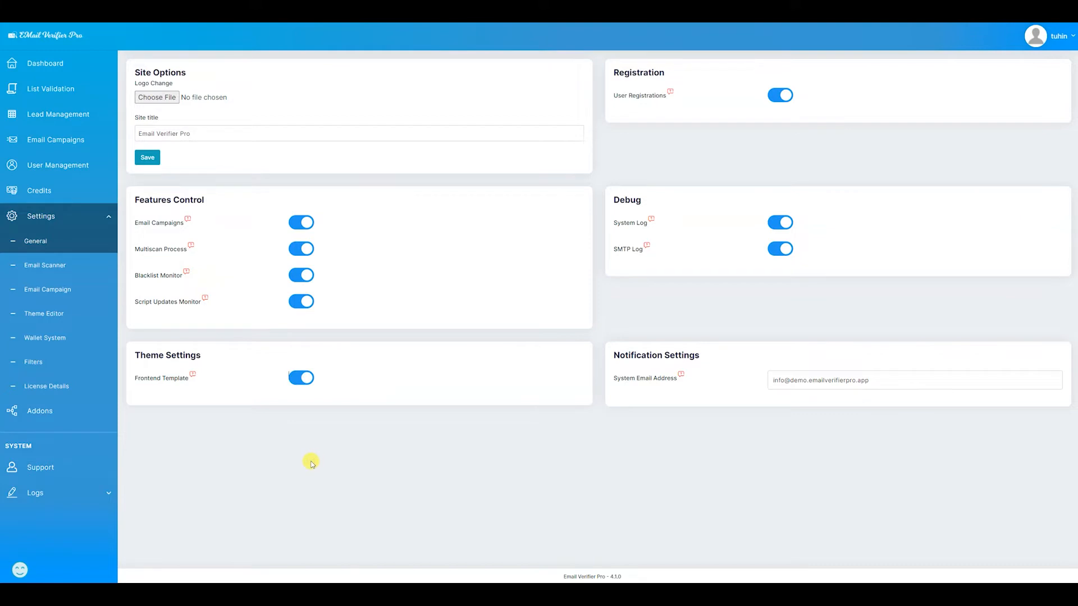
pyautogui.moveTo(278, 393)
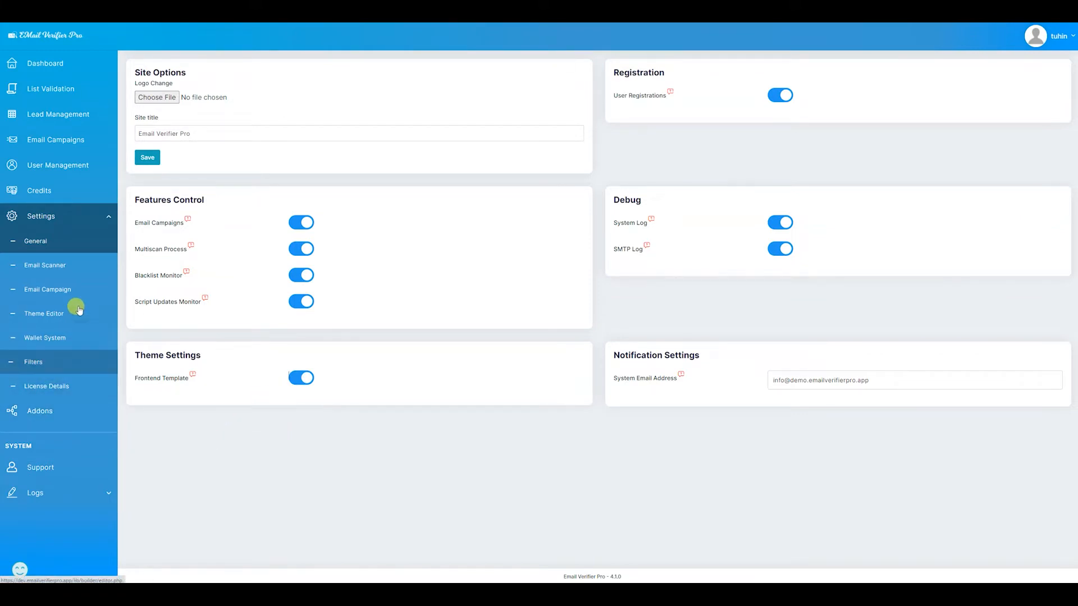
# Open Settings > Wallet System to see the per-email cost values.
pyautogui.click(44, 265)
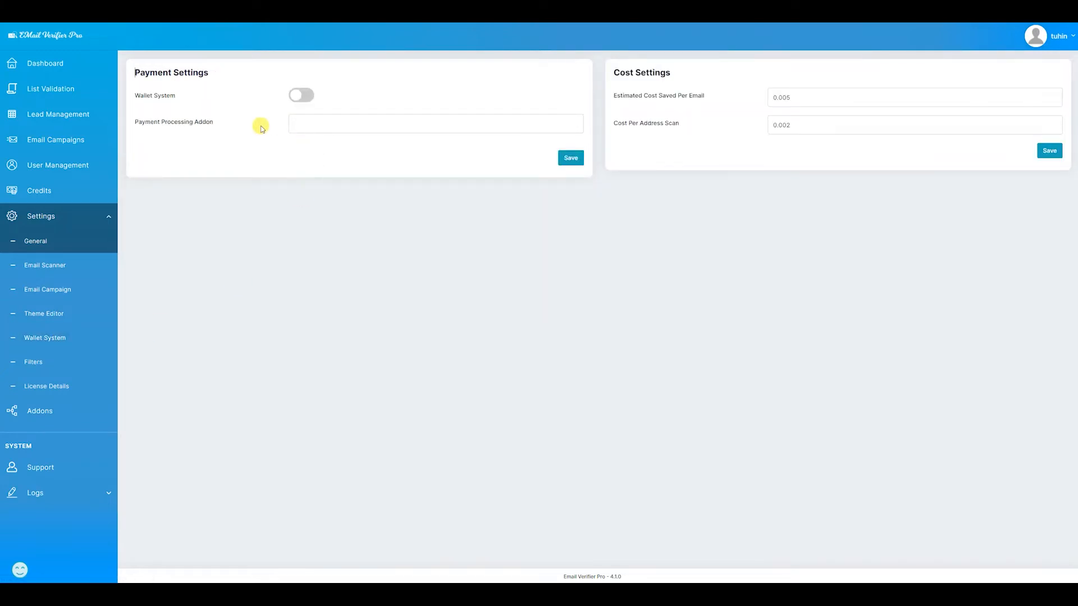
# Enable Wallet System, select the Paypal Standard and Stripe payment addons, and save.
pyautogui.click(301, 95)
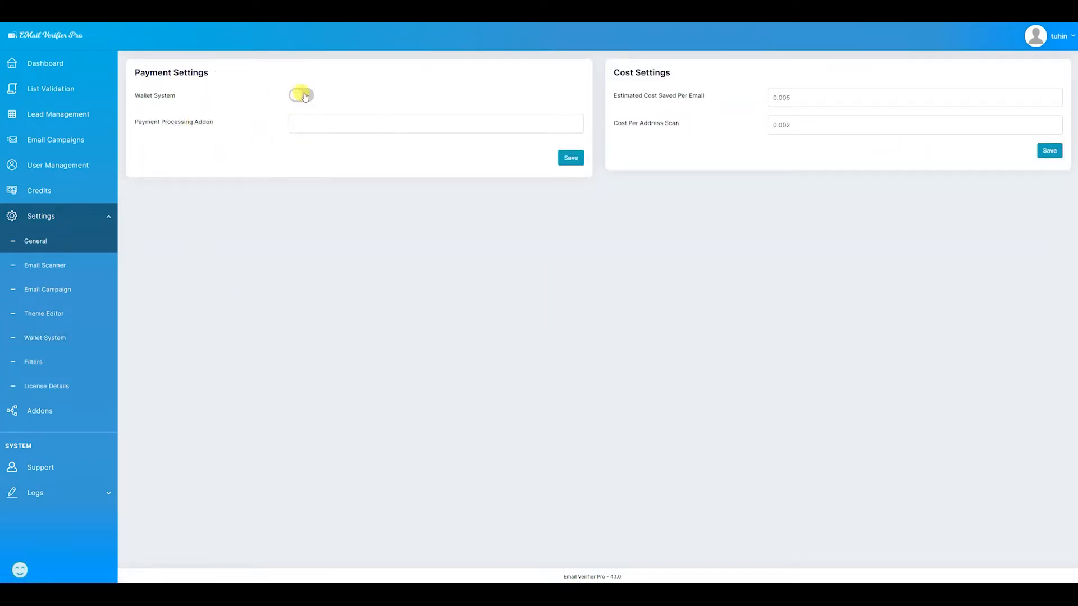
pyautogui.click(300, 95)
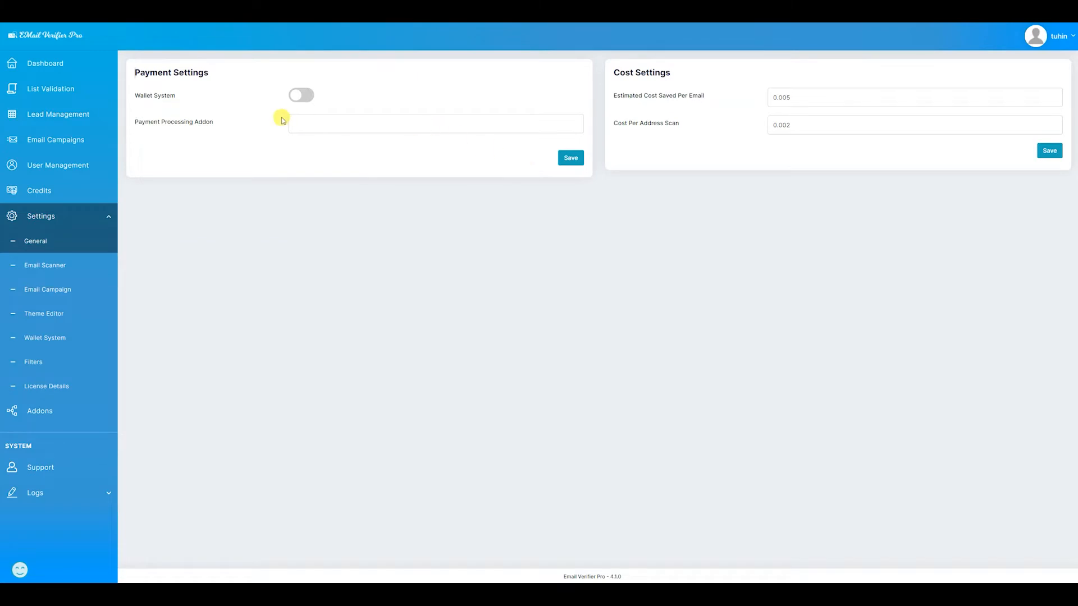
pyautogui.click(301, 95)
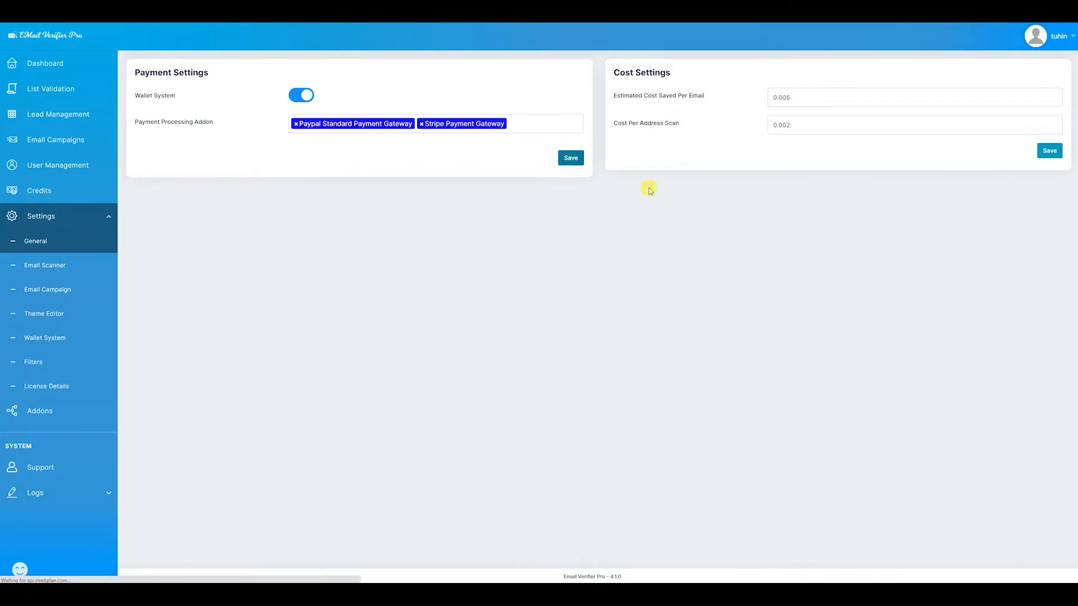
pyautogui.click(570, 158)
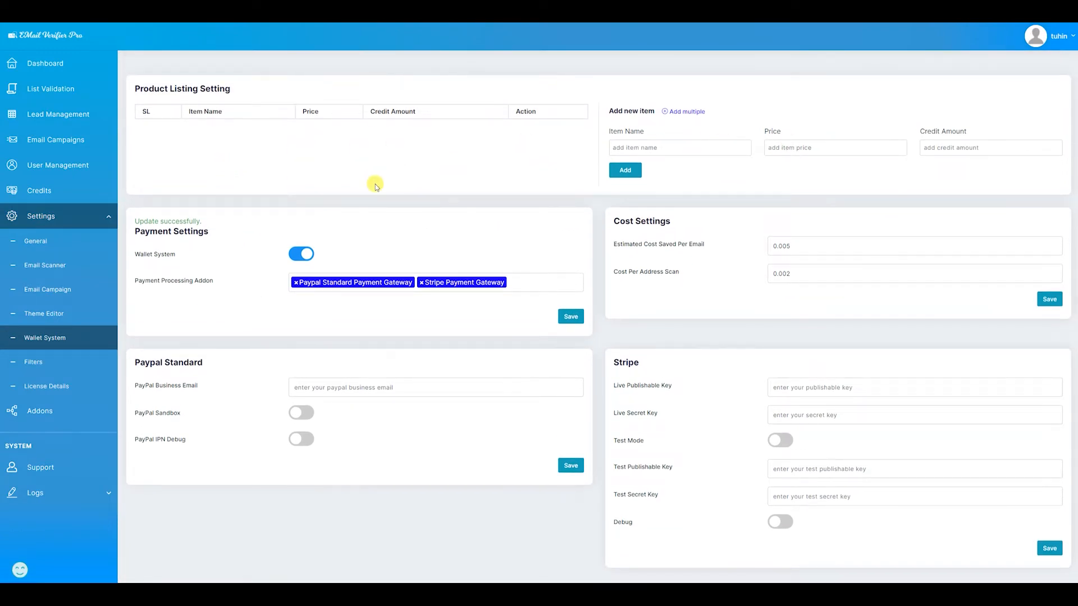
pyautogui.scroll(-3)
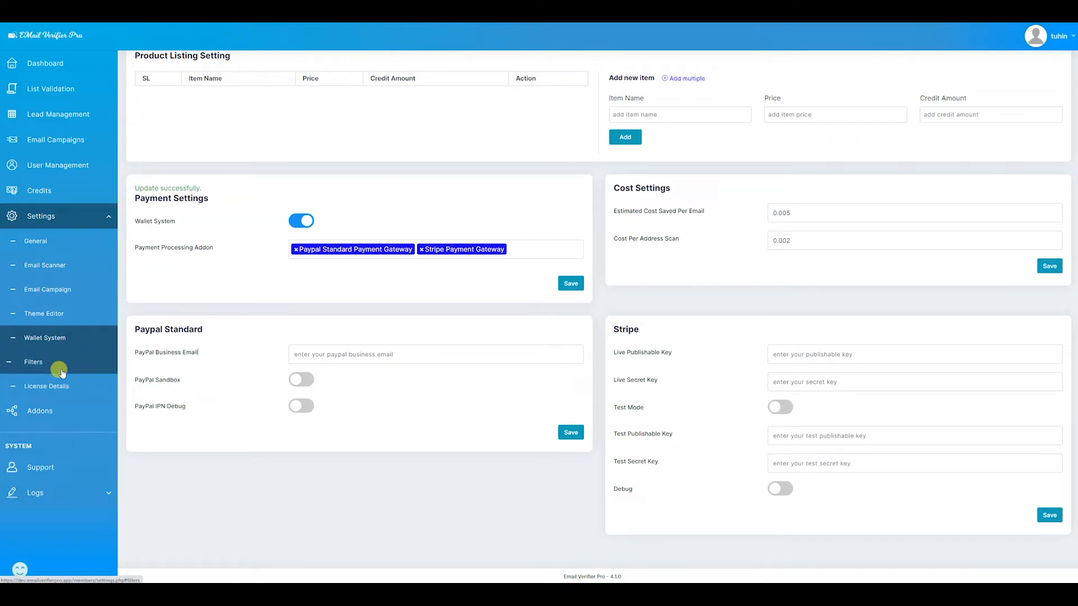
pyautogui.click(33, 362)
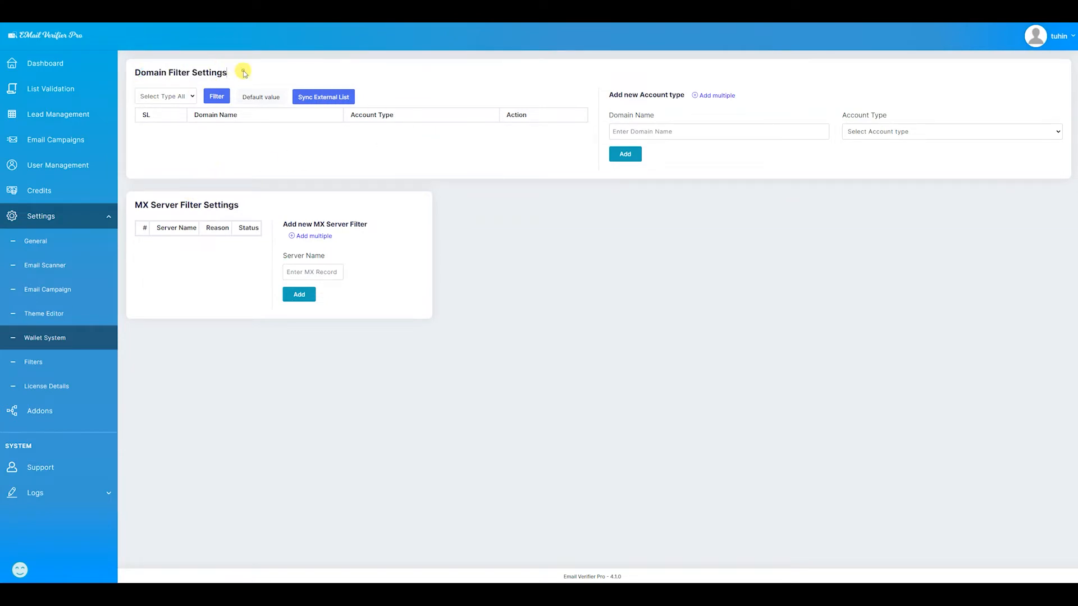
pyautogui.moveTo(145, 89)
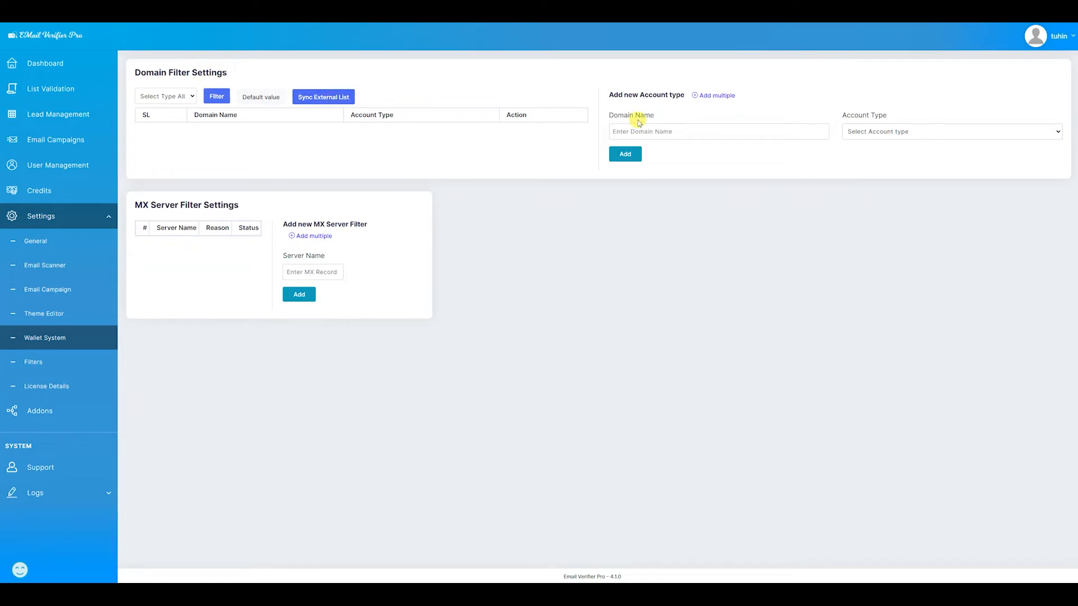
pyautogui.moveTo(538, 156)
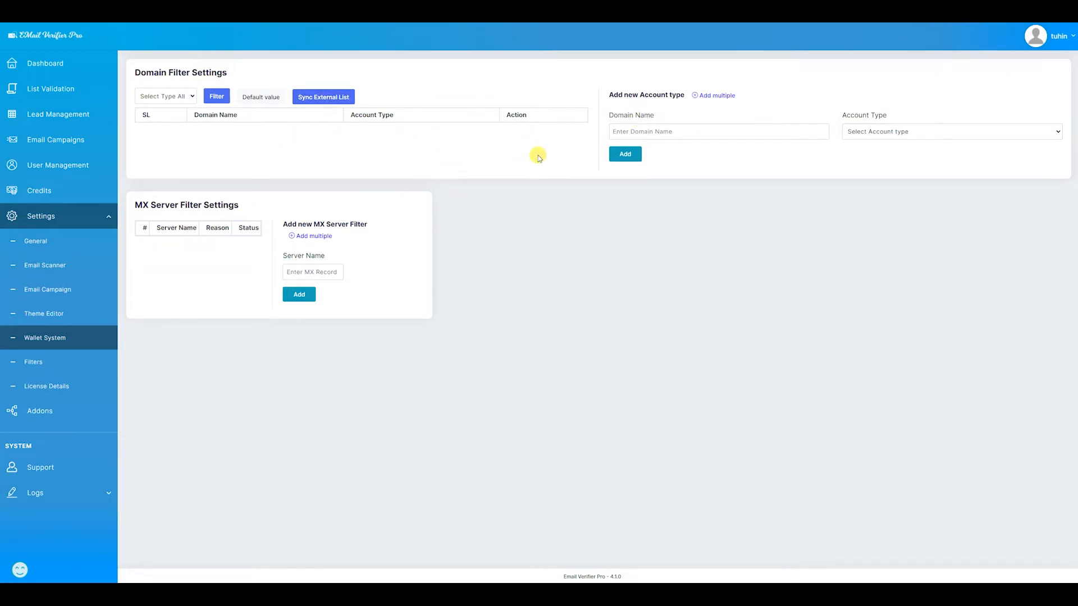
pyautogui.moveTo(544, 141)
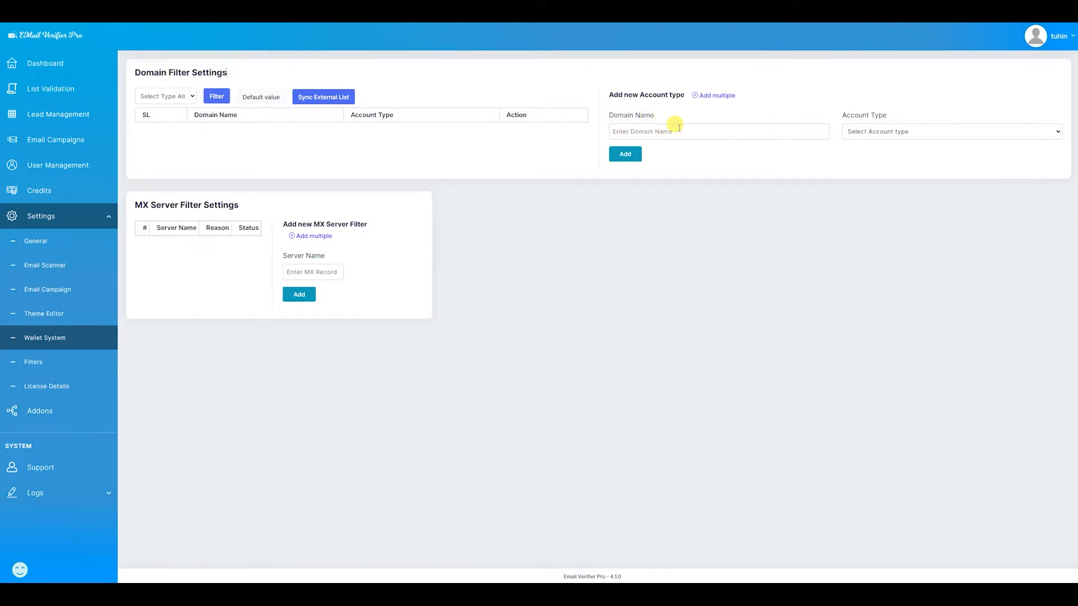
pyautogui.moveTo(146, 217)
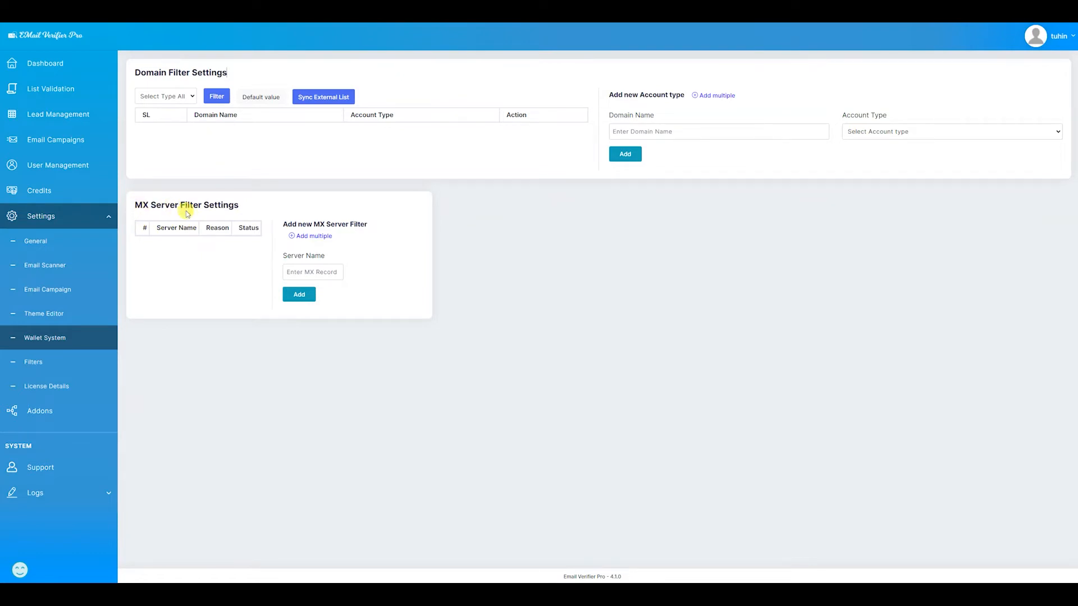
pyautogui.moveTo(270, 258)
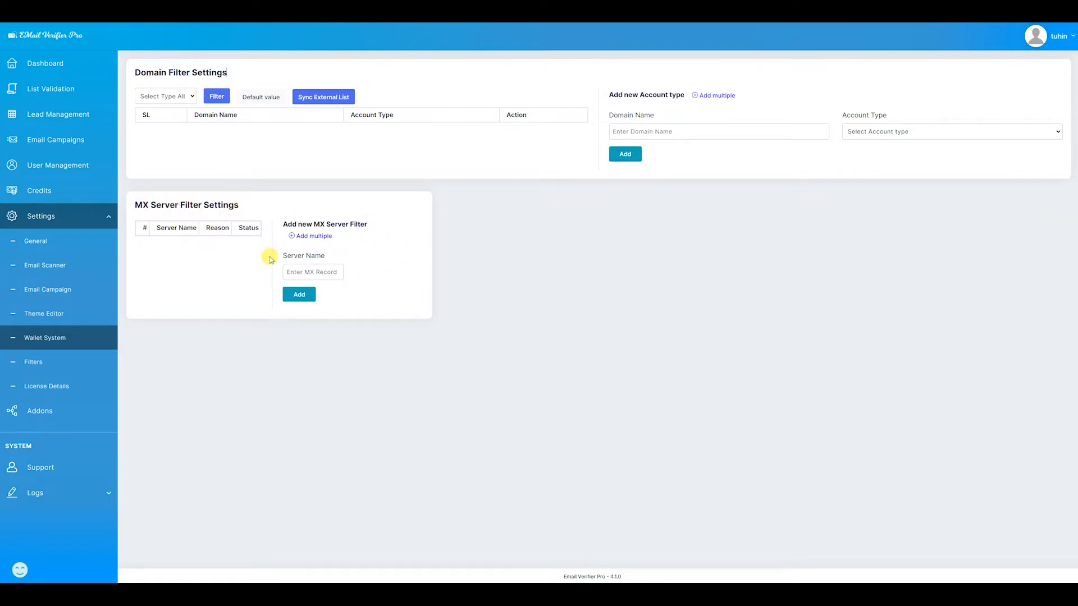
pyautogui.click(299, 295)
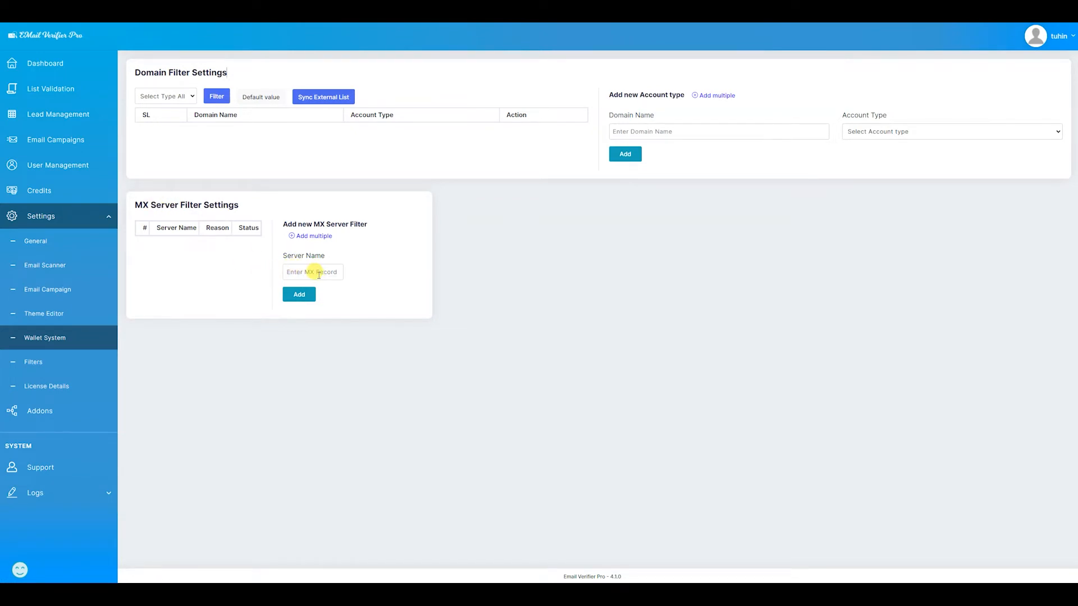
pyautogui.moveTo(378, 297)
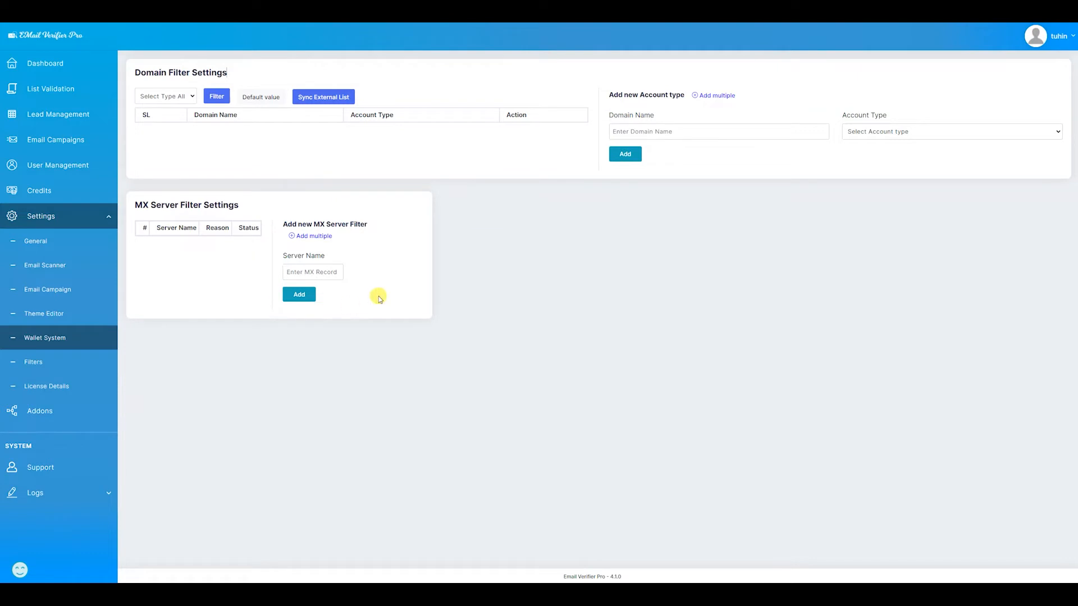
pyautogui.click(299, 295)
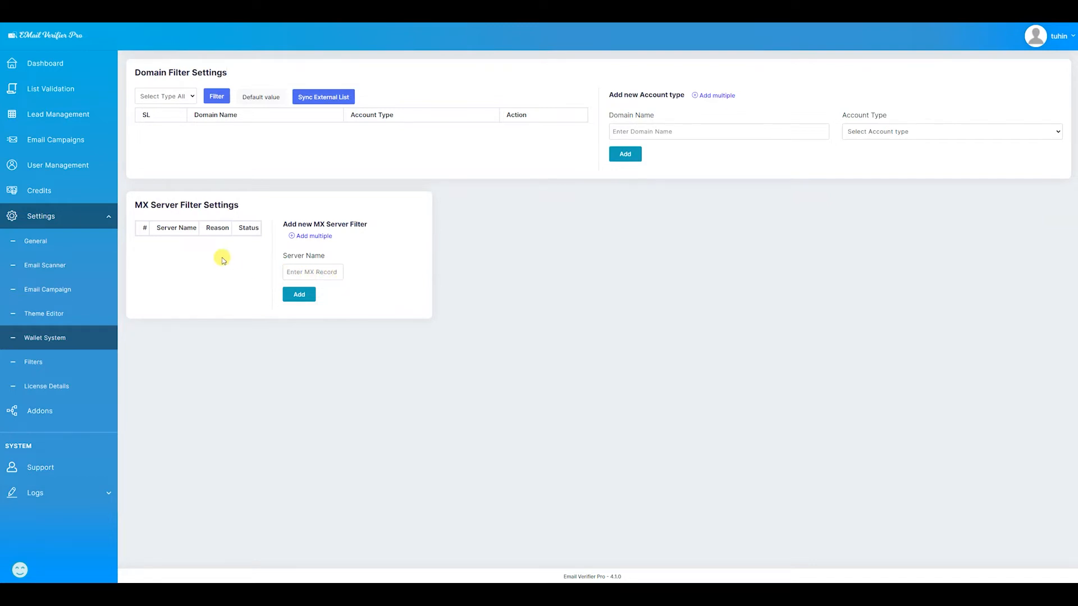
pyautogui.click(299, 294)
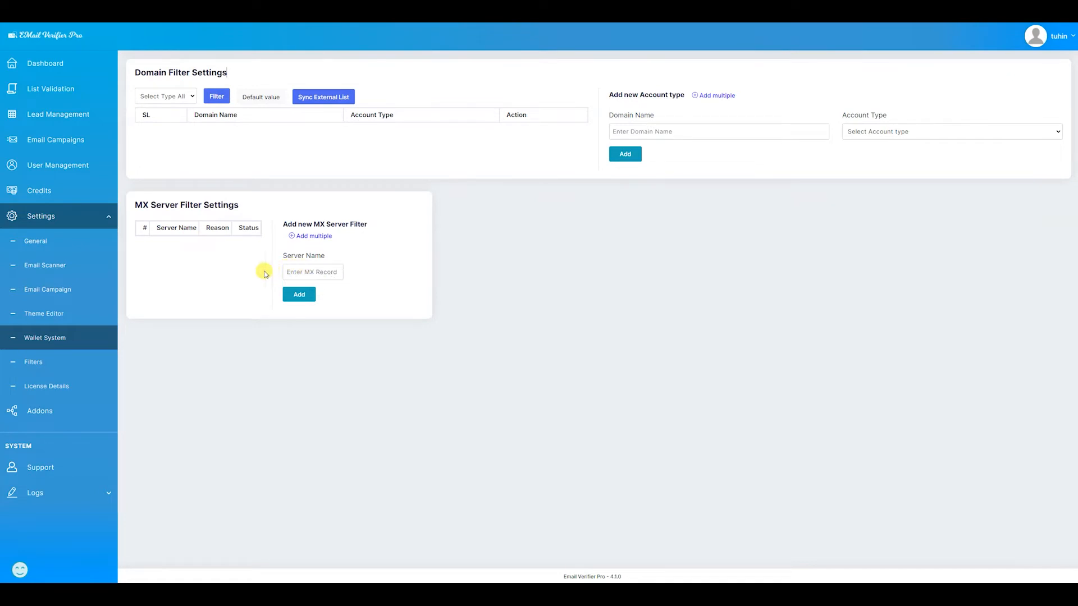
pyautogui.click(298, 295)
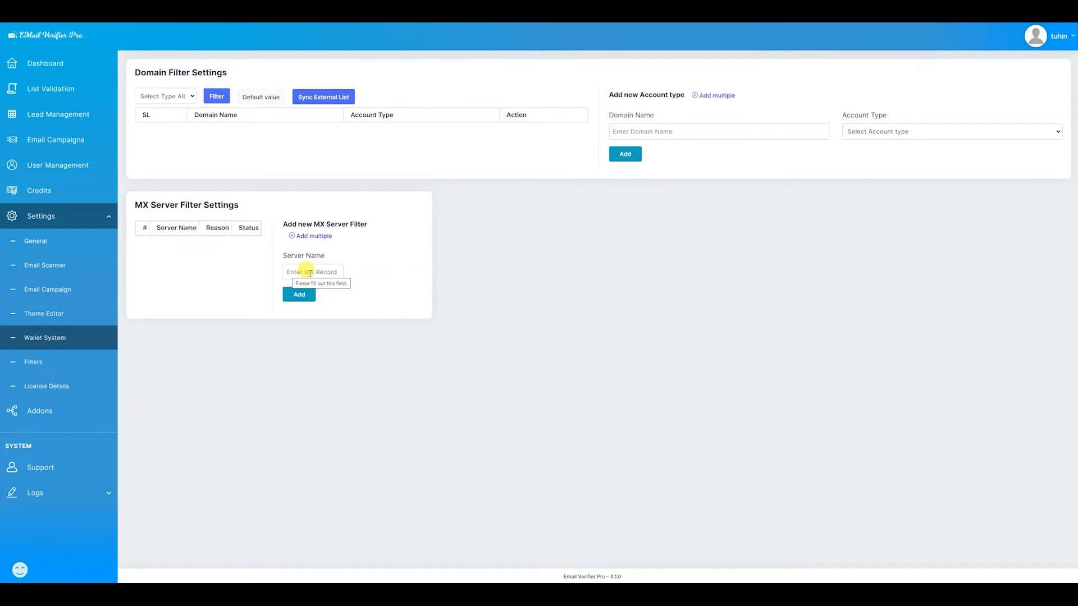
pyautogui.moveTo(236, 256)
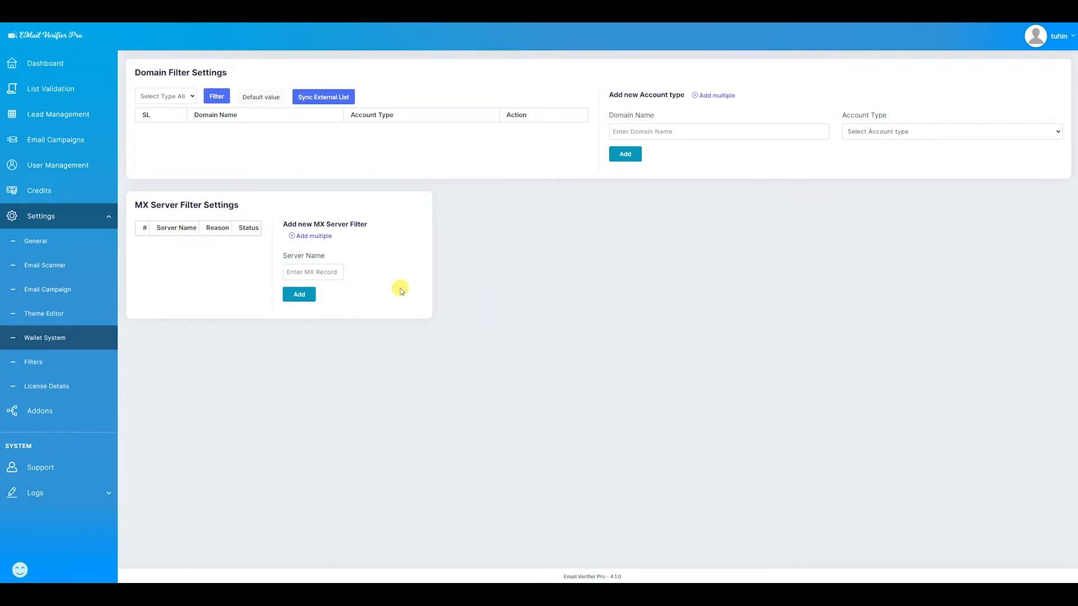
pyautogui.moveTo(202, 309)
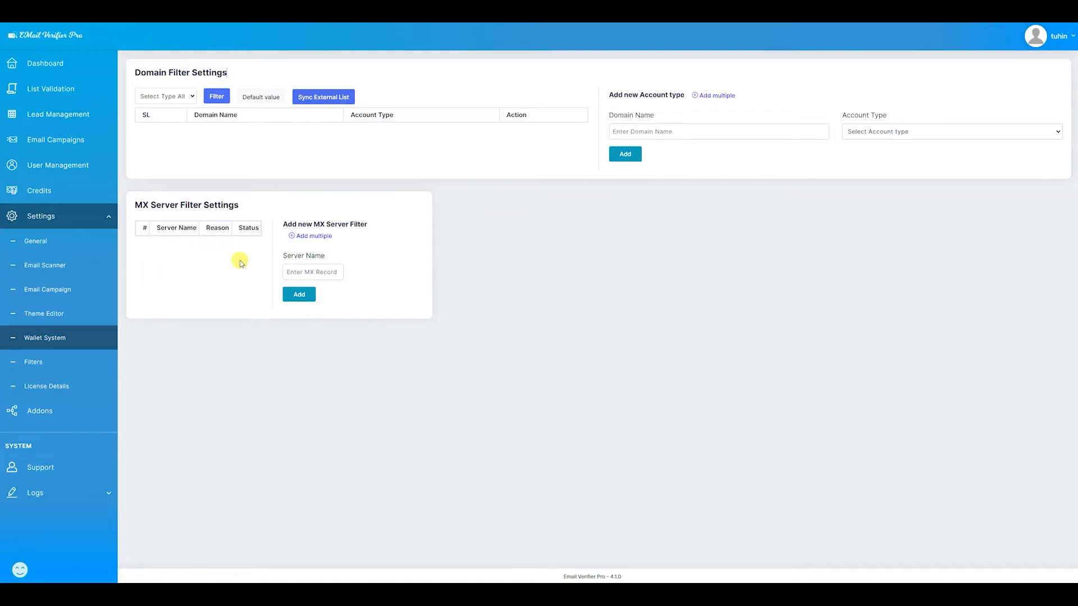
pyautogui.moveTo(261, 281)
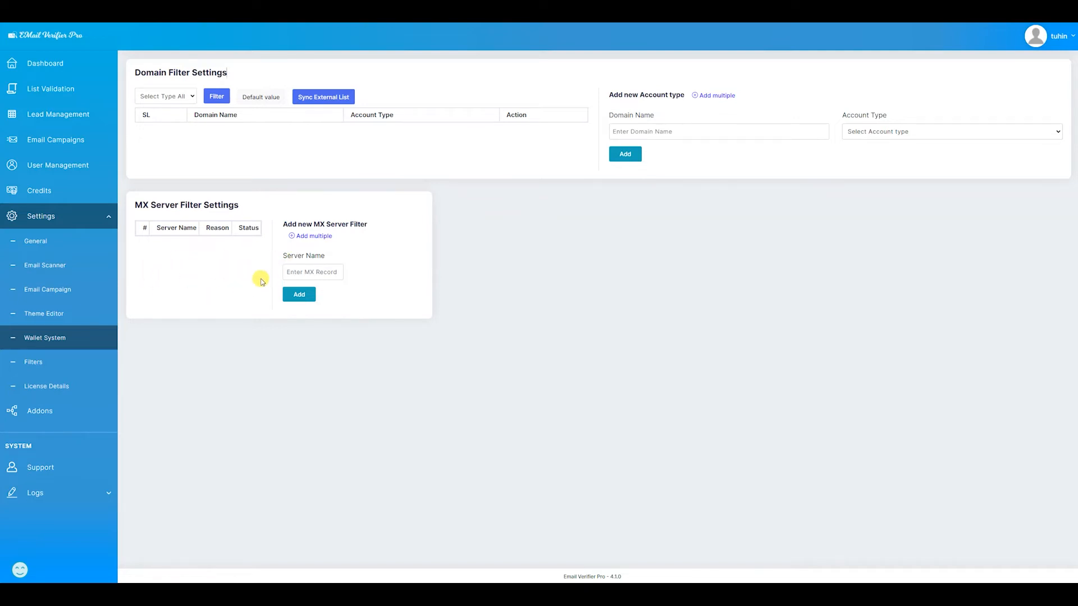
pyautogui.moveTo(141, 379)
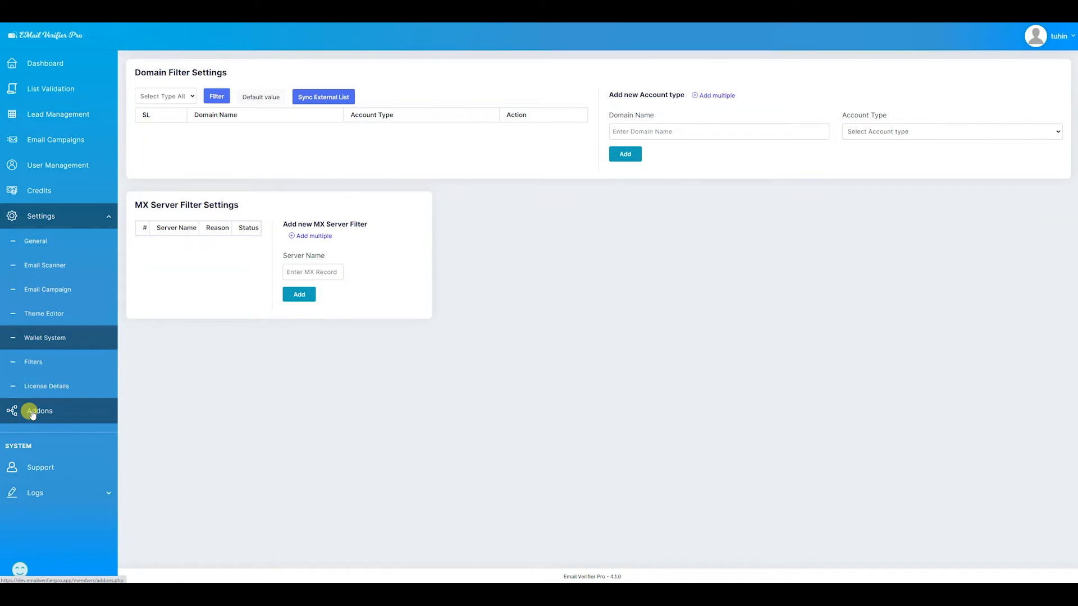
# View the Addons page listing EVP Members, Wallet System, PayPal Standard and Stripe.
pyautogui.click(38, 412)
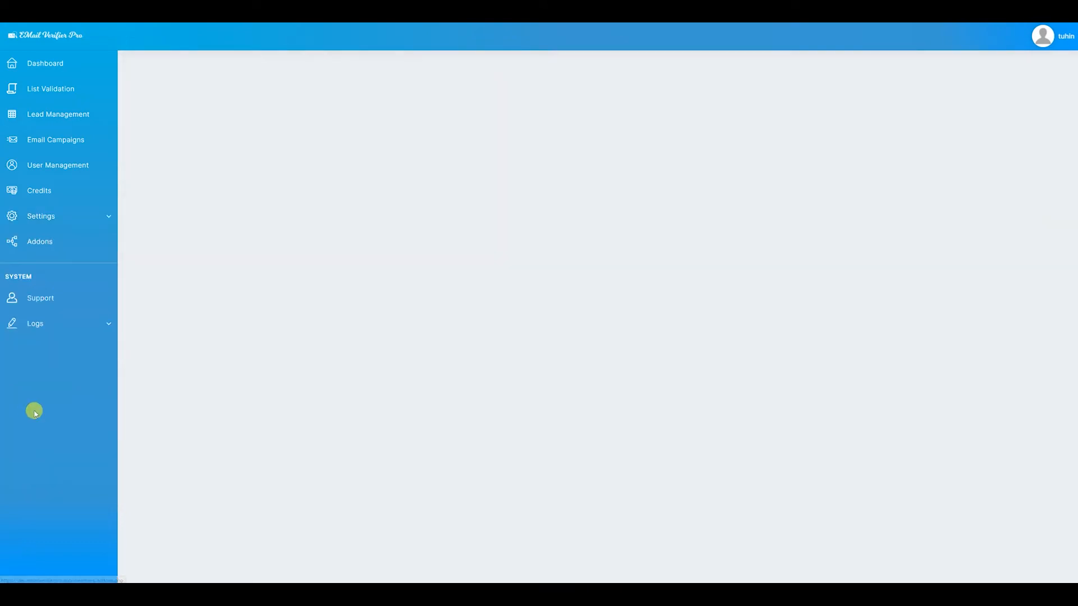
pyautogui.click(40, 241)
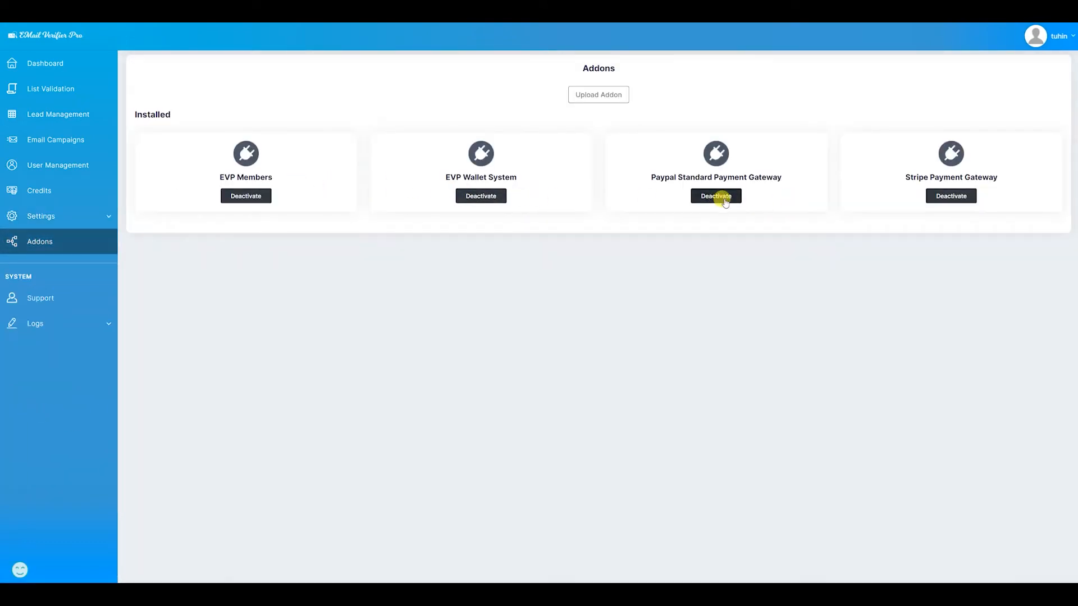
pyautogui.moveTo(922, 184)
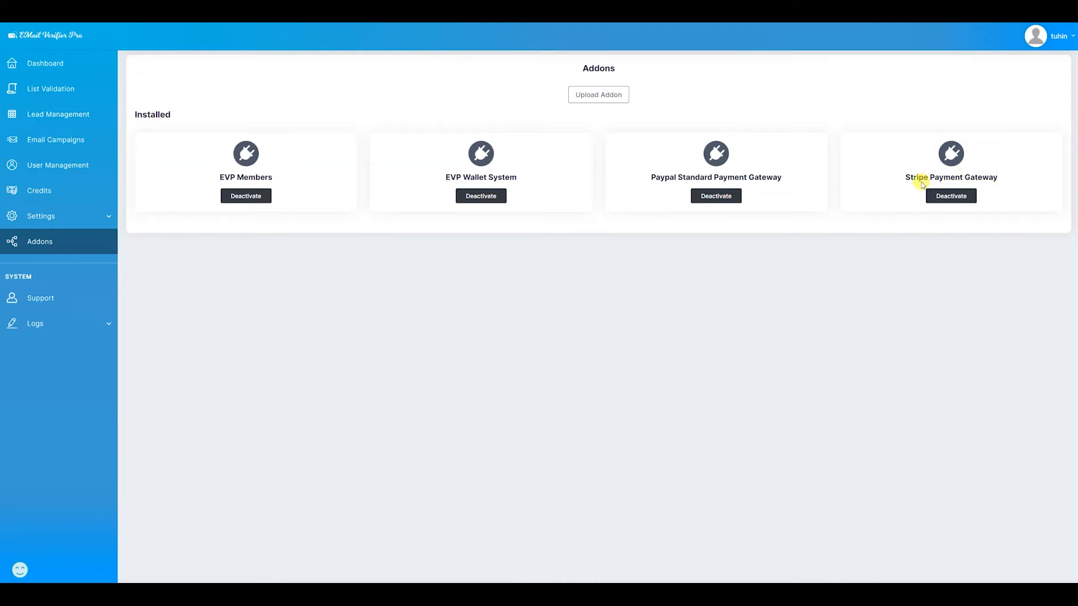
pyautogui.moveTo(227, 204)
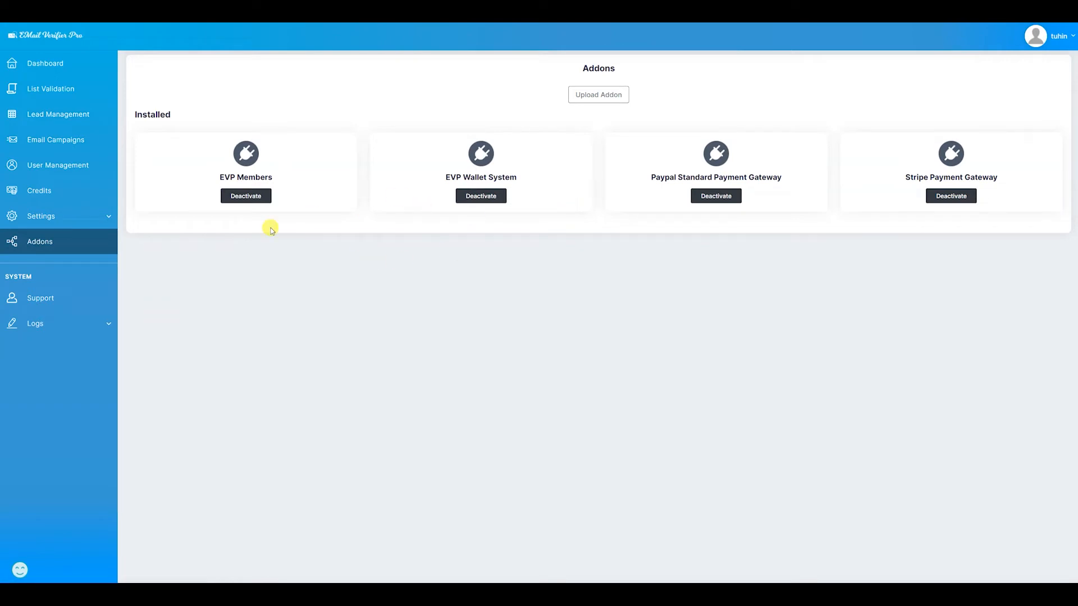
pyautogui.moveTo(45, 133)
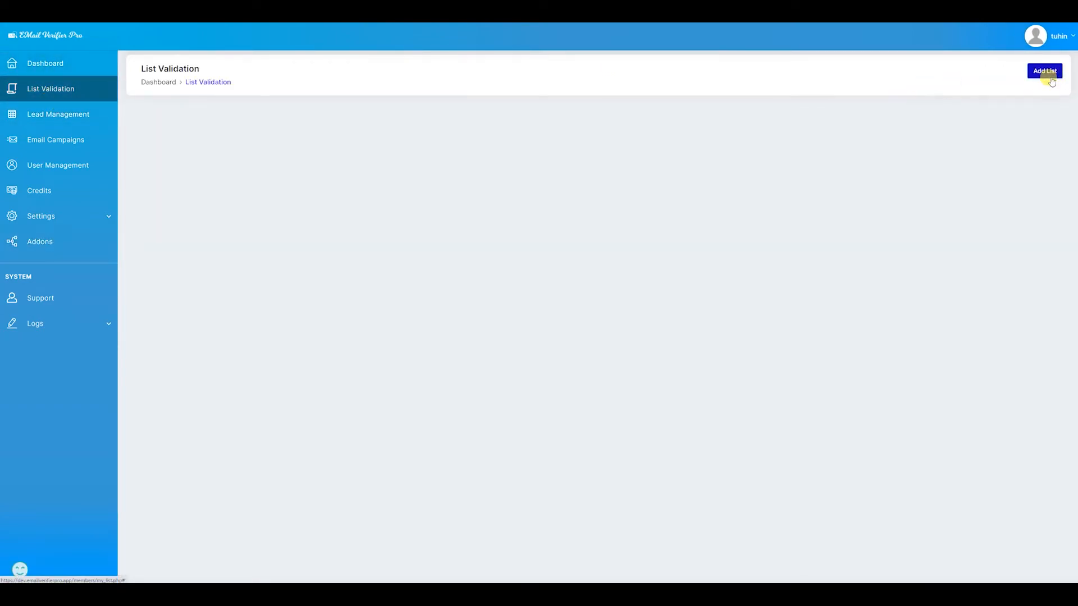
# Check the Email Scanner settings, then go back to the Dashboard.
pyautogui.click(41, 216)
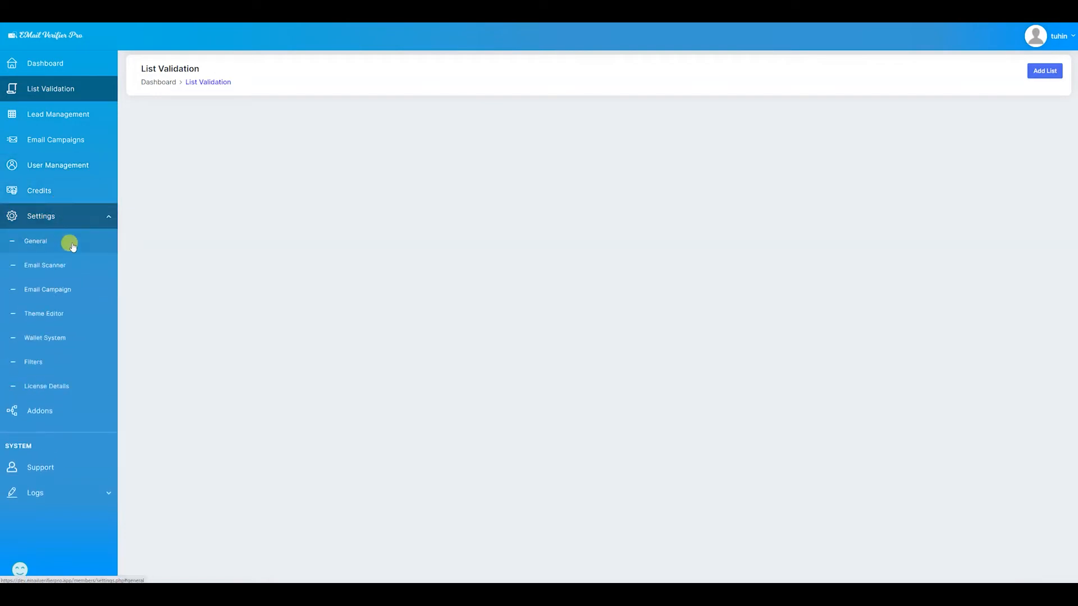
pyautogui.click(45, 265)
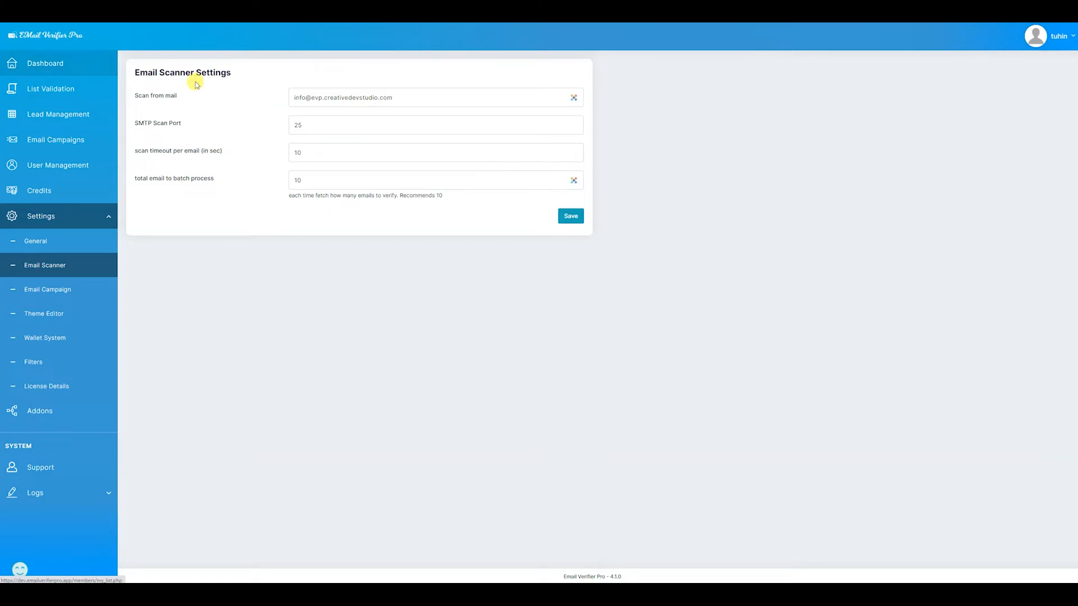
pyautogui.click(43, 63)
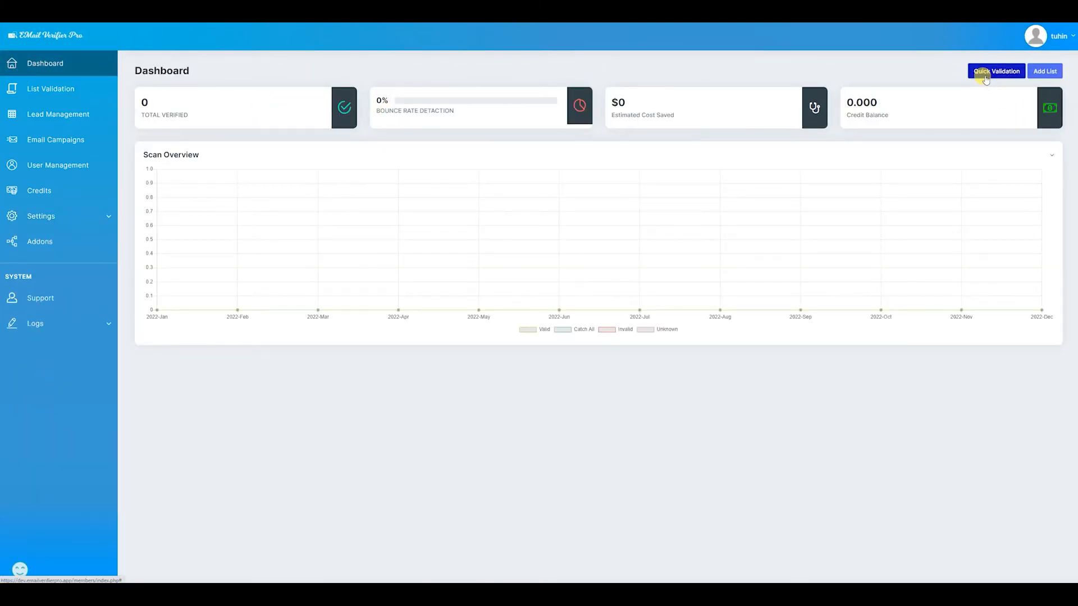
# Try Quick Validation of one address, dismiss the Credit Low alert, then open Wallet System settings.
pyautogui.click(996, 71)
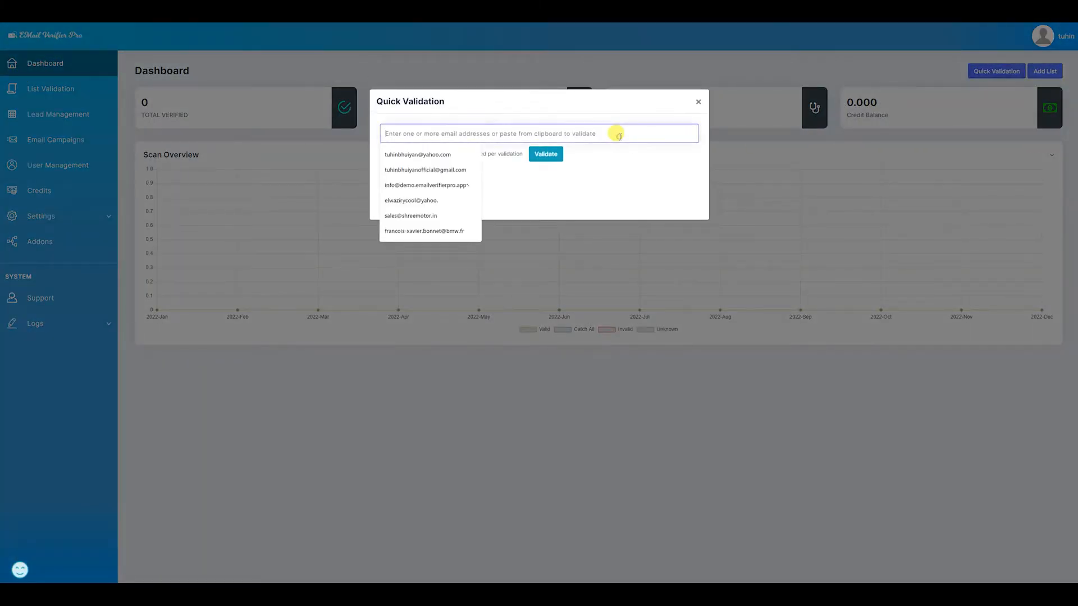
pyautogui.click(425, 169)
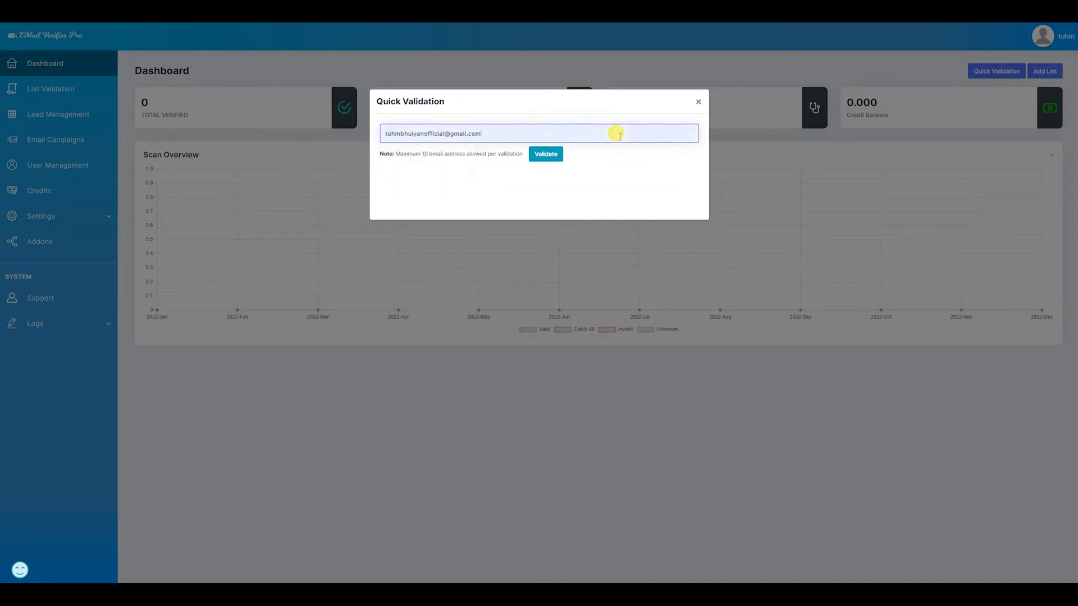
pyautogui.click(545, 154)
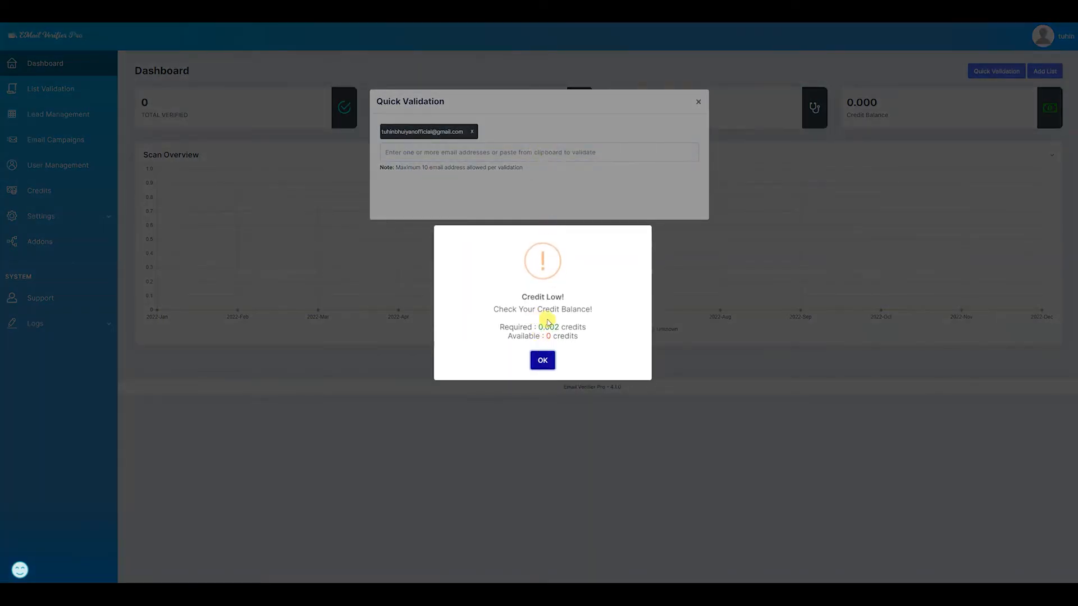
pyautogui.click(542, 360)
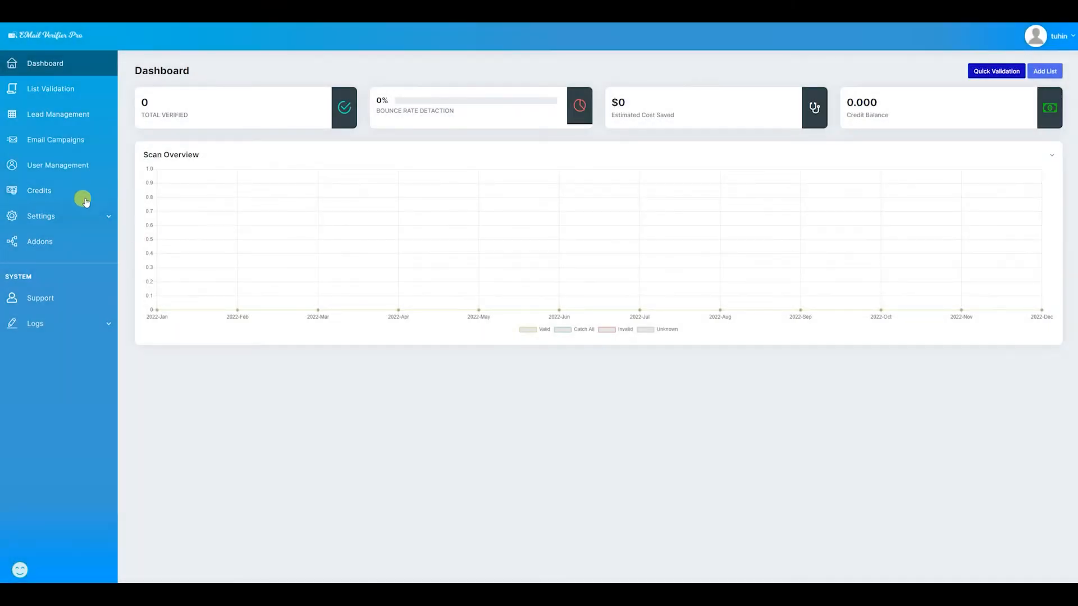
pyautogui.click(41, 216)
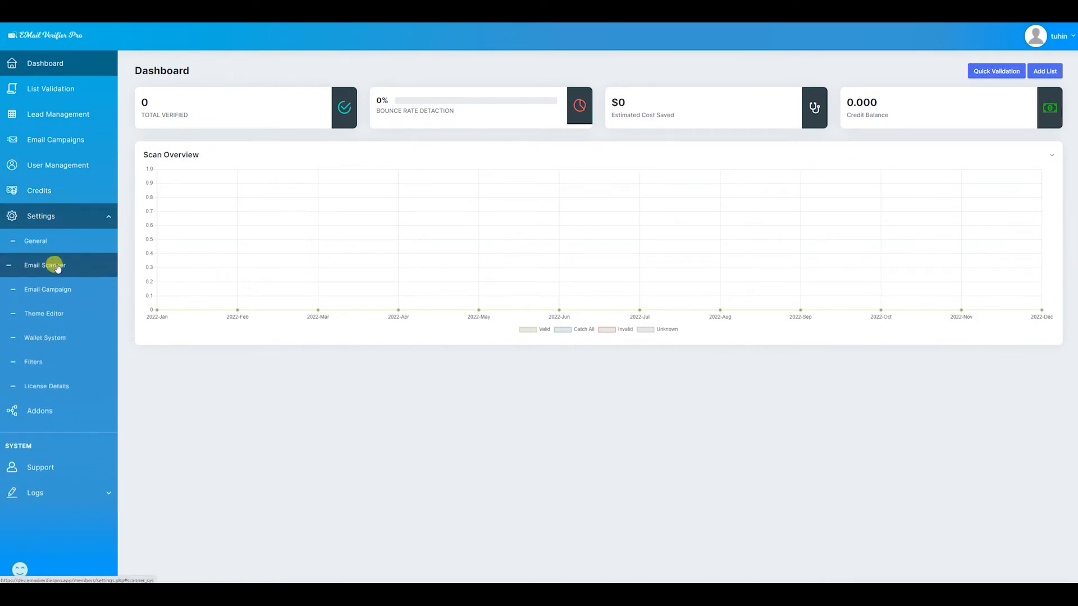
pyautogui.moveTo(63, 335)
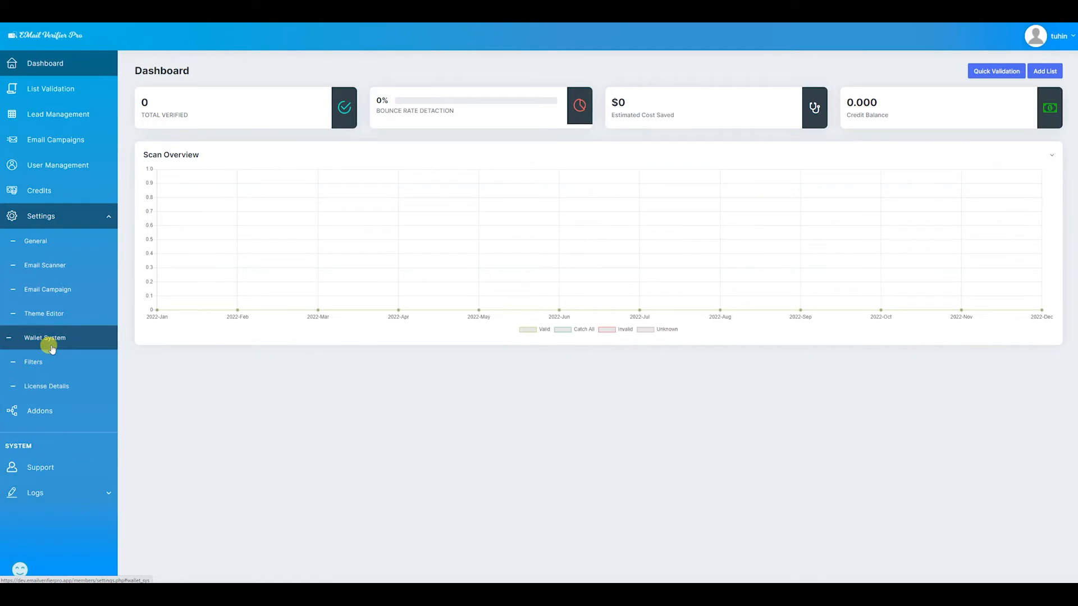
pyautogui.click(45, 337)
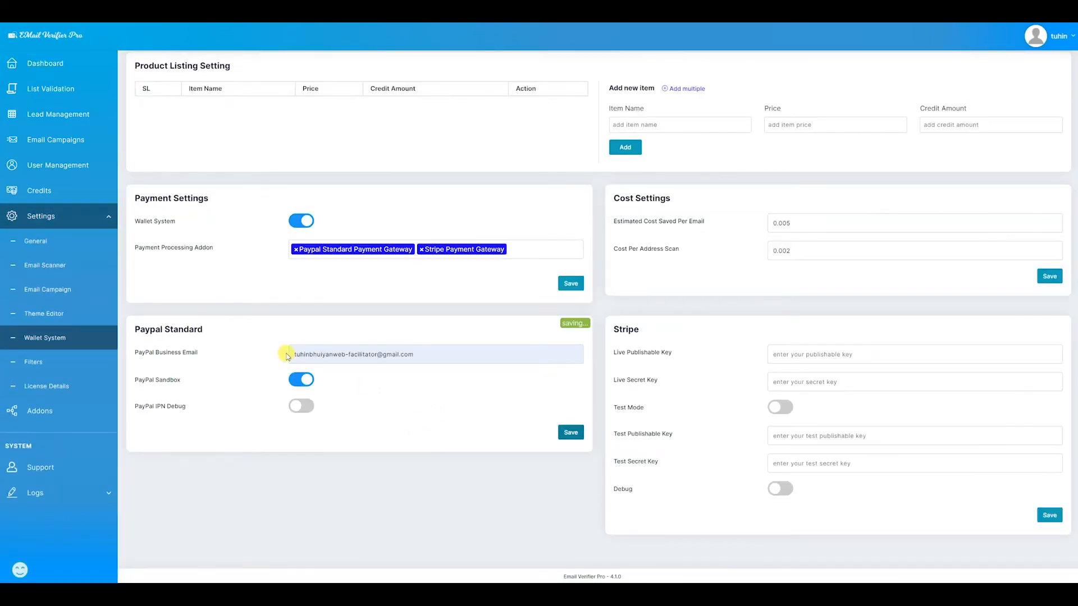
pyautogui.moveTo(220, 234)
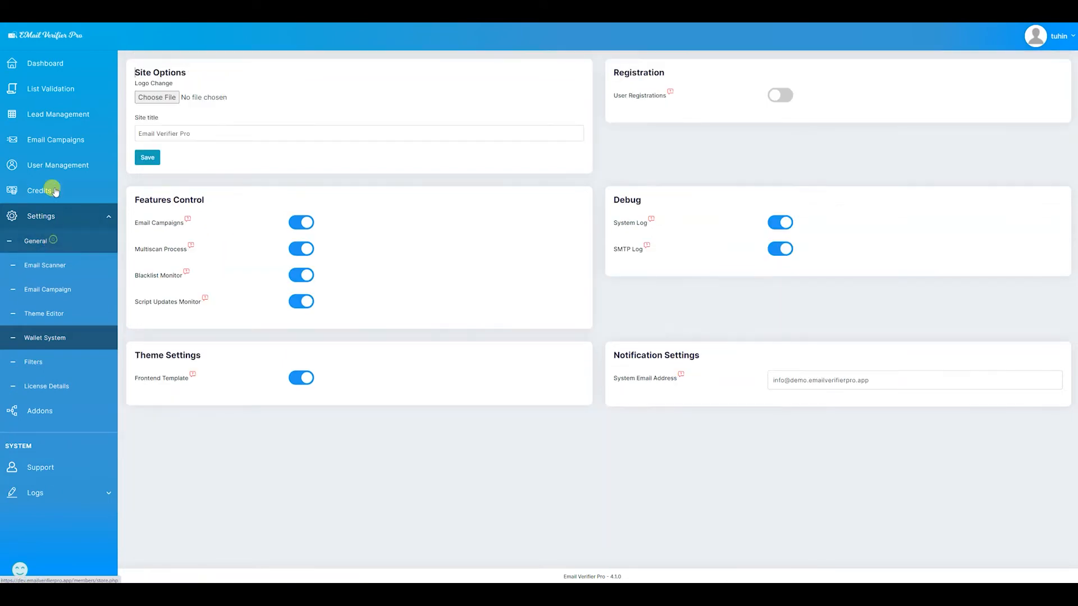
# Open the Credits page, with no packages or orders, and expand the Settings menu.
pyautogui.click(39, 190)
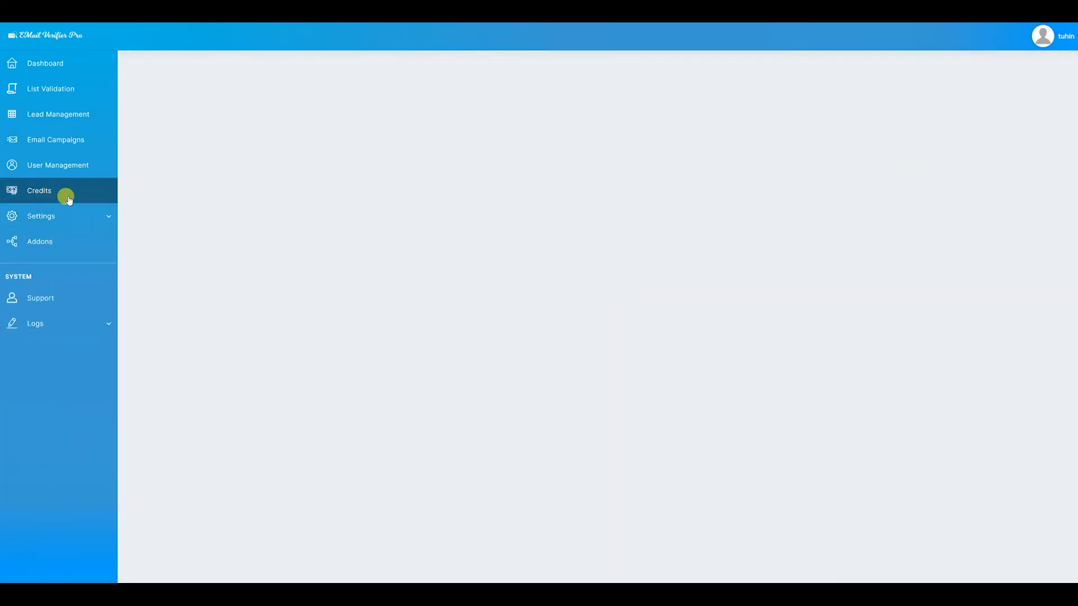
pyautogui.click(39, 191)
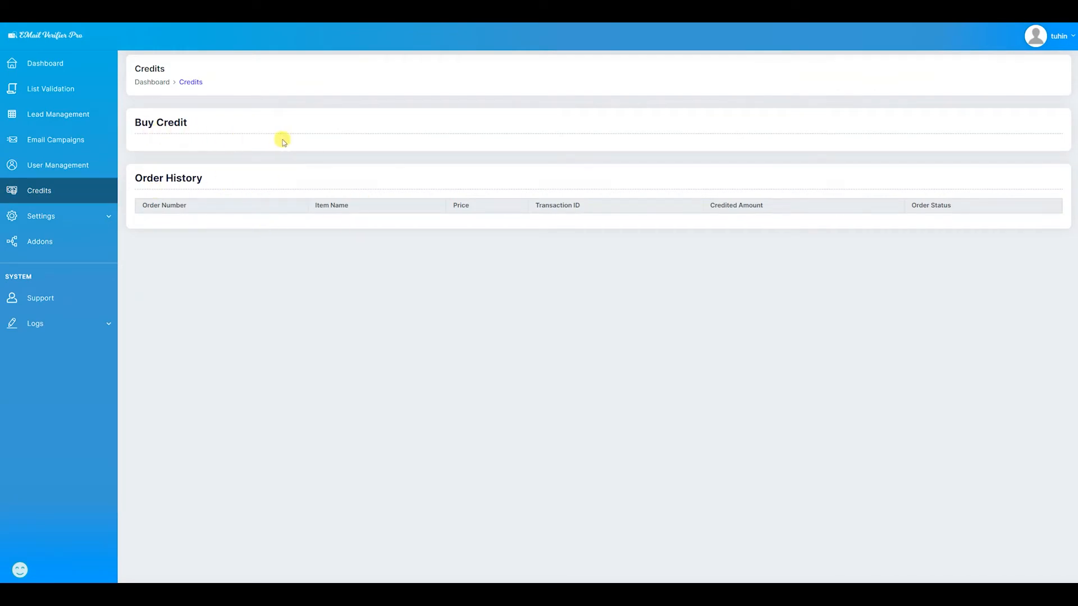
pyautogui.click(40, 216)
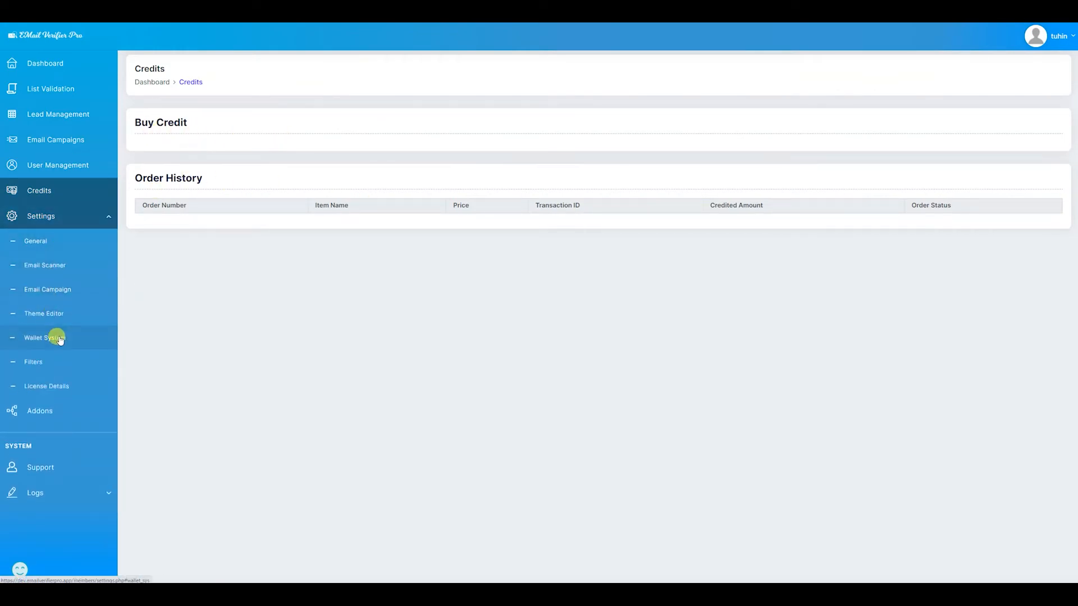
# In Wallet System, add a '1000 credit' product priced 10 granting 1000 credits.
pyautogui.click(44, 338)
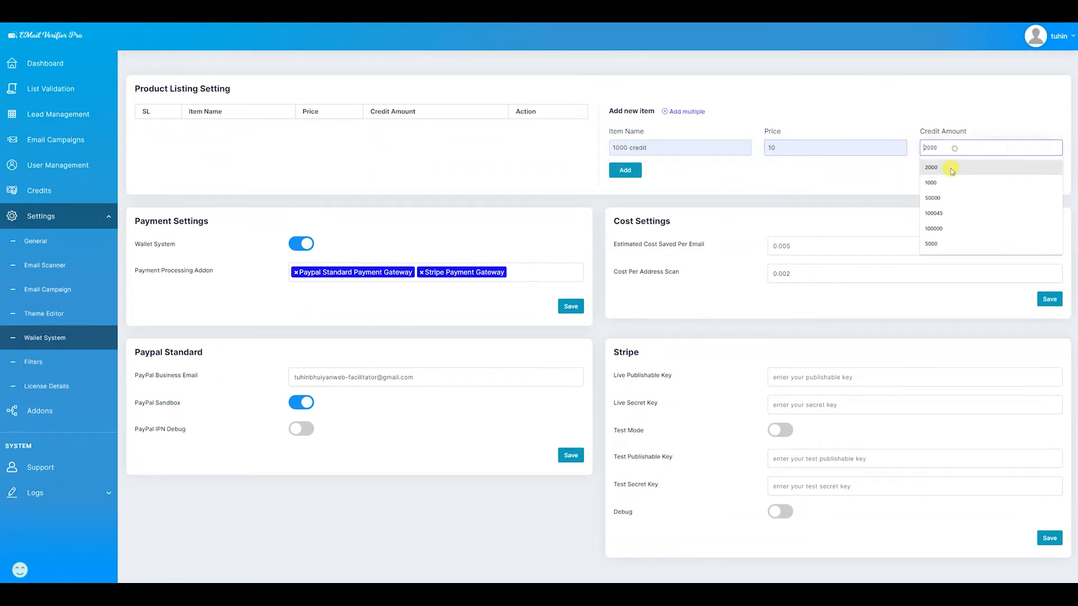
pyautogui.click(931, 182)
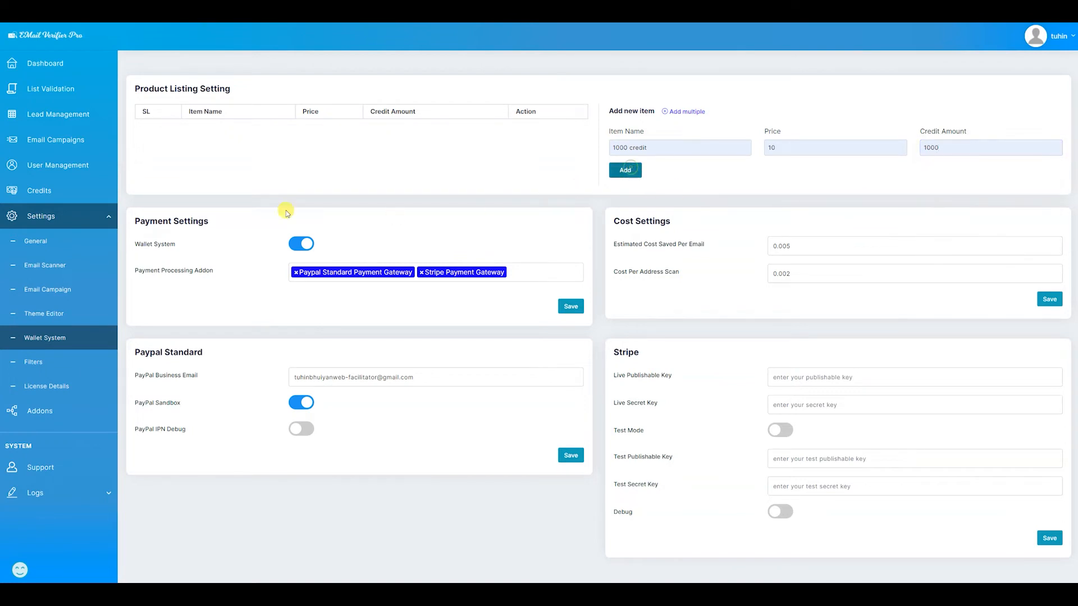
pyautogui.click(625, 170)
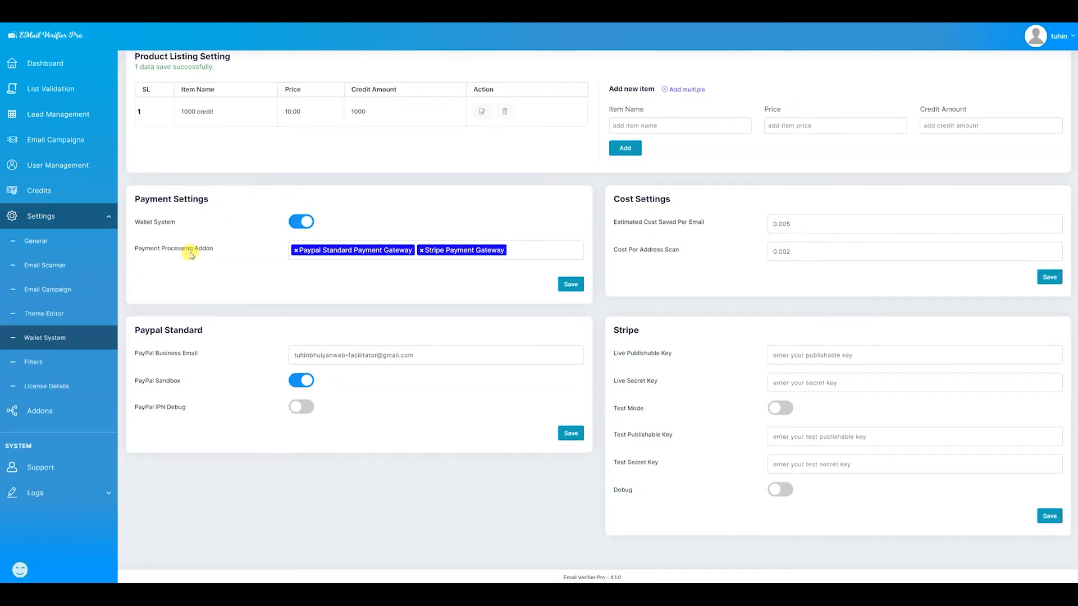
pyautogui.click(38, 190)
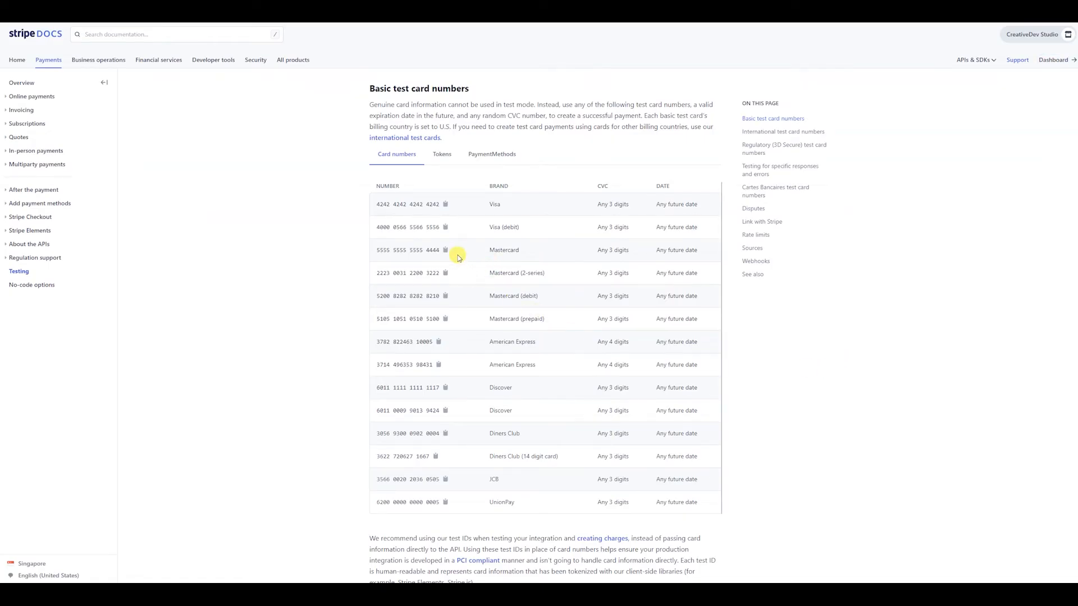
pyautogui.moveTo(449, 206)
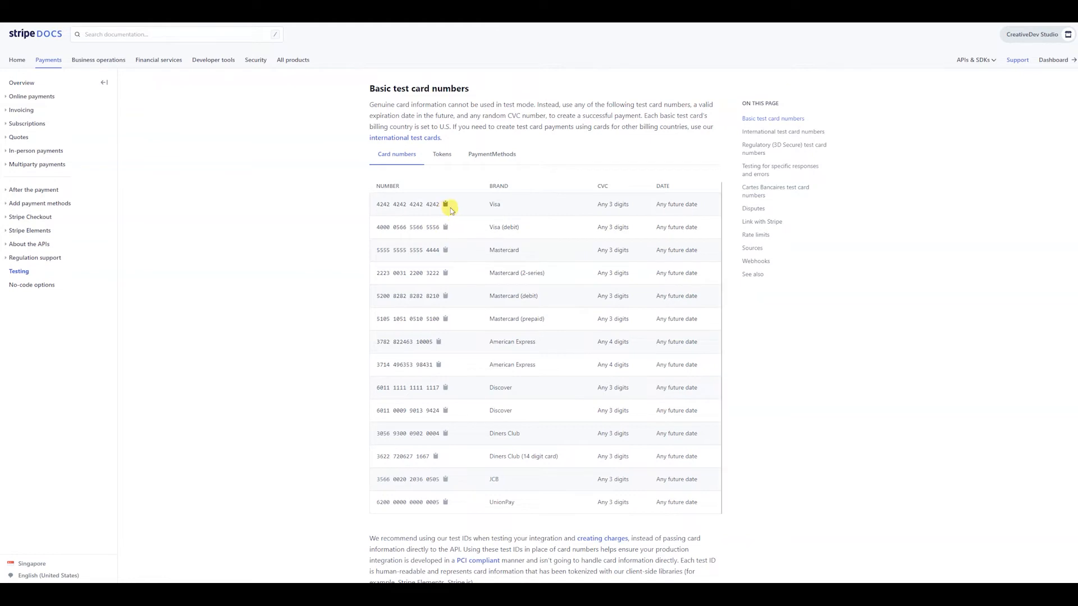
pyautogui.click(445, 204)
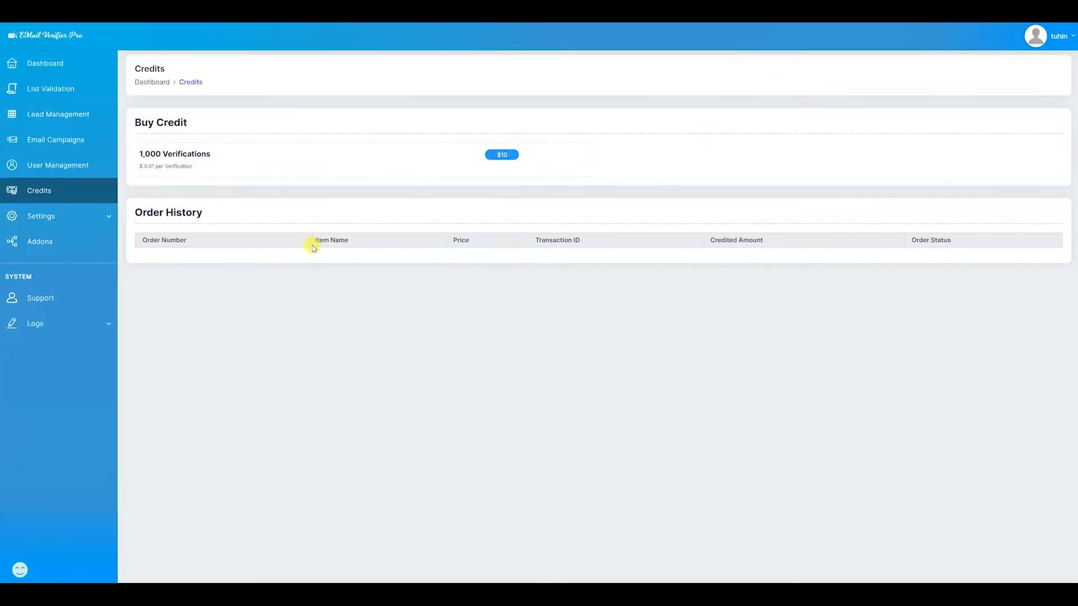
# Buy the $10 1,000 Verifications package via Stripe test card and return to orders.
pyautogui.click(501, 154)
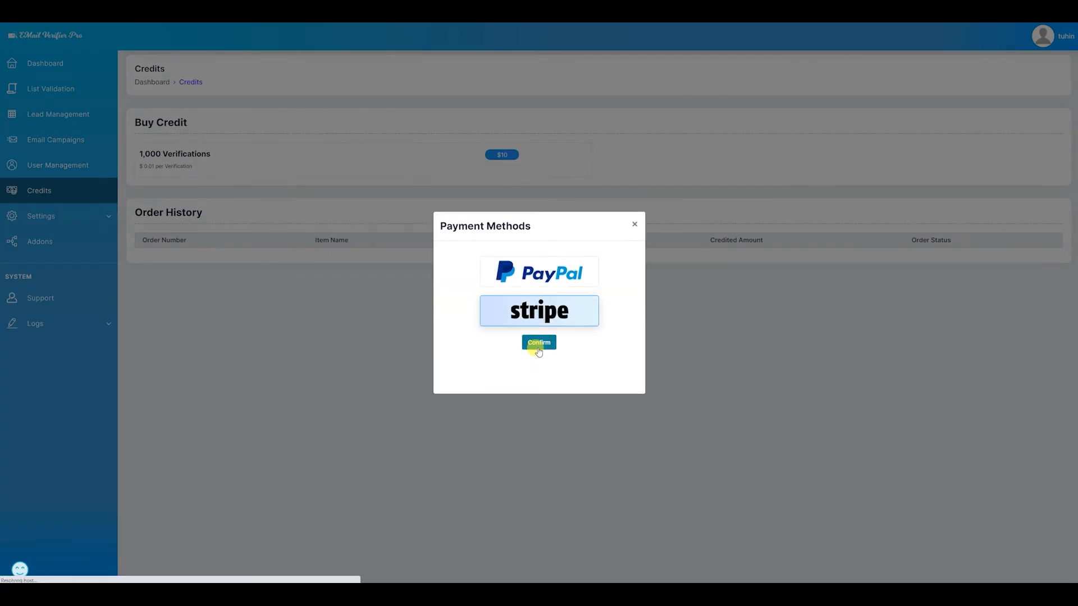
pyautogui.click(539, 343)
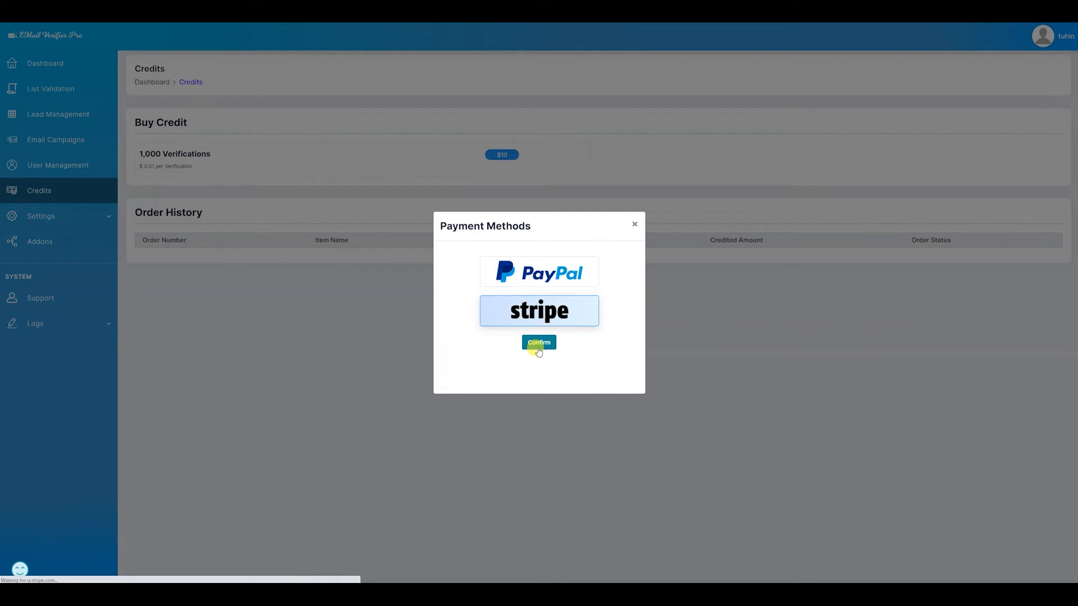
pyautogui.click(539, 343)
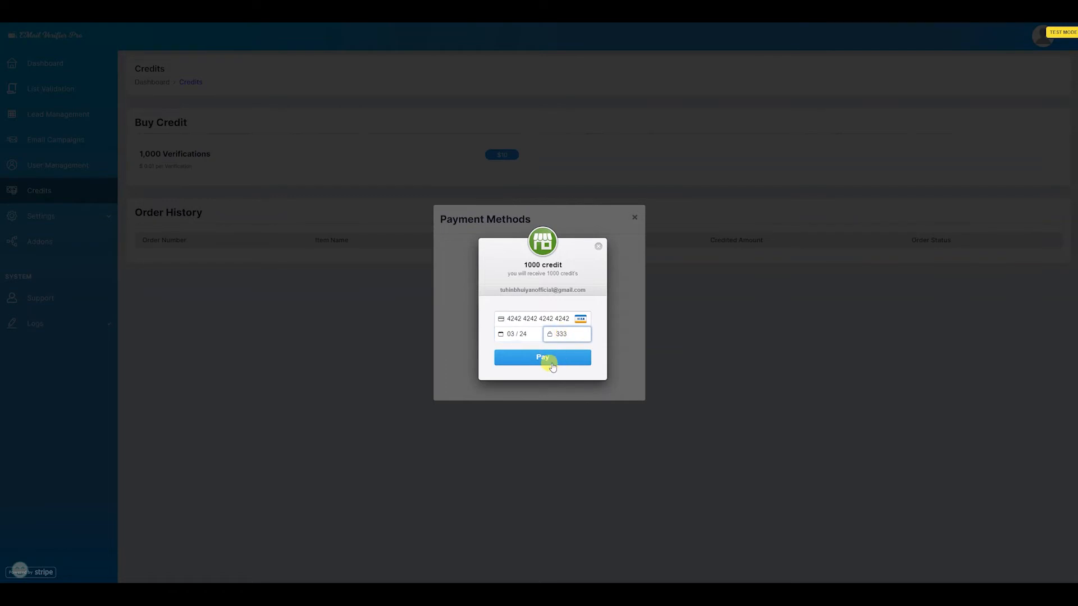
pyautogui.click(542, 358)
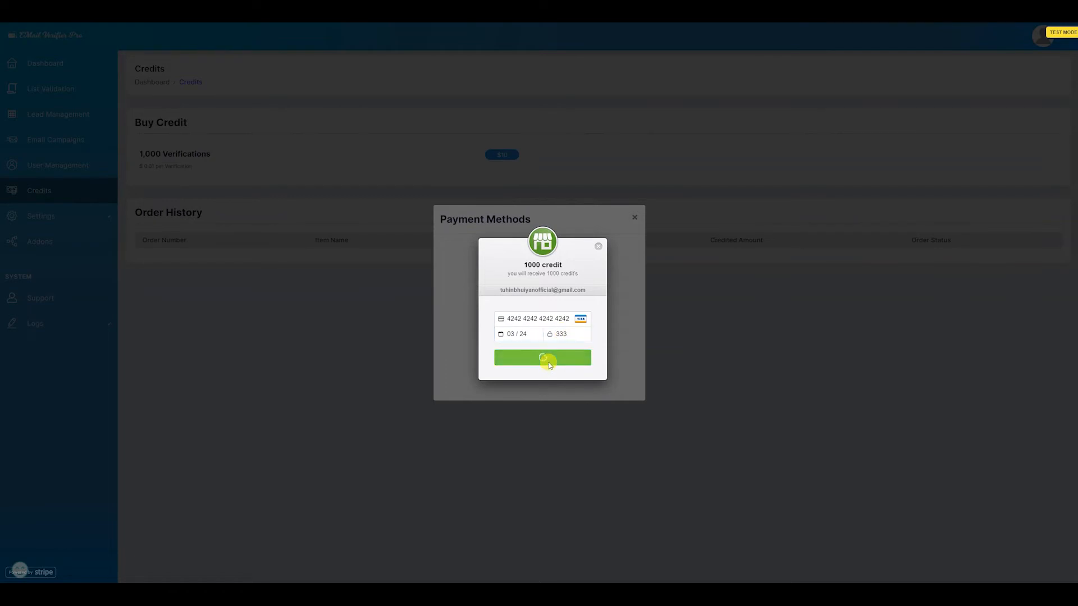
pyautogui.click(542, 358)
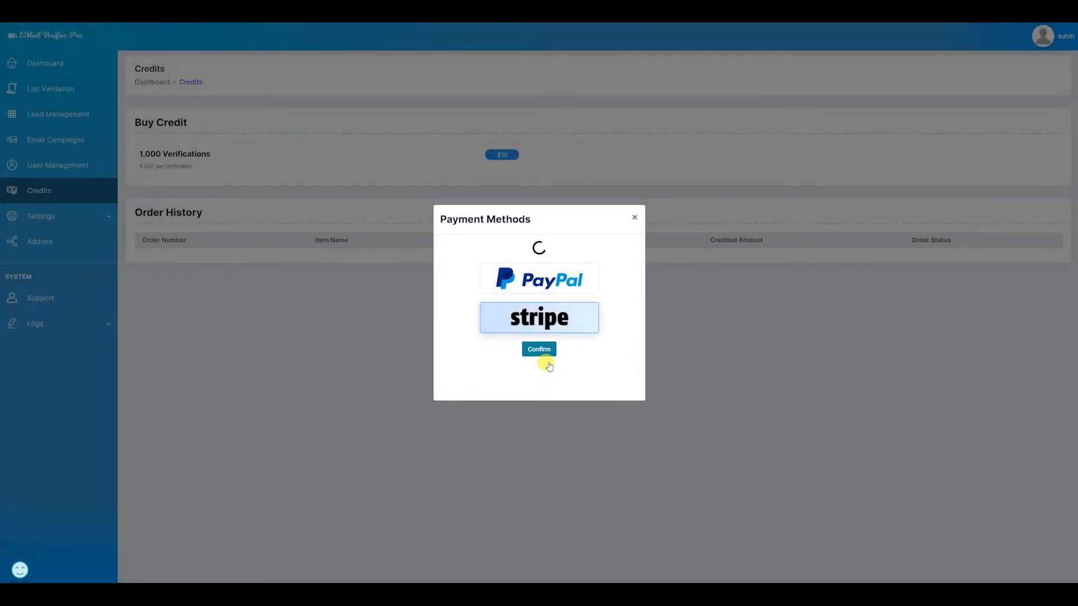
pyautogui.click(539, 350)
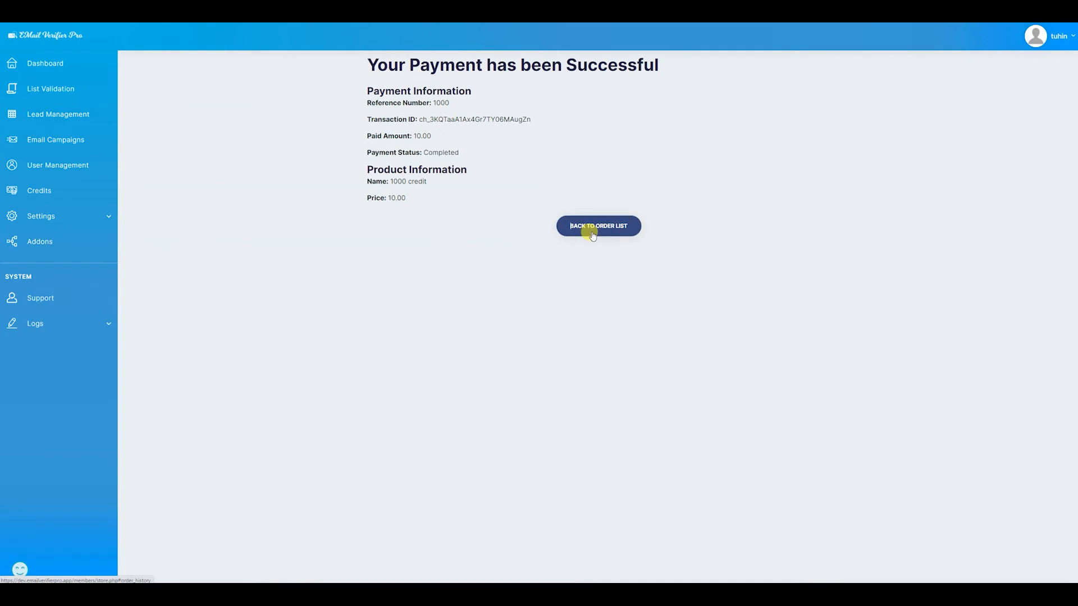
pyautogui.click(598, 226)
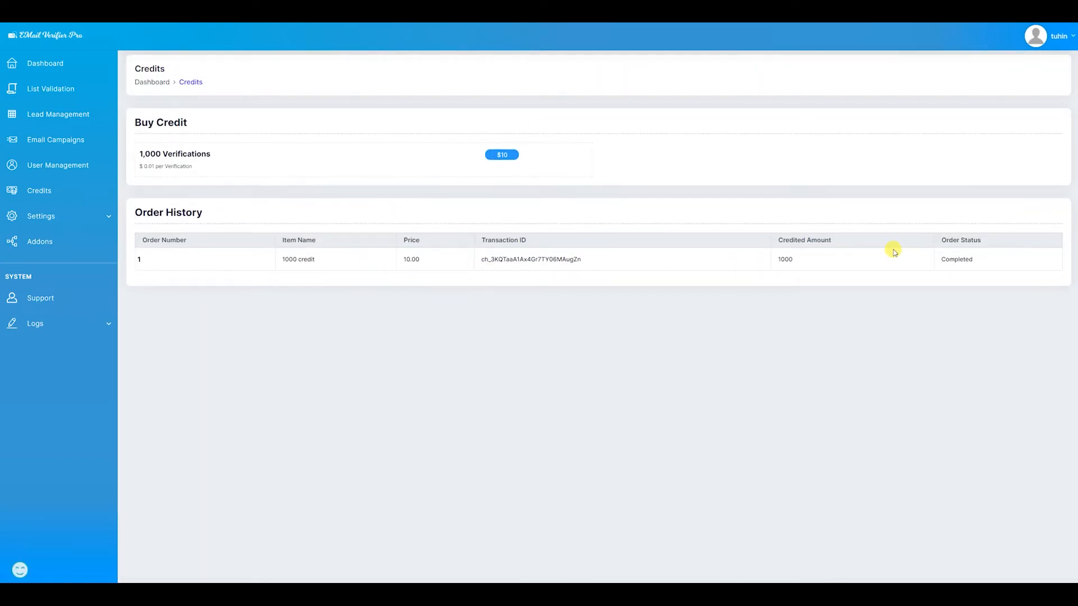
pyautogui.moveTo(742, 268)
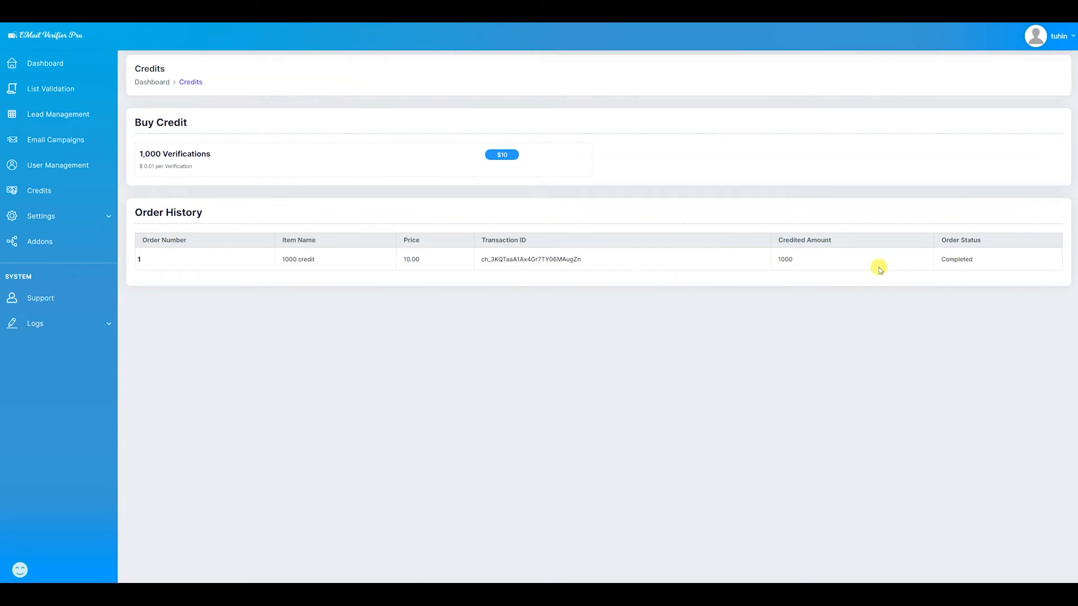
pyautogui.moveTo(397, 273)
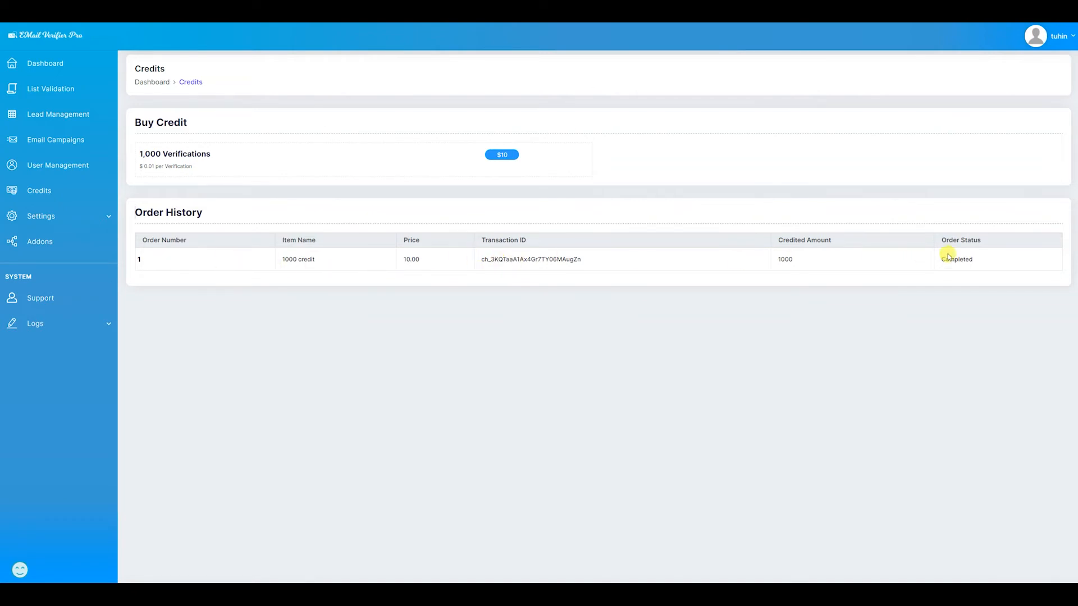
pyautogui.moveTo(136, 173)
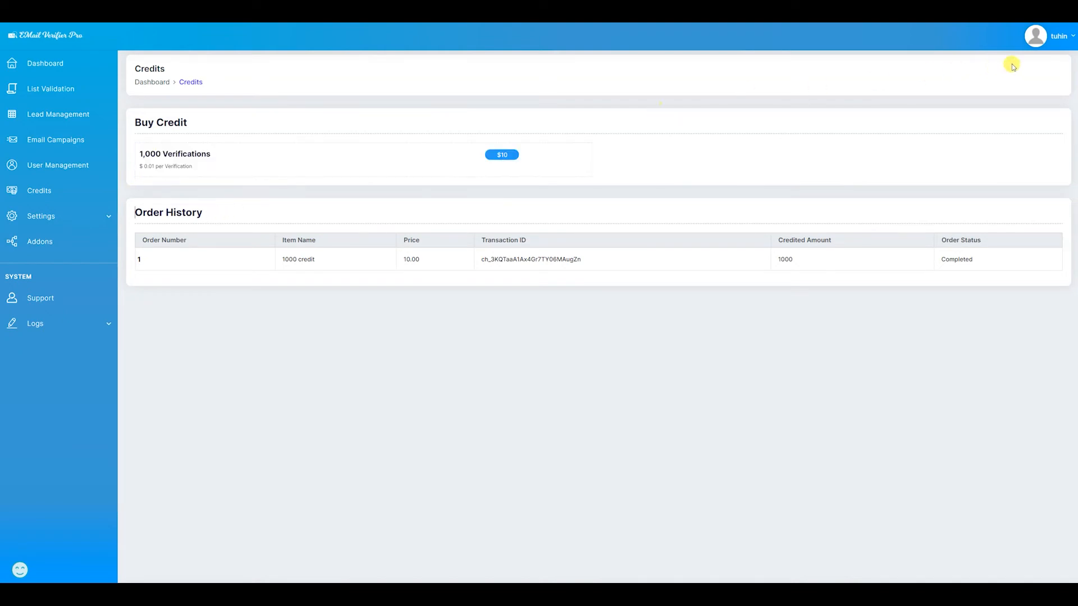
pyautogui.click(1058, 36)
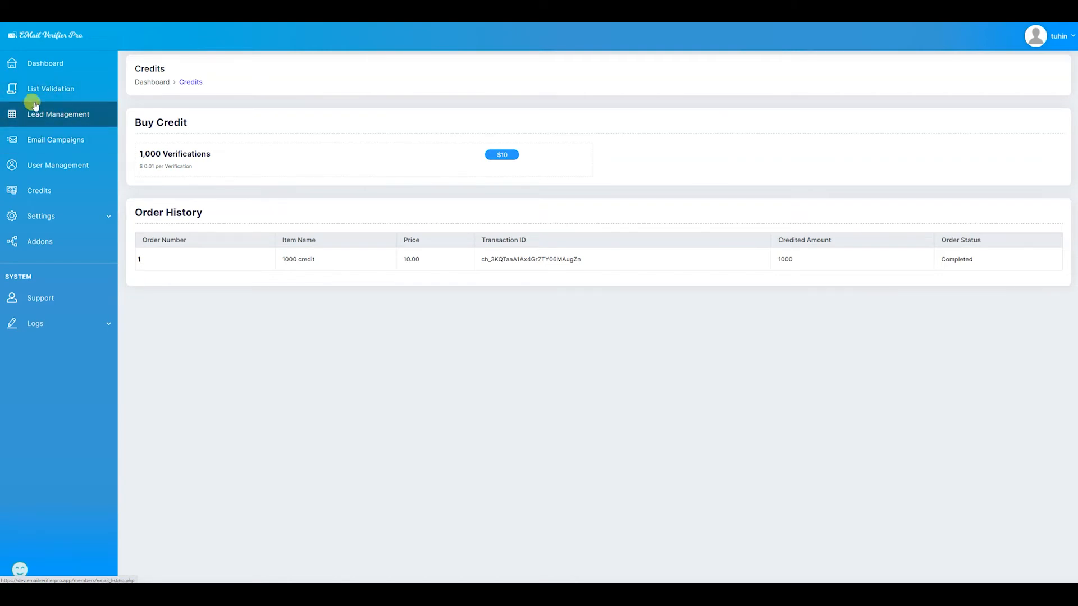
pyautogui.moveTo(617, 204)
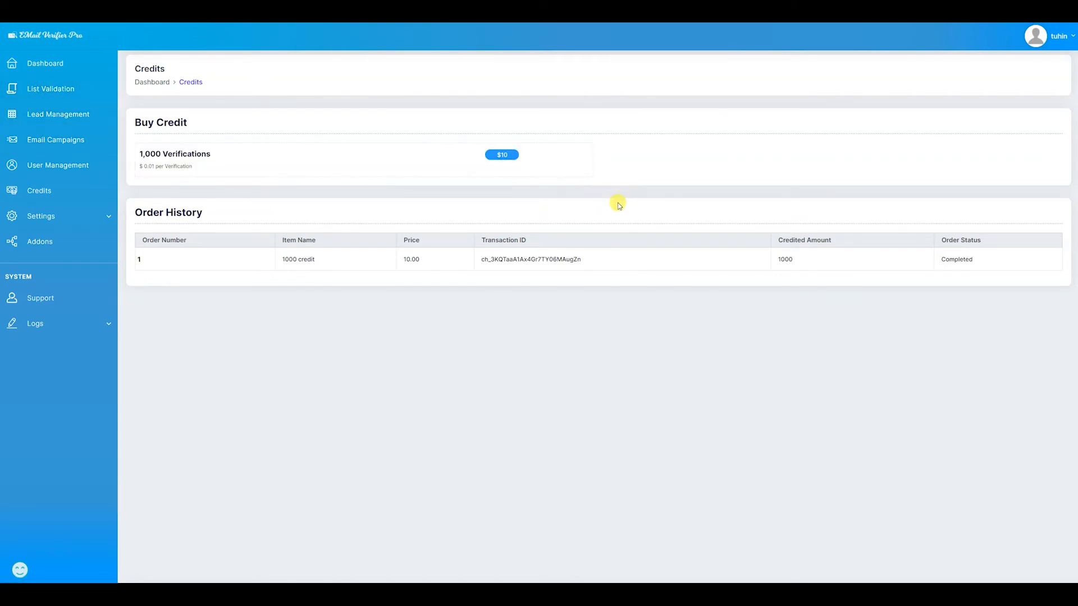
# Upload a new 6,184-email CSV list on the List Validation page.
pyautogui.click(51, 89)
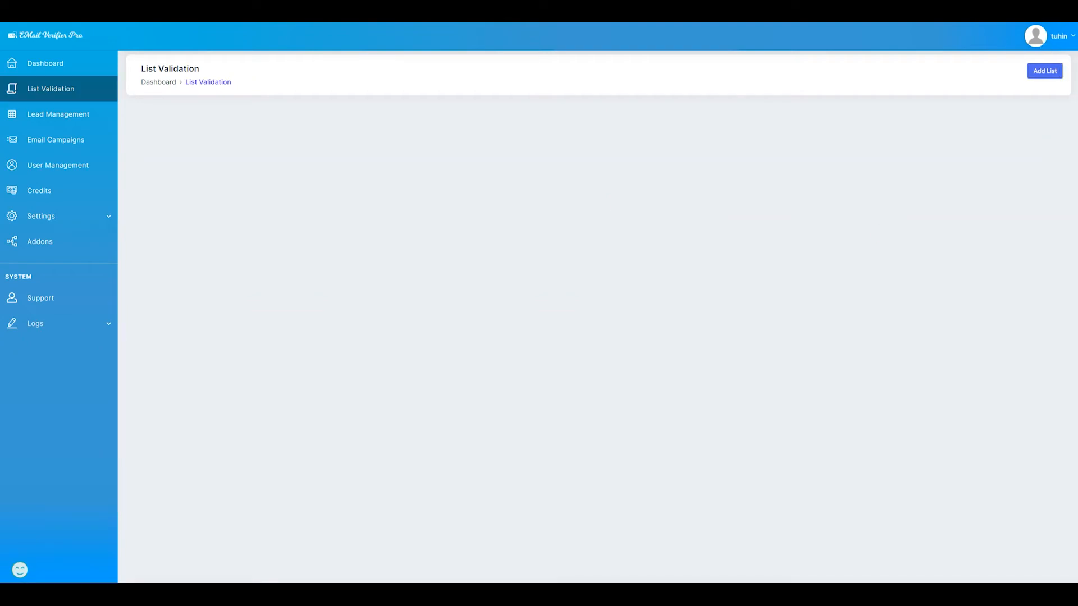
pyautogui.click(1045, 70)
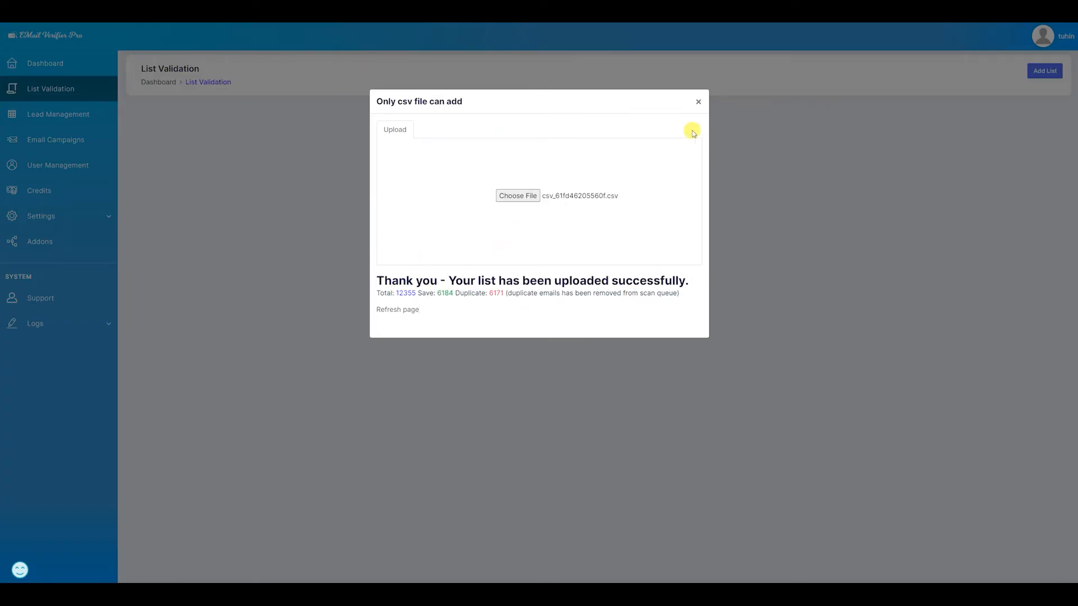
pyautogui.doubleClick(496, 293)
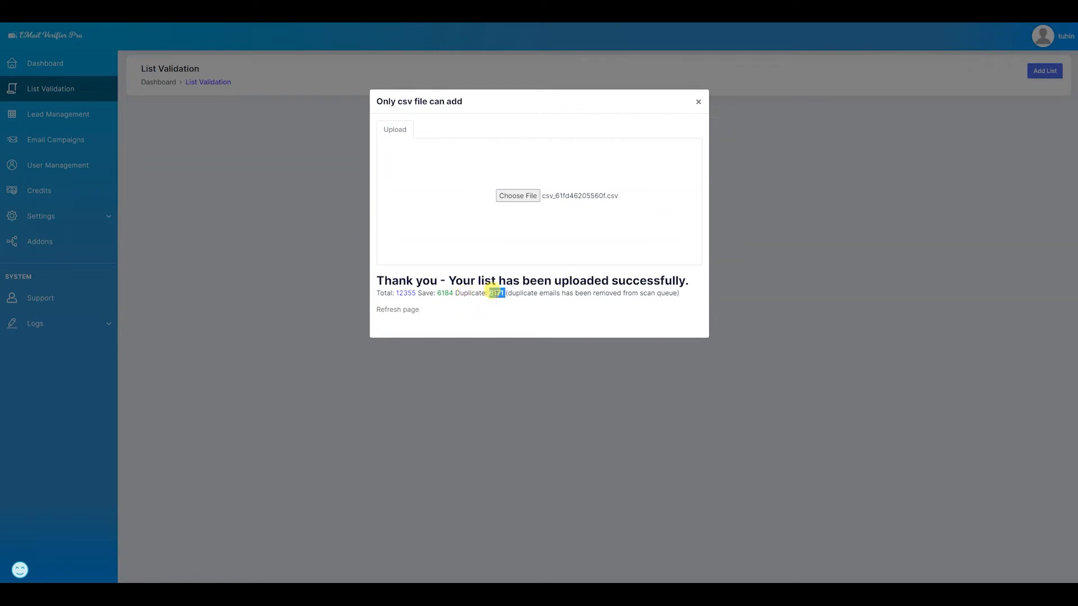
pyautogui.click(411, 311)
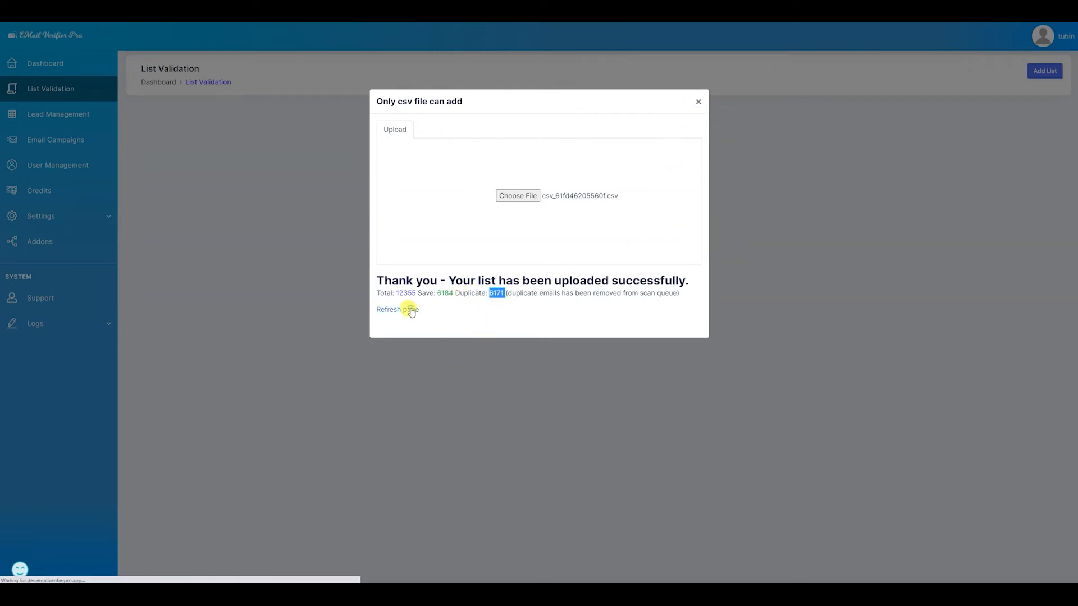
pyautogui.click(397, 309)
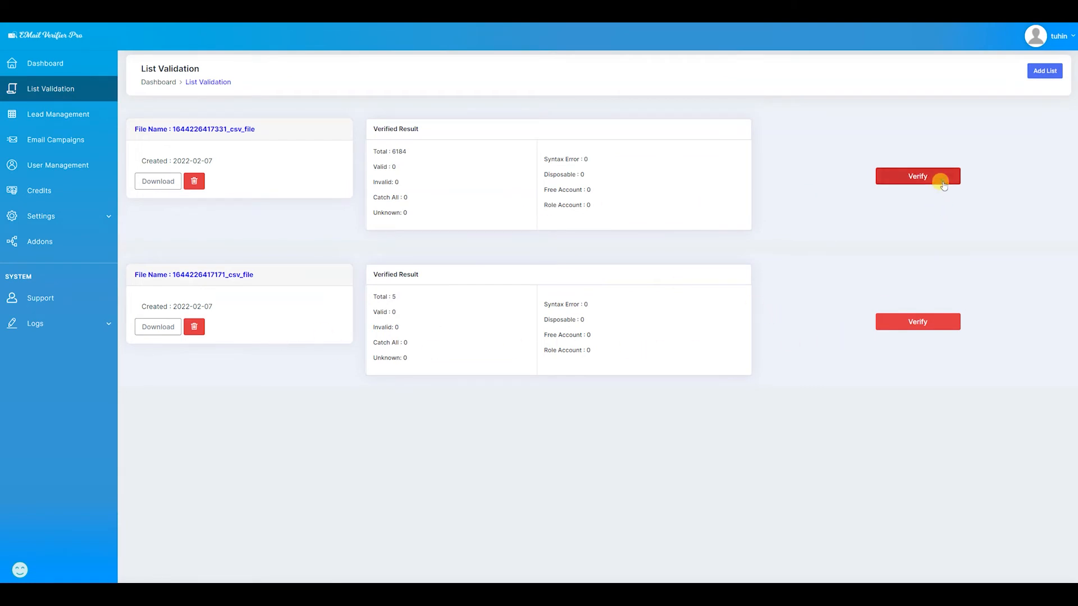
pyautogui.moveTo(917, 187)
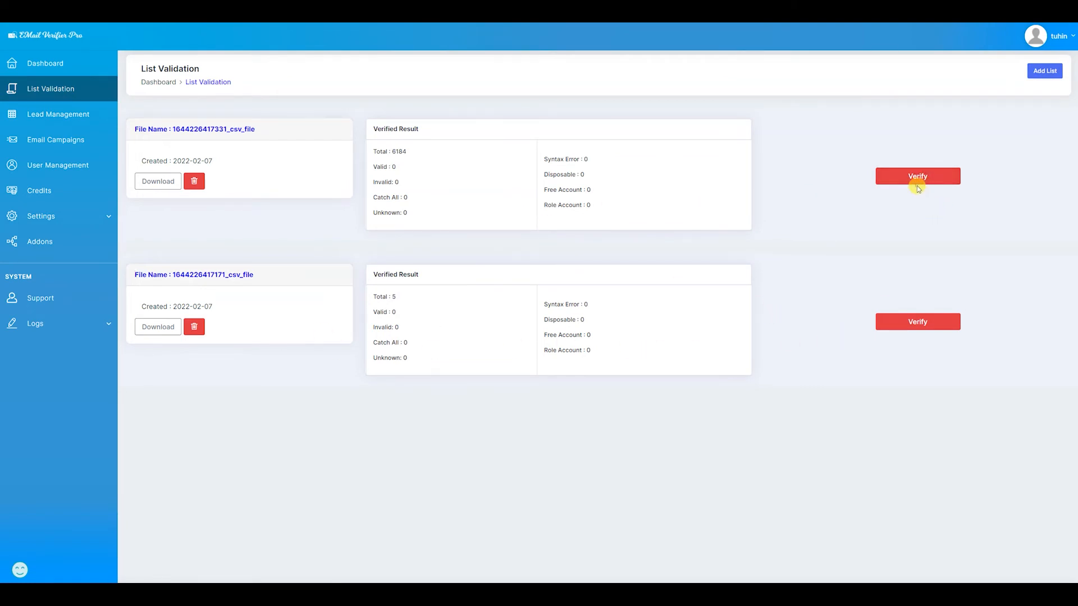
# Start verifying the 6,184-address list and reopen List Validation.
pyautogui.click(918, 176)
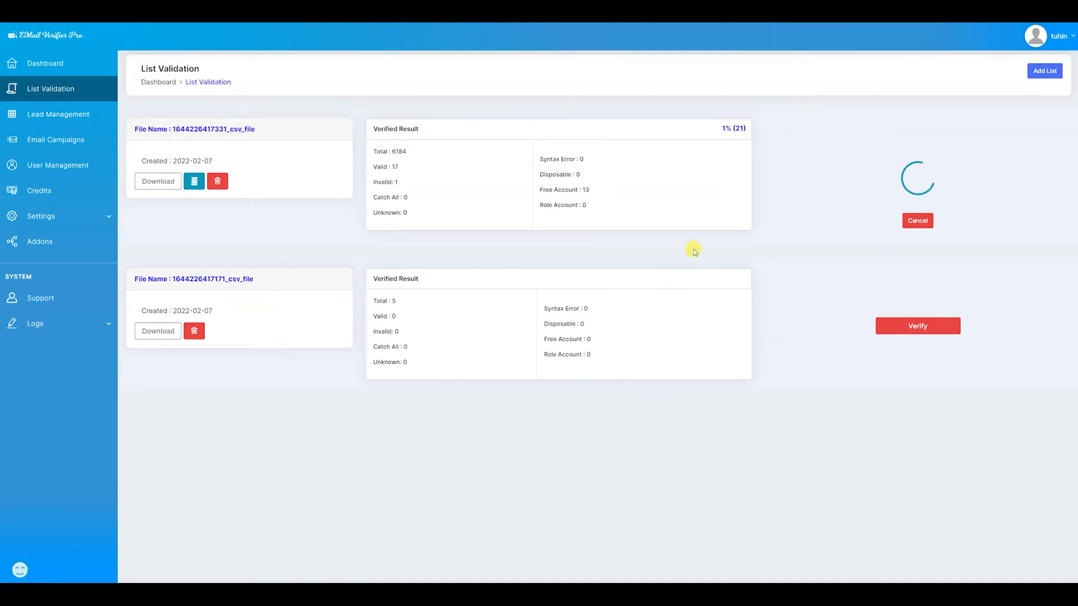
pyautogui.moveTo(734, 152)
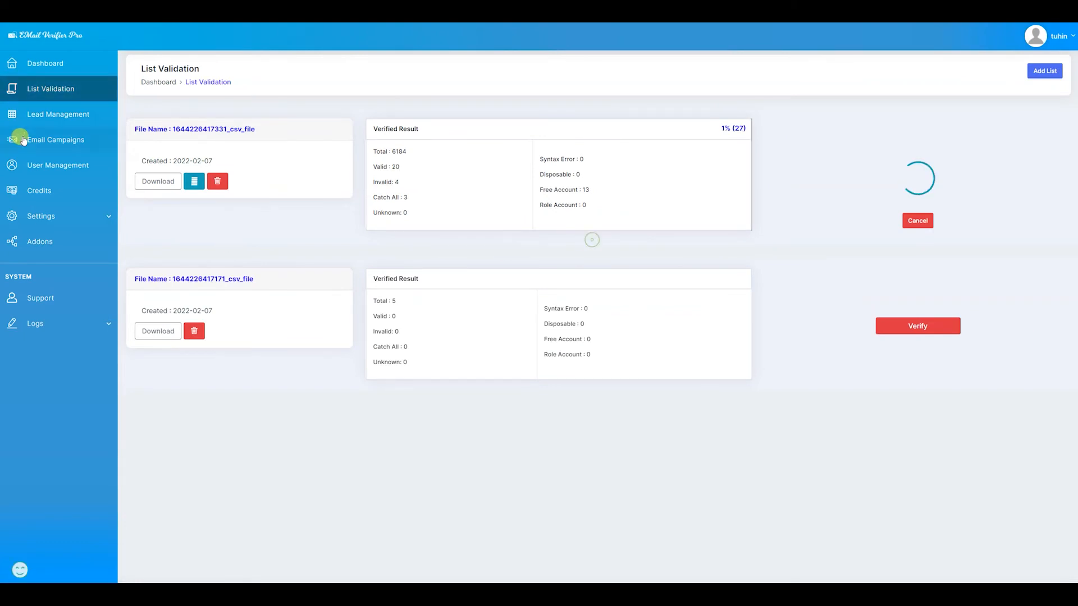
pyautogui.click(50, 63)
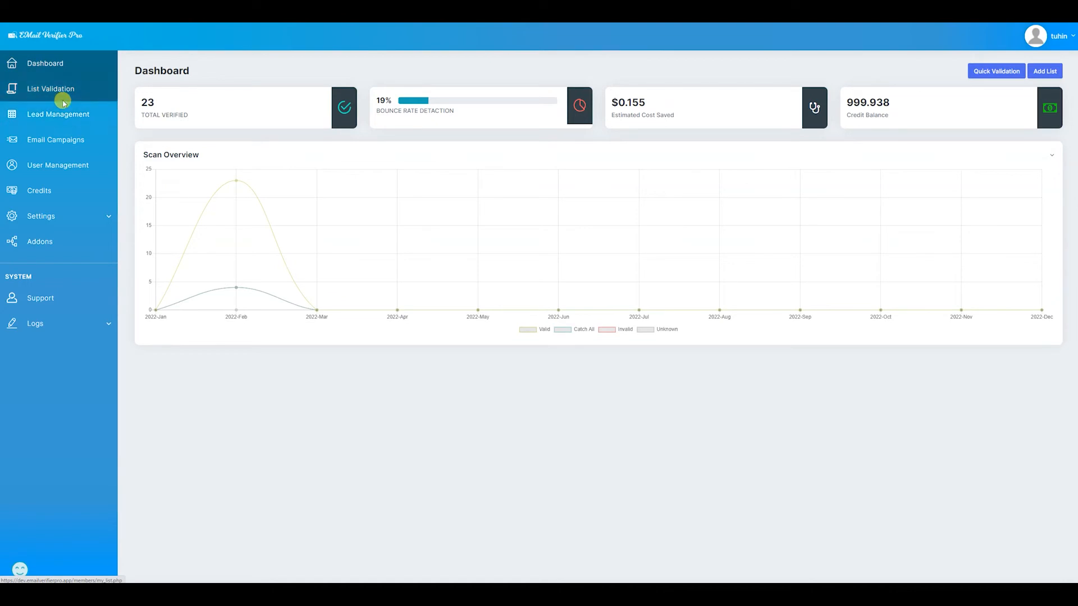
pyautogui.click(50, 89)
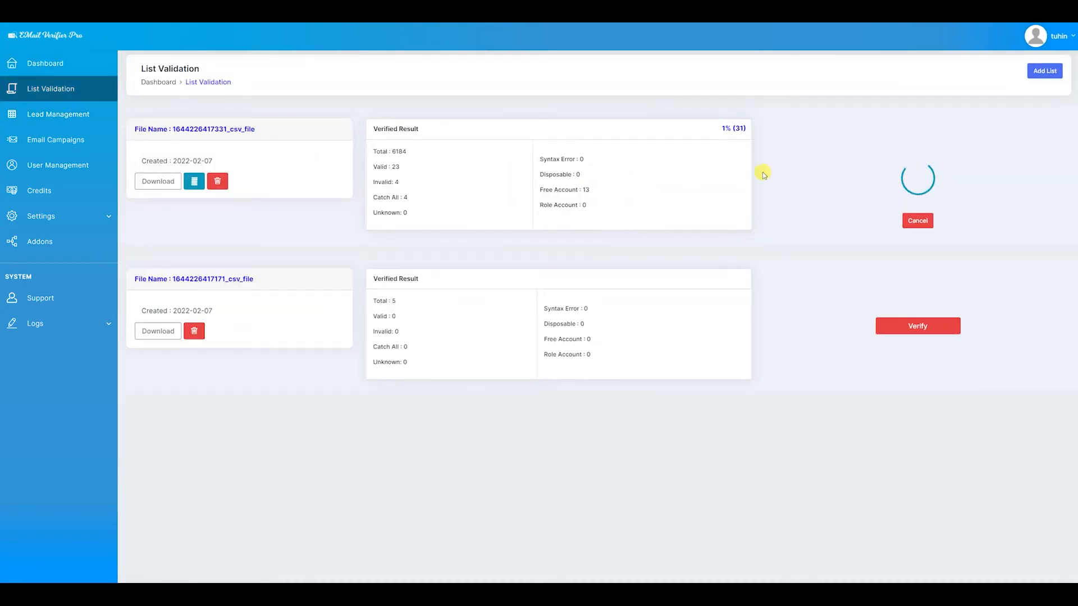
pyautogui.moveTo(36, 122)
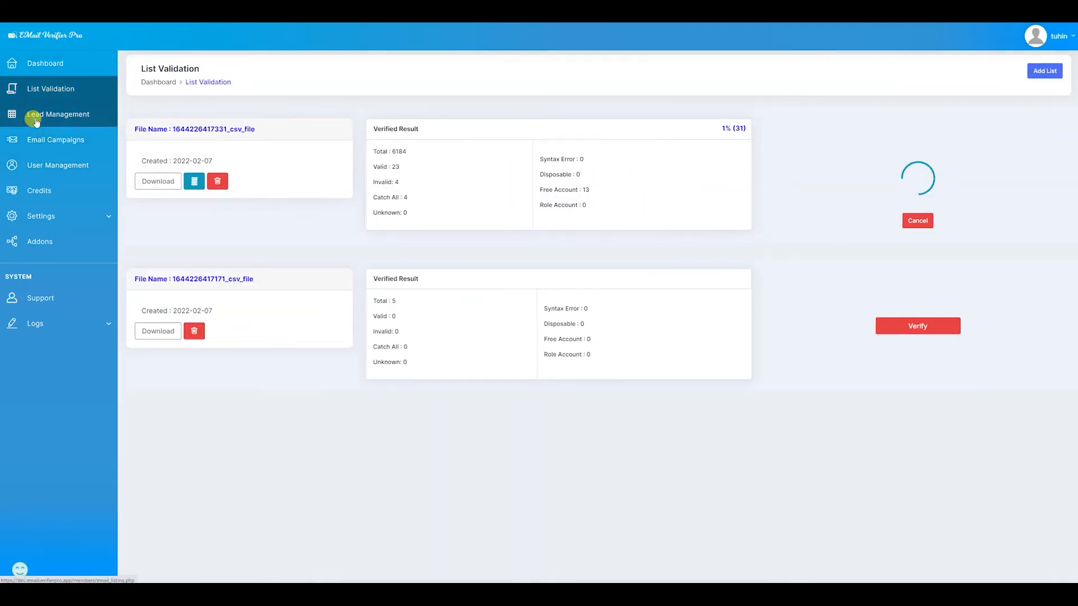
# Open Lead Management and page through all four pages of 36 leads, back to page 1.
pyautogui.click(57, 114)
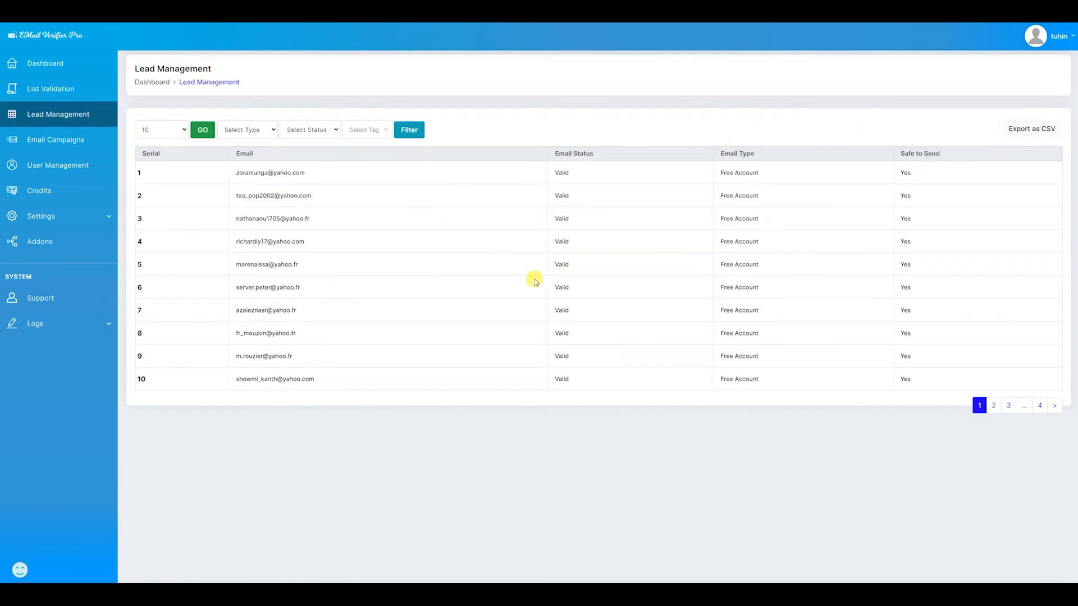
pyautogui.moveTo(664, 235)
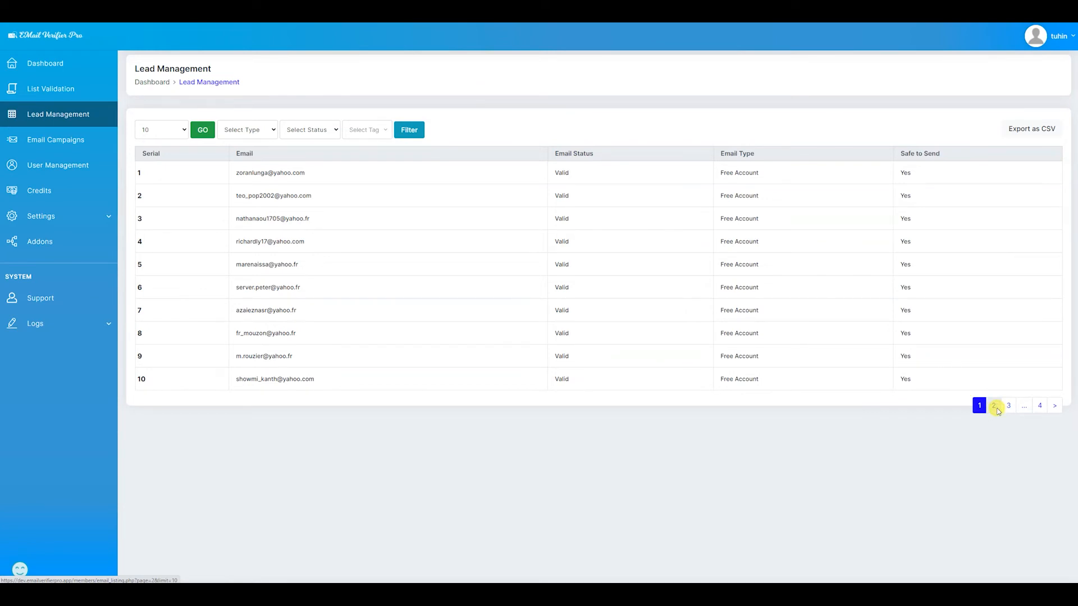
pyautogui.click(995, 405)
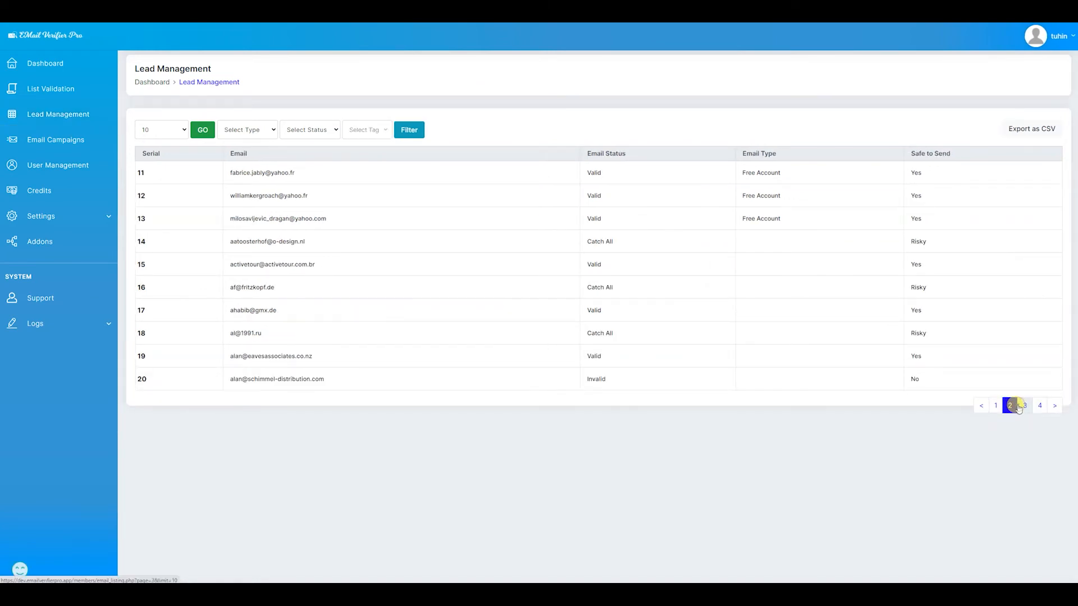
pyautogui.click(1024, 405)
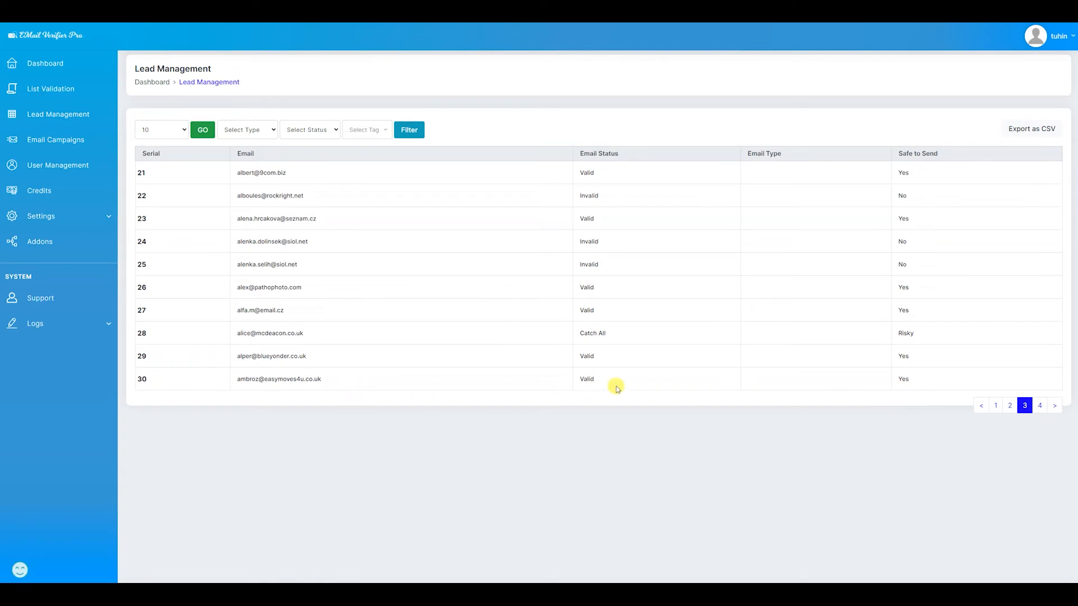
pyautogui.click(1055, 406)
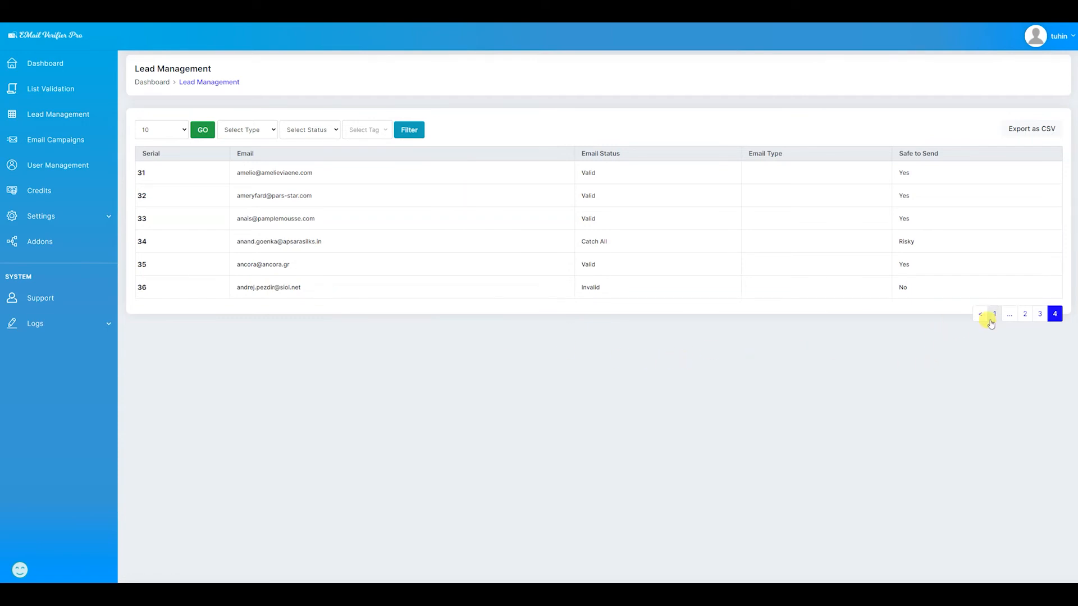
pyautogui.click(995, 314)
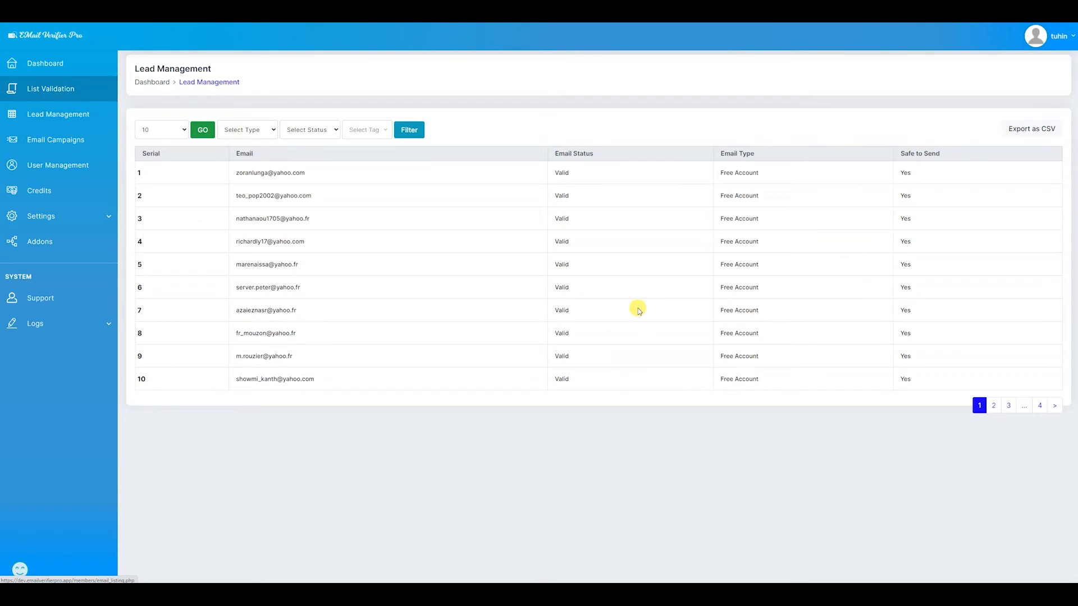
# Tag the first CSV list 'Apple Brand' and confirm the completion message.
pyautogui.click(51, 88)
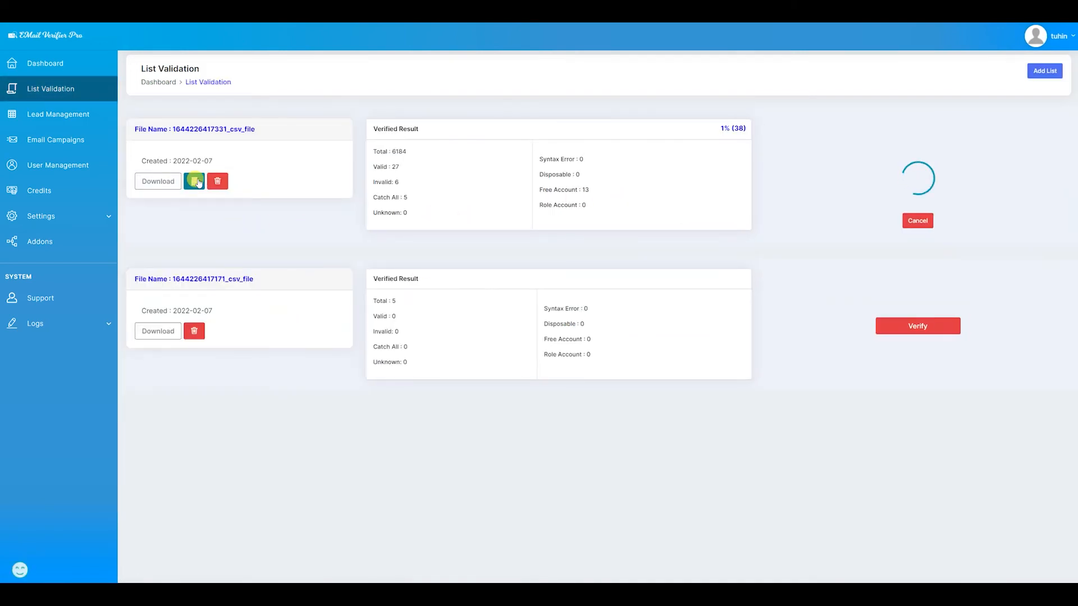
pyautogui.click(194, 181)
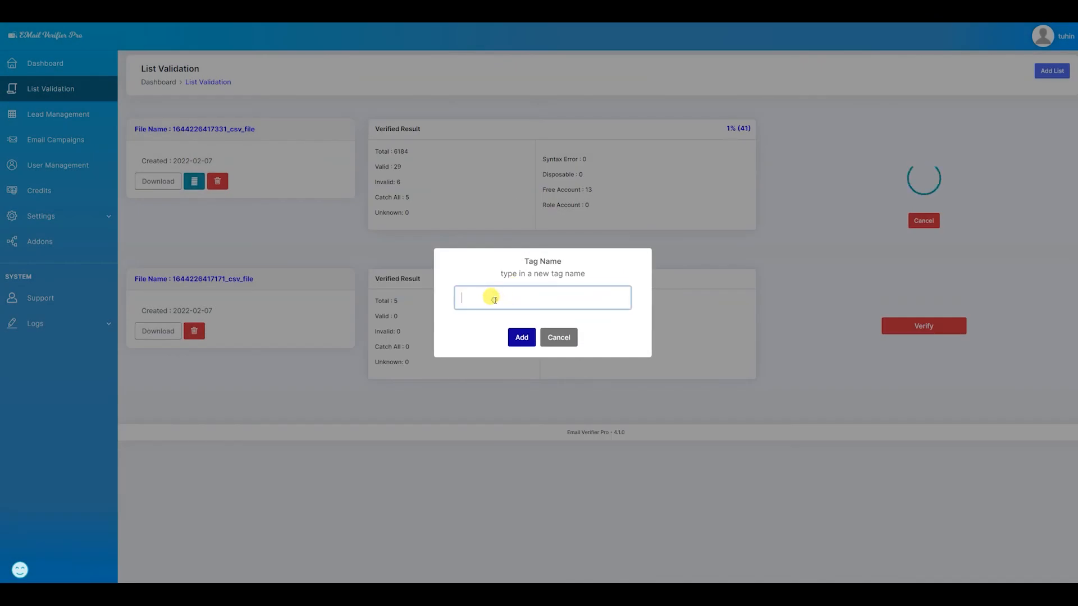
pyautogui.write('Apple Brand')
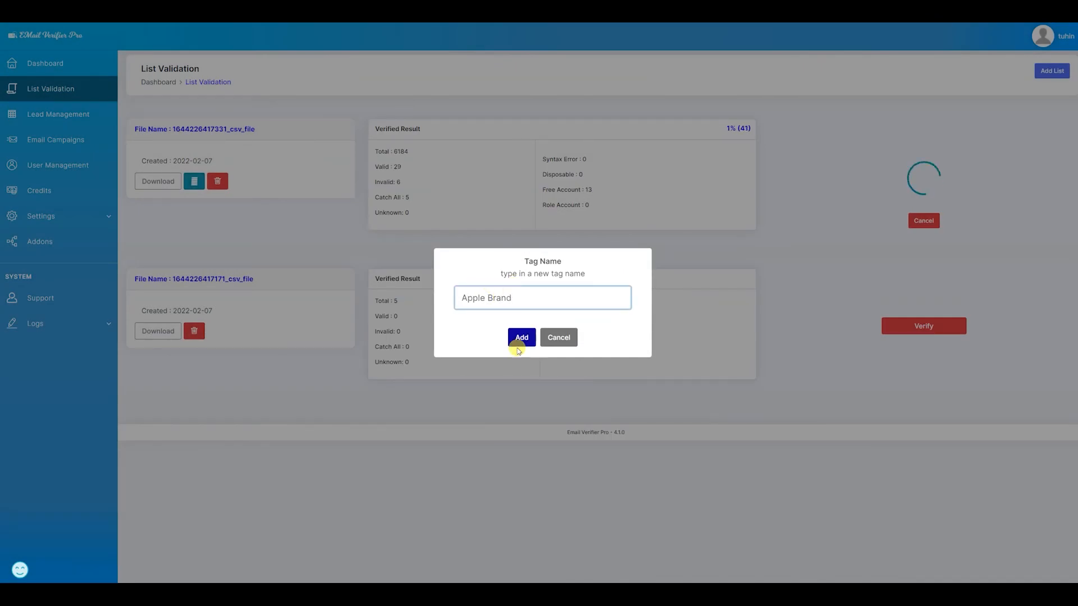
pyautogui.click(521, 338)
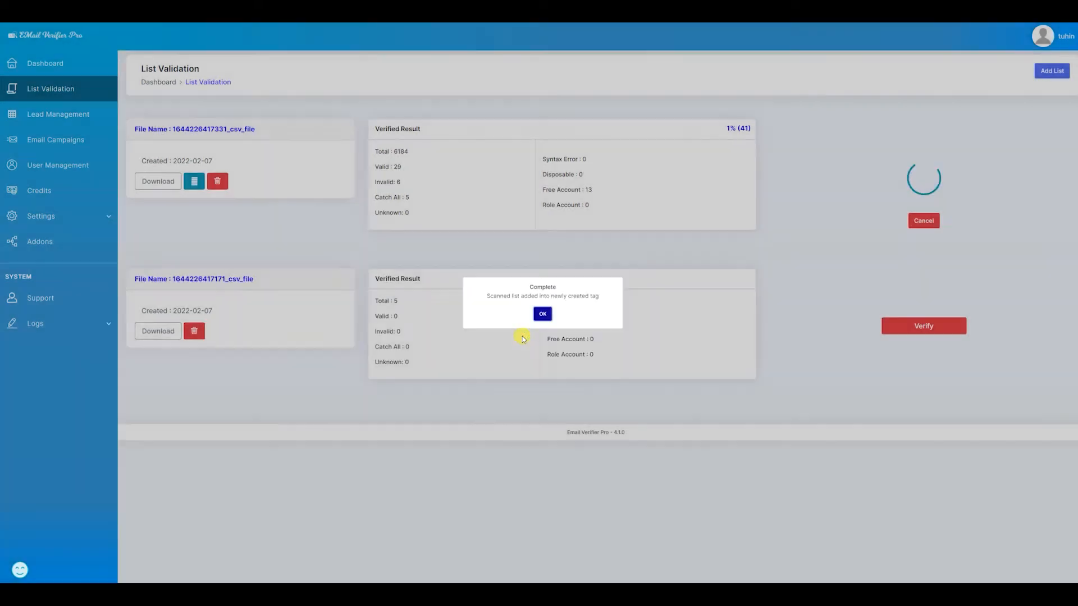
pyautogui.click(542, 314)
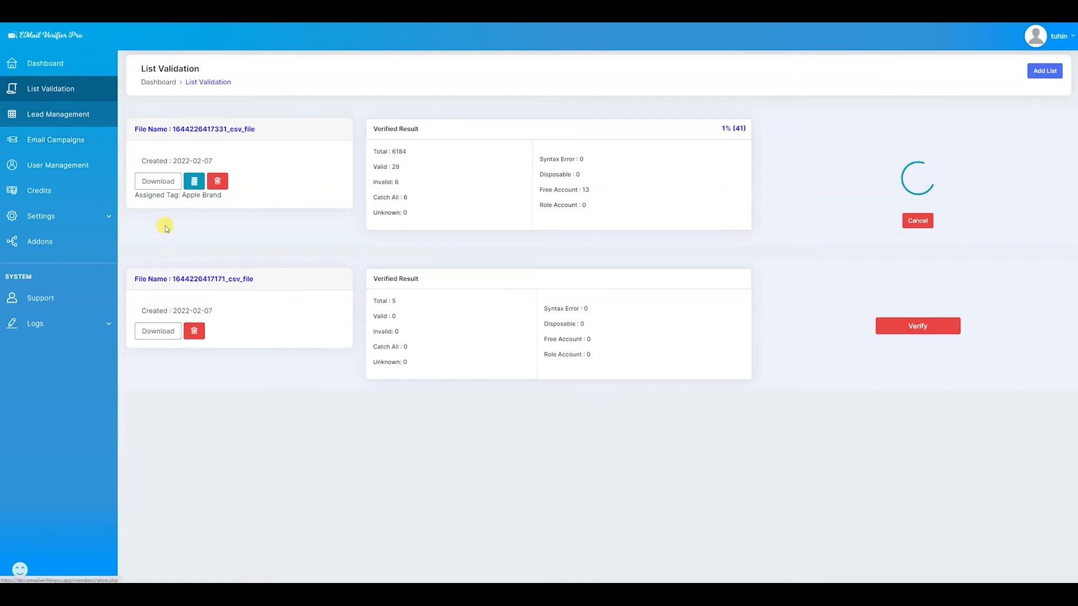
pyautogui.click(55, 114)
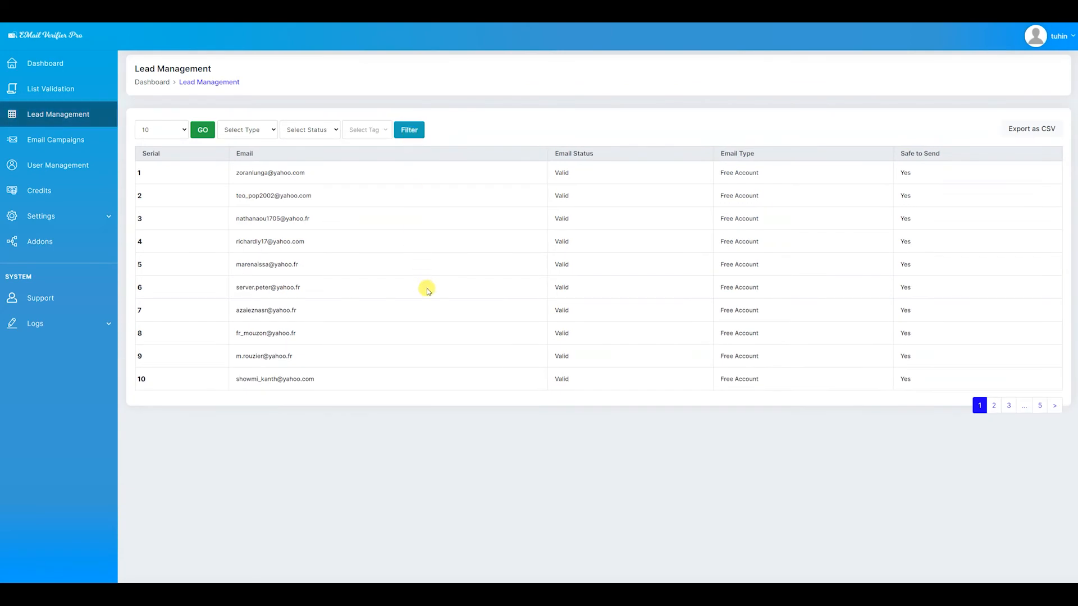
pyautogui.moveTo(34, 99)
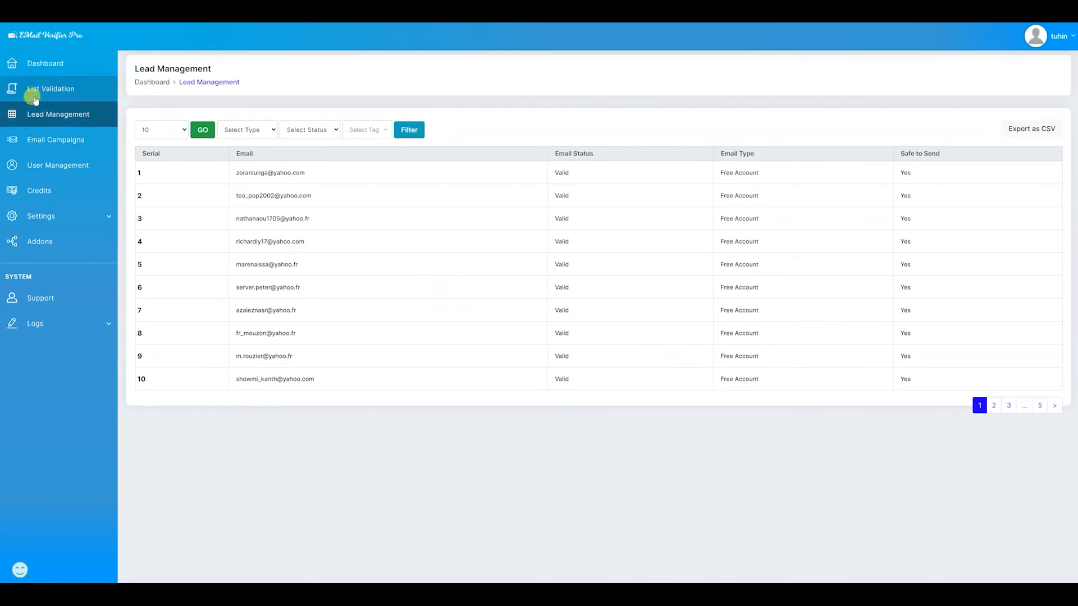
# Check the Apple Brand list's scan progress, now at 46 addresses.
pyautogui.click(50, 88)
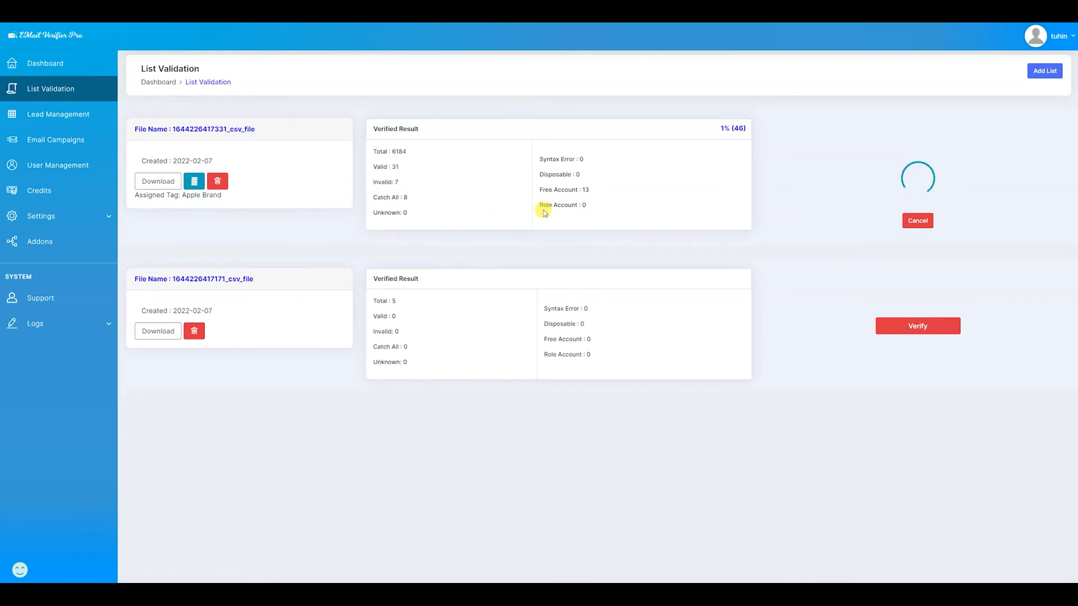
pyautogui.moveTo(757, 208)
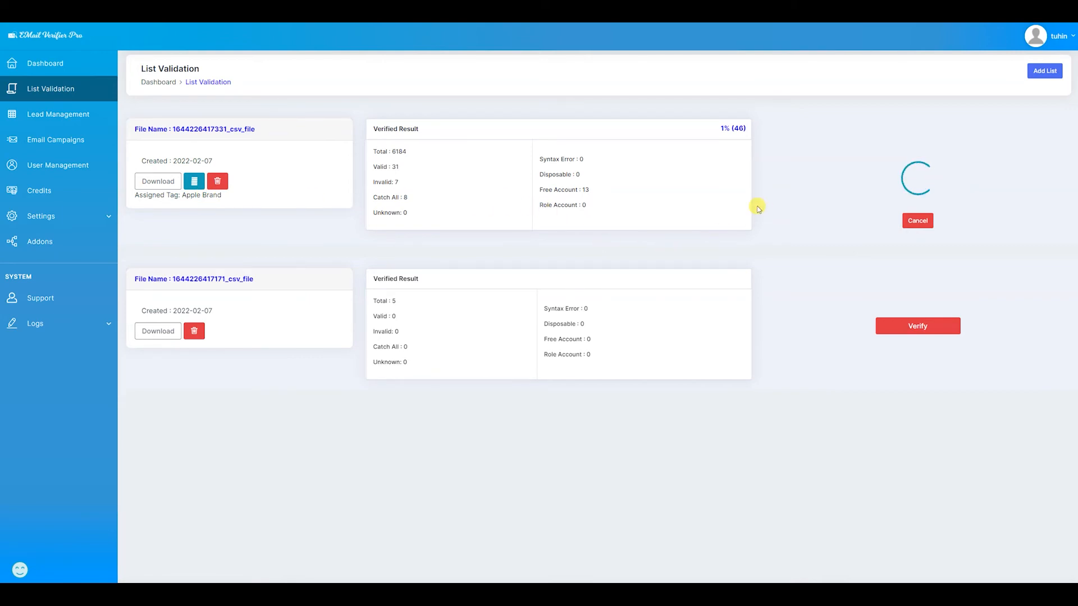
pyautogui.click(41, 216)
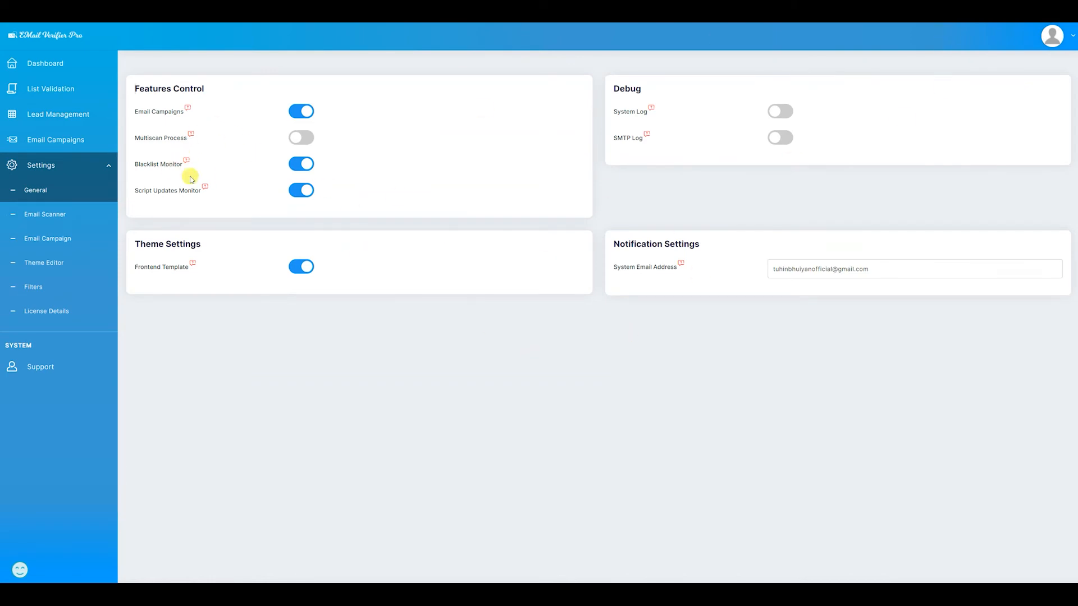
pyautogui.moveTo(84, 114)
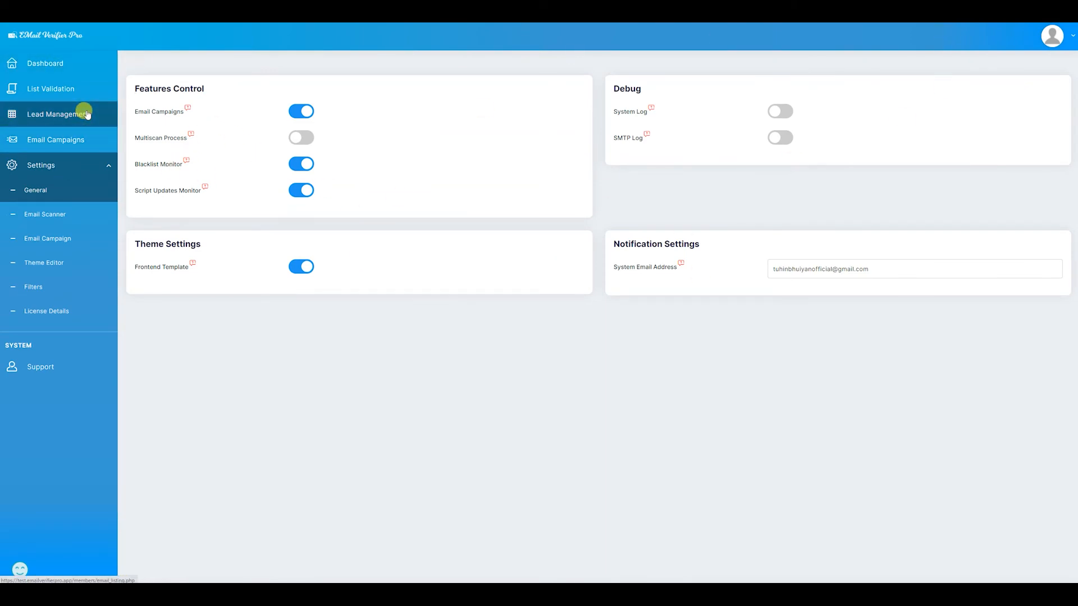
# Revisit the Dashboard and List Validation, then reopen General settings.
pyautogui.click(43, 62)
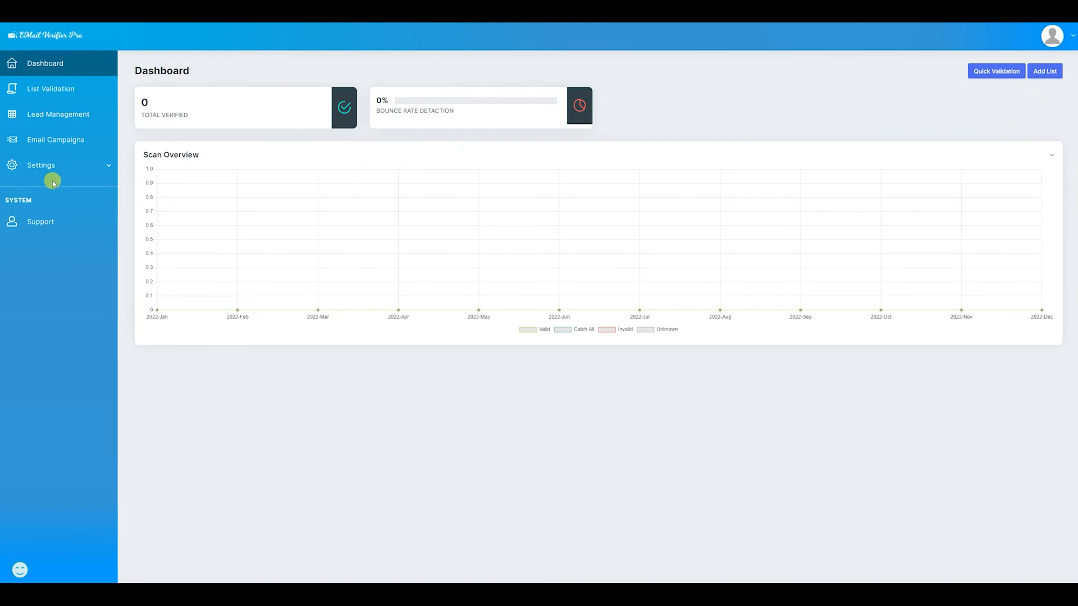
pyautogui.click(40, 165)
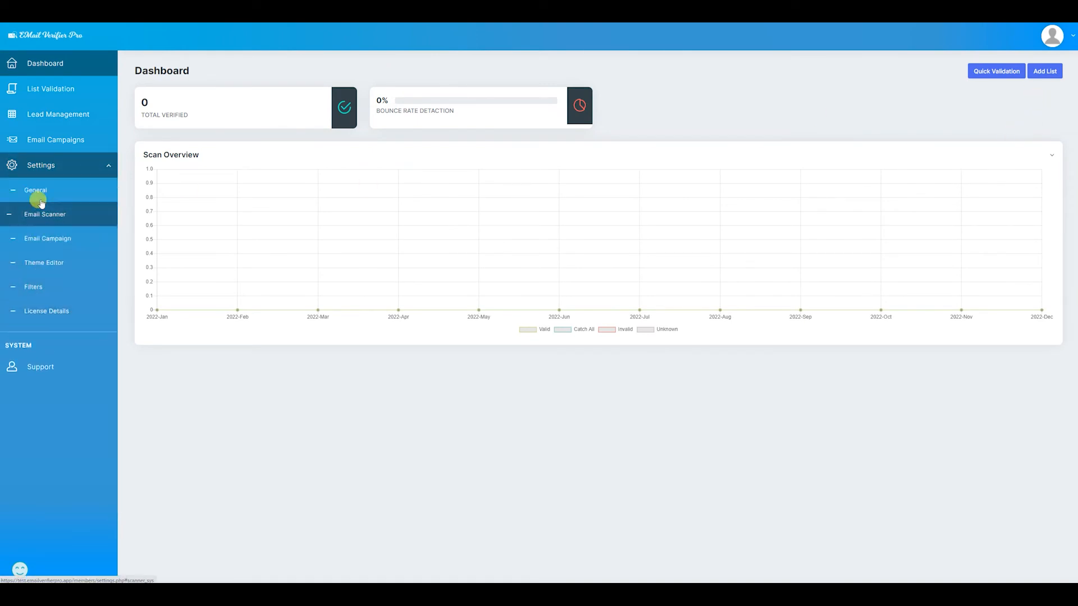
pyautogui.moveTo(59, 206)
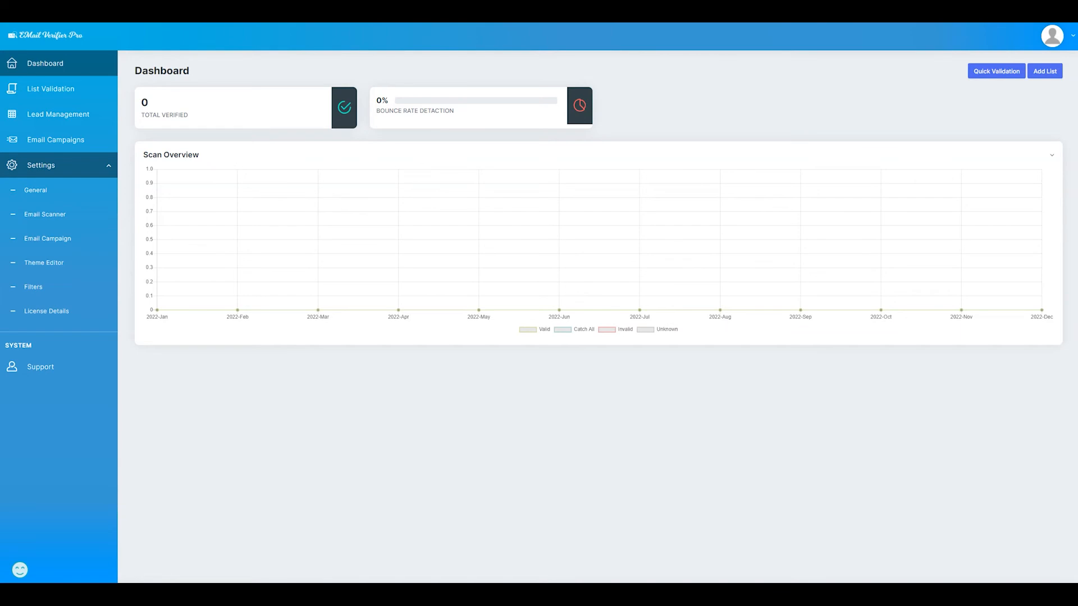
pyautogui.moveTo(55, 91)
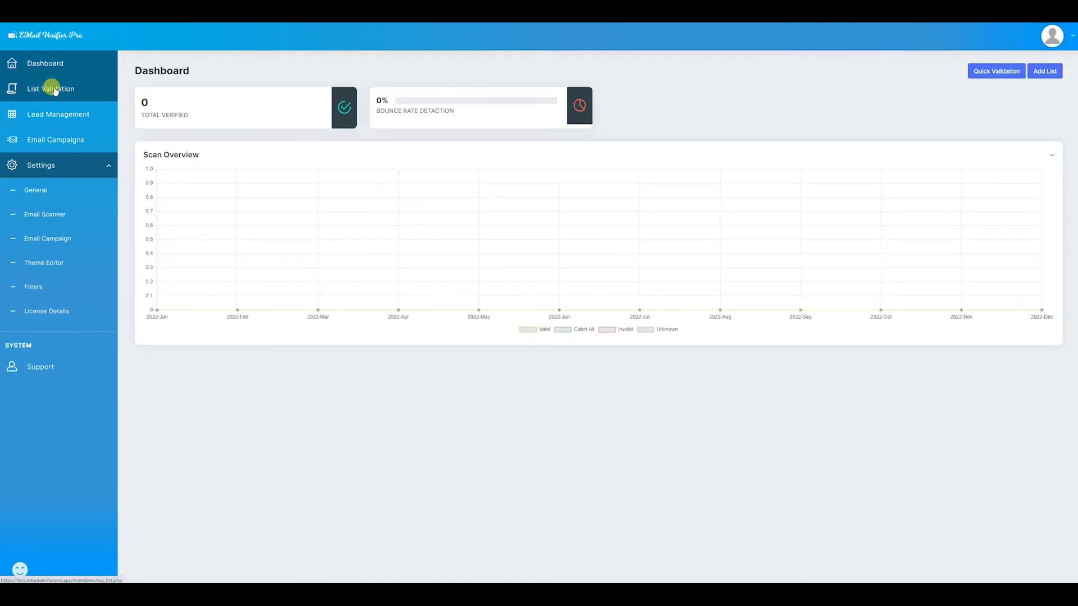
pyautogui.click(55, 89)
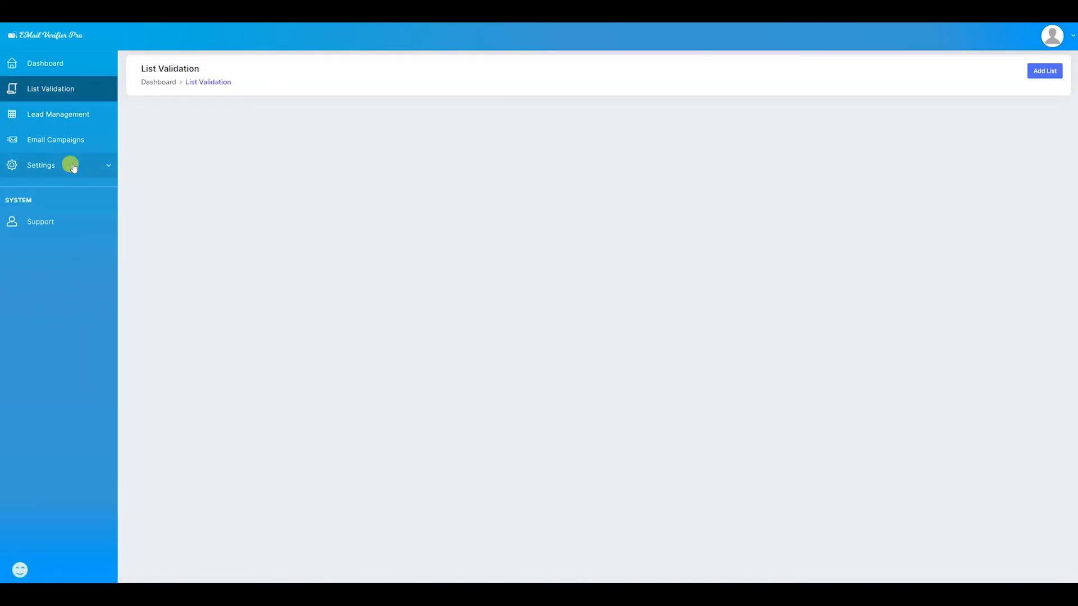
pyautogui.click(69, 165)
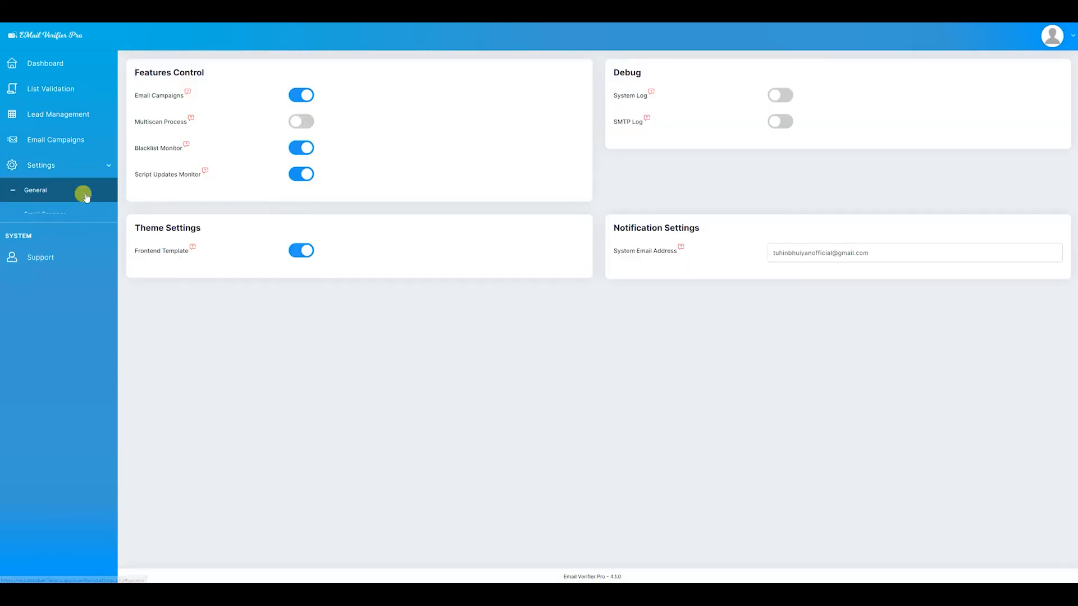
pyautogui.click(40, 165)
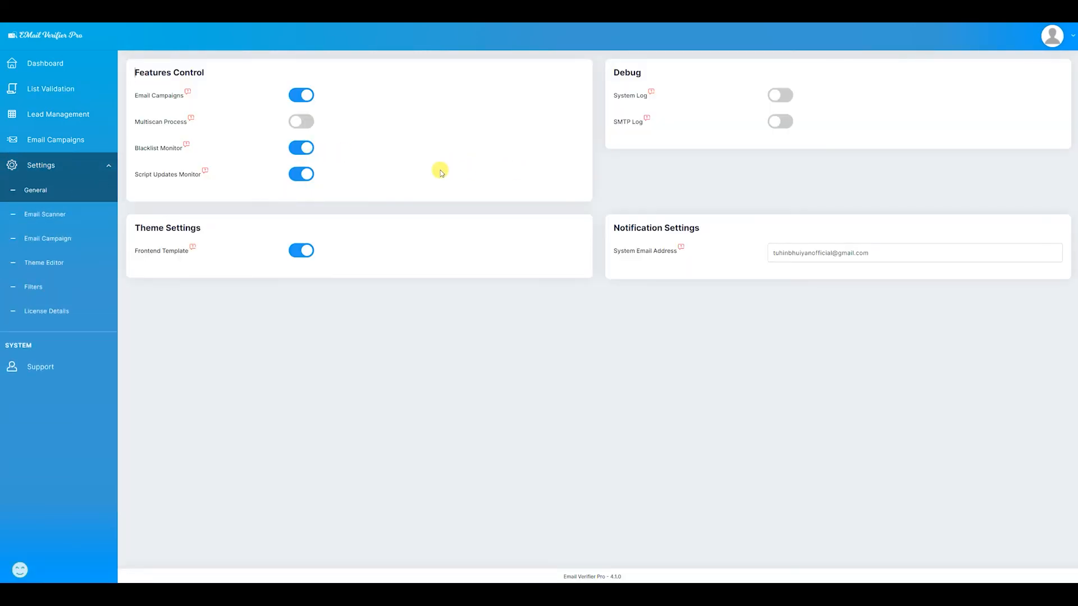
pyautogui.moveTo(529, 138)
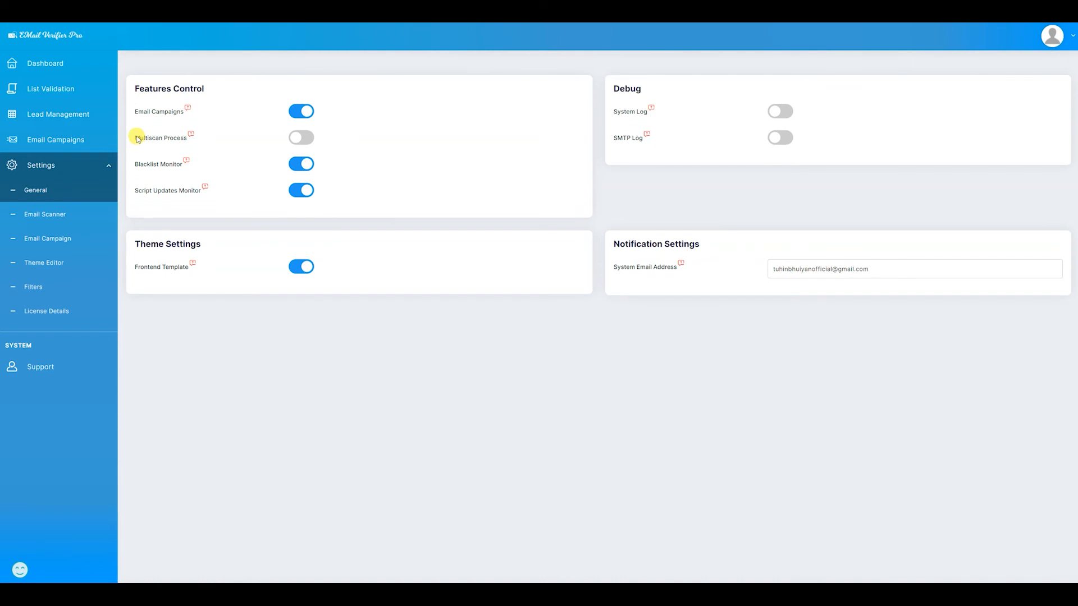
# Operate the Features Control options, leaving Multiscan Process off and others enabled.
pyautogui.doubleClick(155, 138)
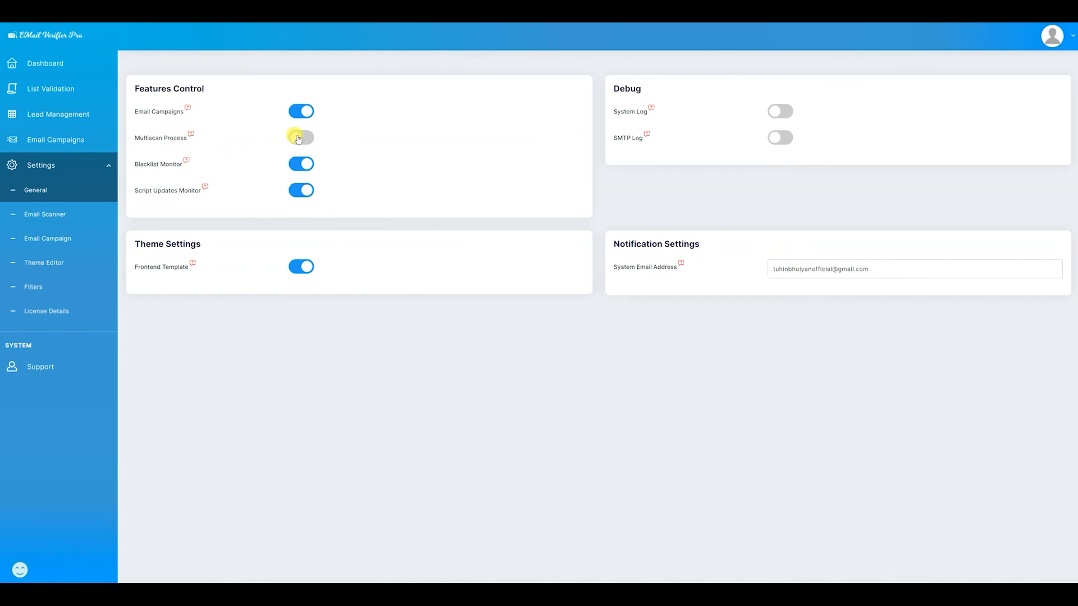
pyautogui.click(301, 137)
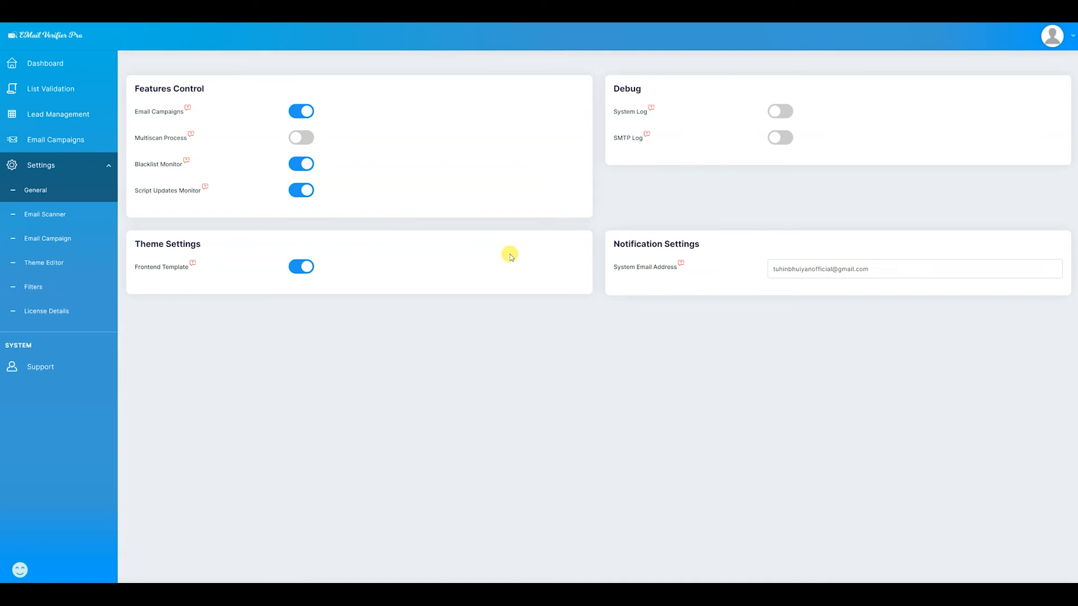
pyautogui.moveTo(615, 222)
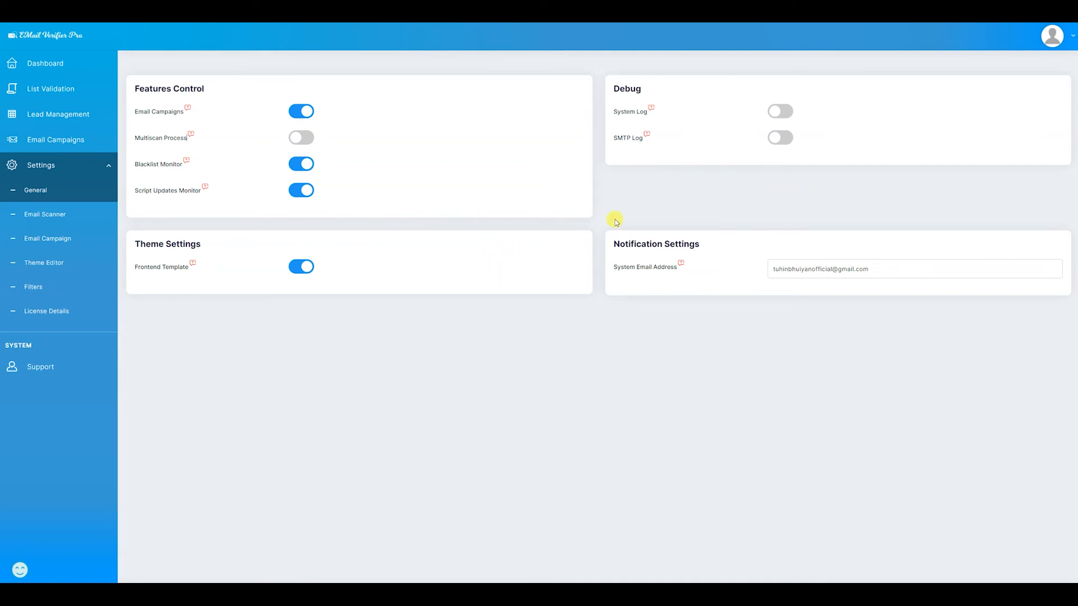
pyautogui.moveTo(604, 223)
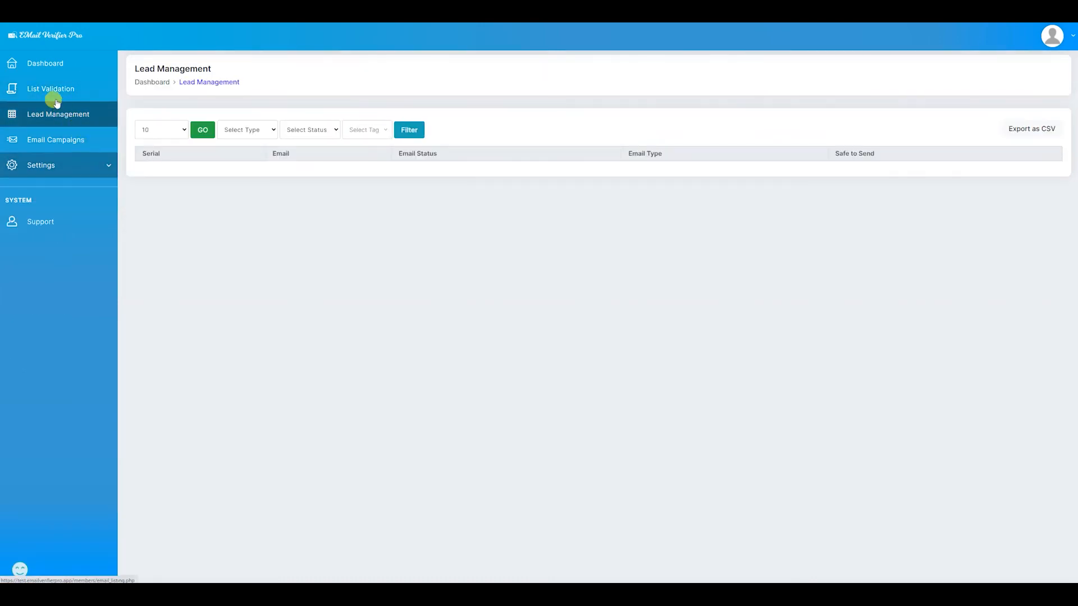
# Show the empty List Validation page and expand the Settings submenu in the sidebar.
pyautogui.click(50, 89)
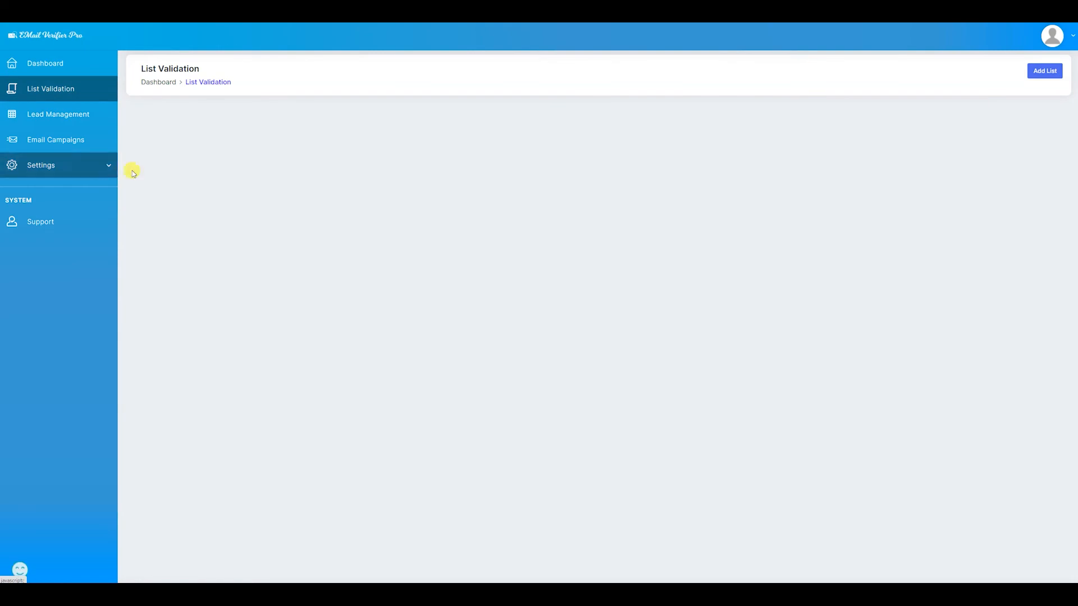
pyautogui.click(40, 165)
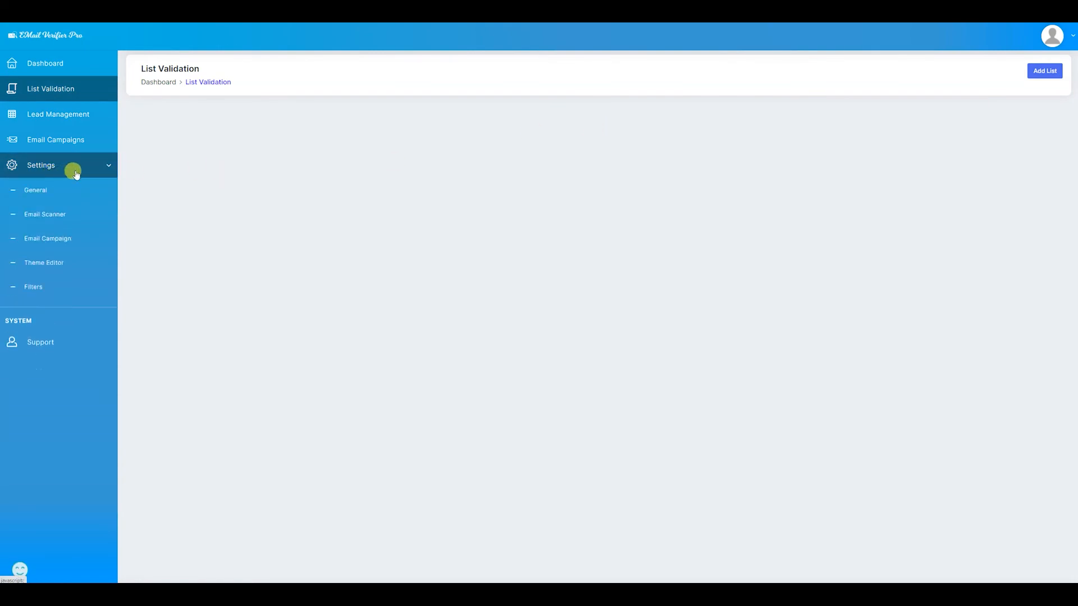
pyautogui.click(73, 167)
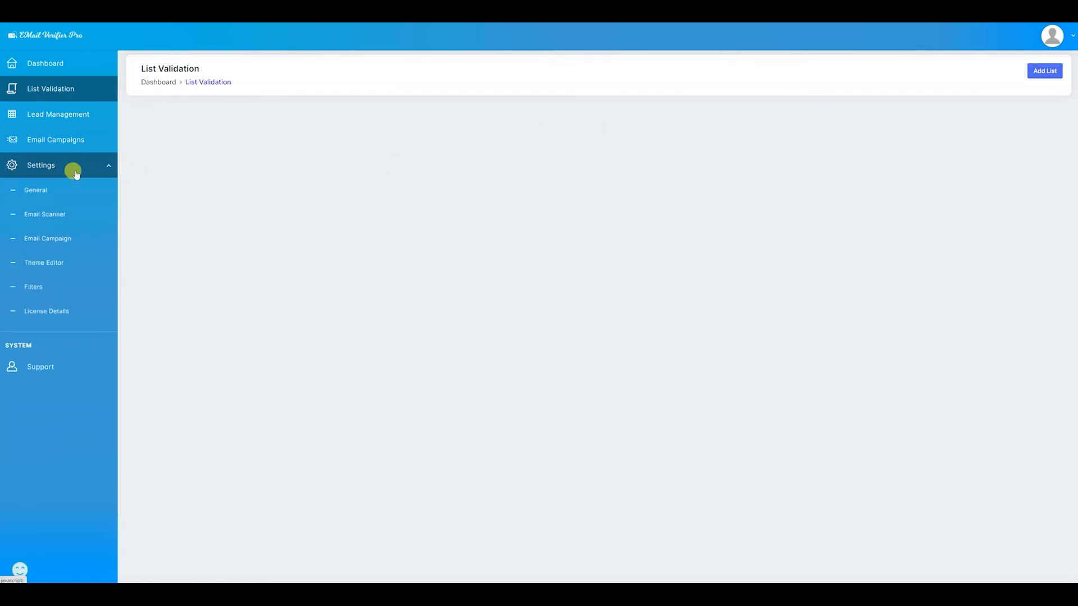
pyautogui.click(59, 165)
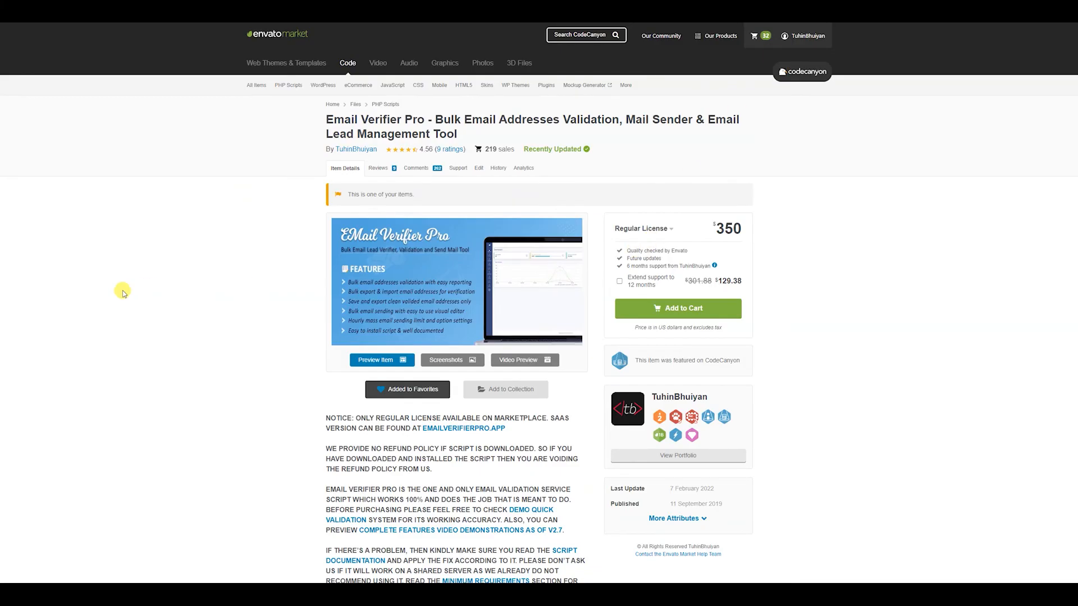
pyautogui.moveTo(505, 180)
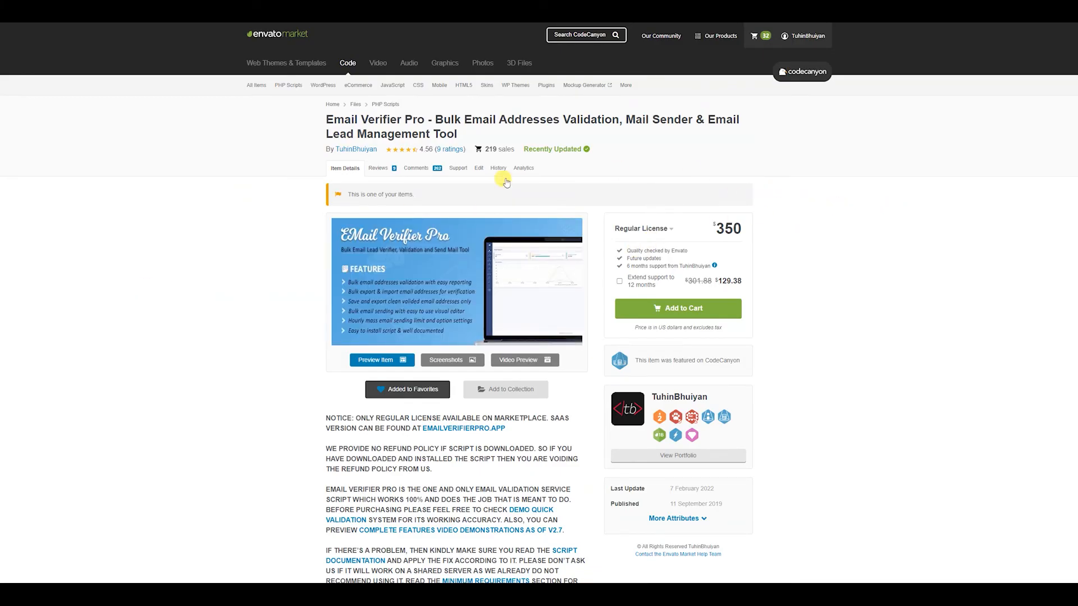
pyautogui.moveTo(128, 107)
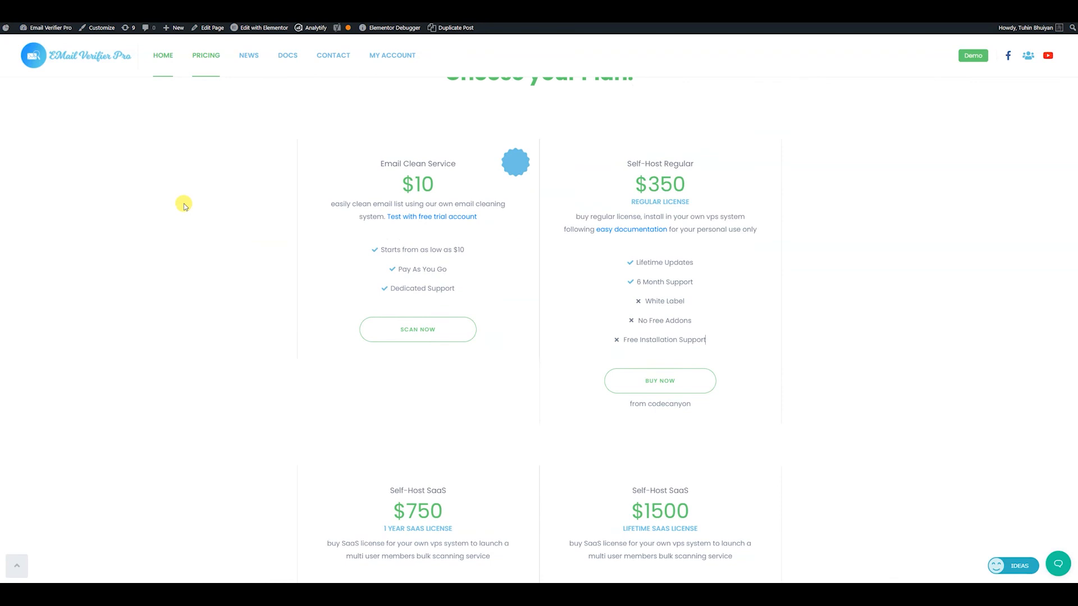
# Scroll through the pricing plans down to the $750 yearly and $1,500 lifetime SaaS plans.
pyautogui.scroll(-3)
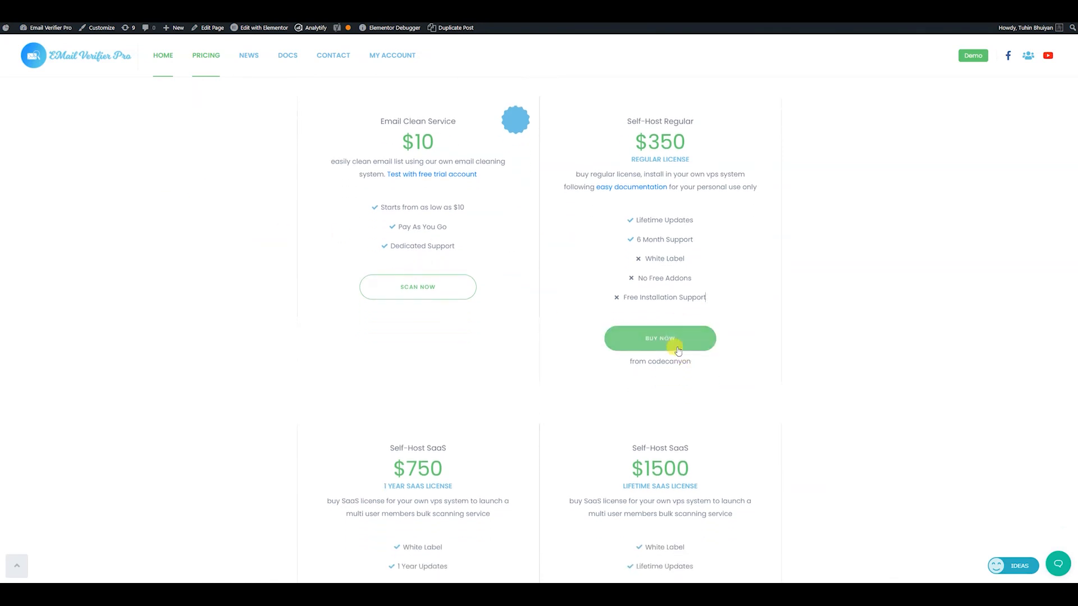
pyautogui.scroll(-3)
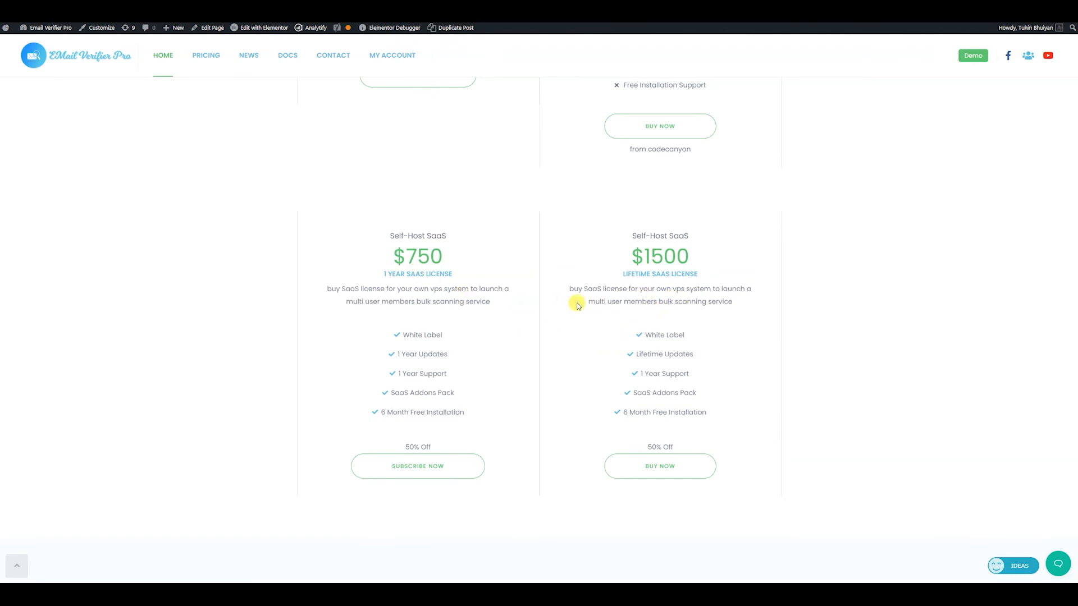
pyautogui.moveTo(451, 461)
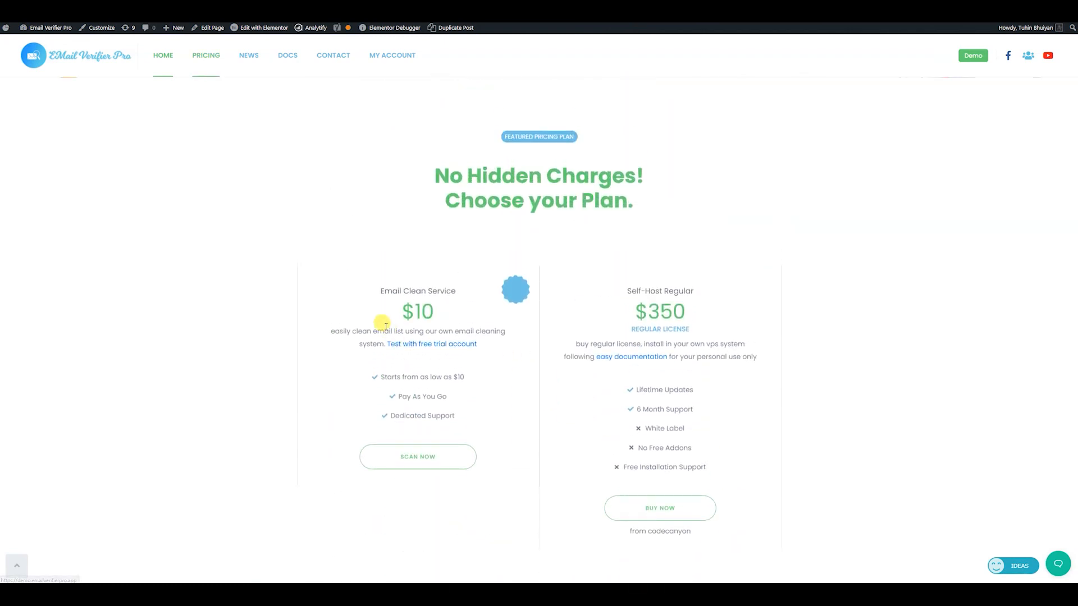
pyautogui.moveTo(515, 444)
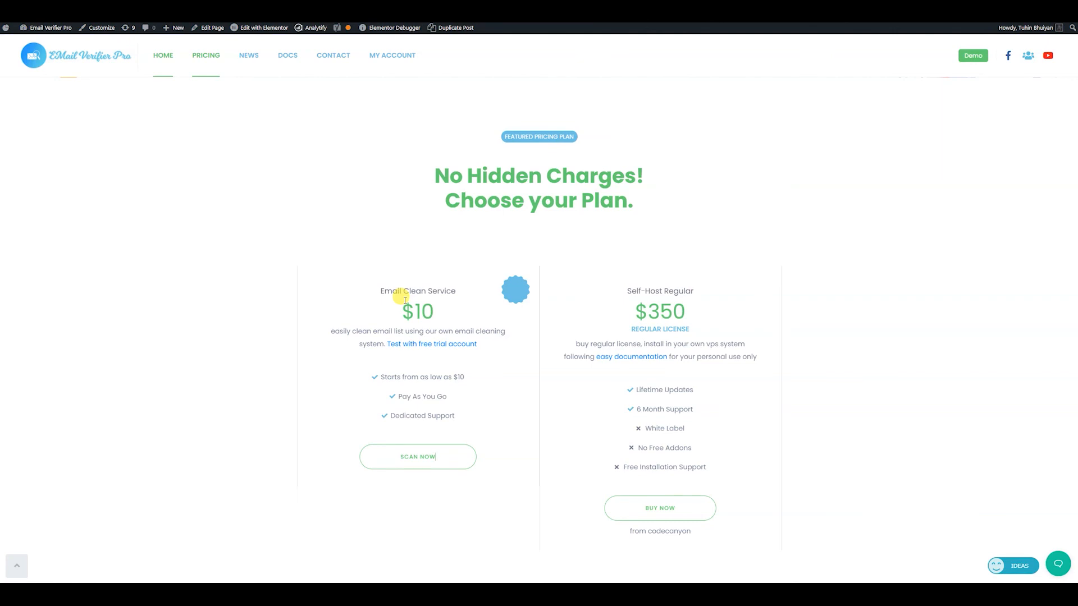
pyautogui.moveTo(380, 295)
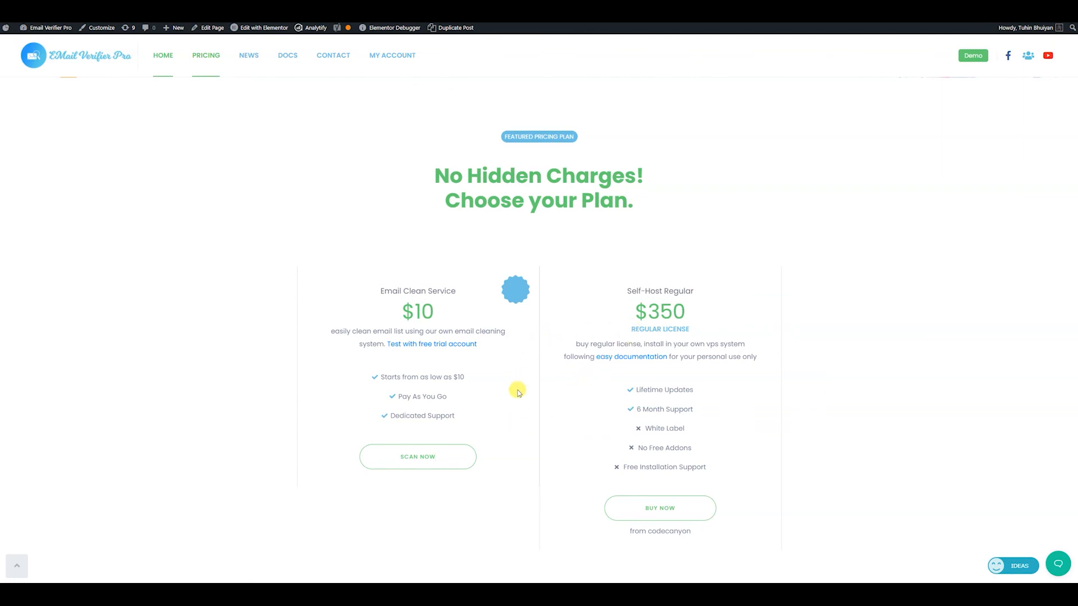
pyautogui.scroll(3)
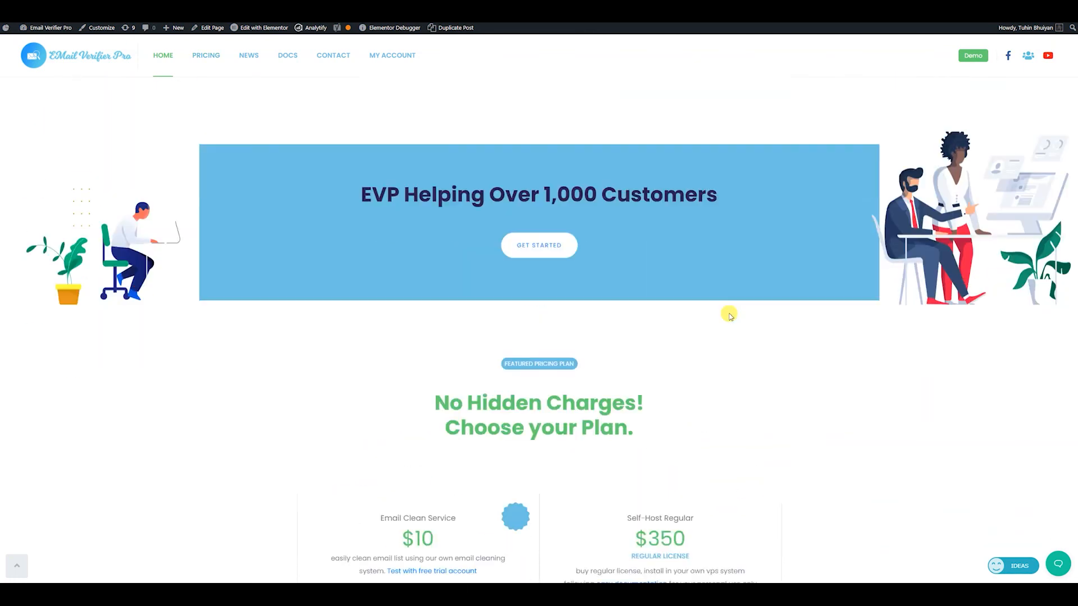
pyautogui.scroll(-3)
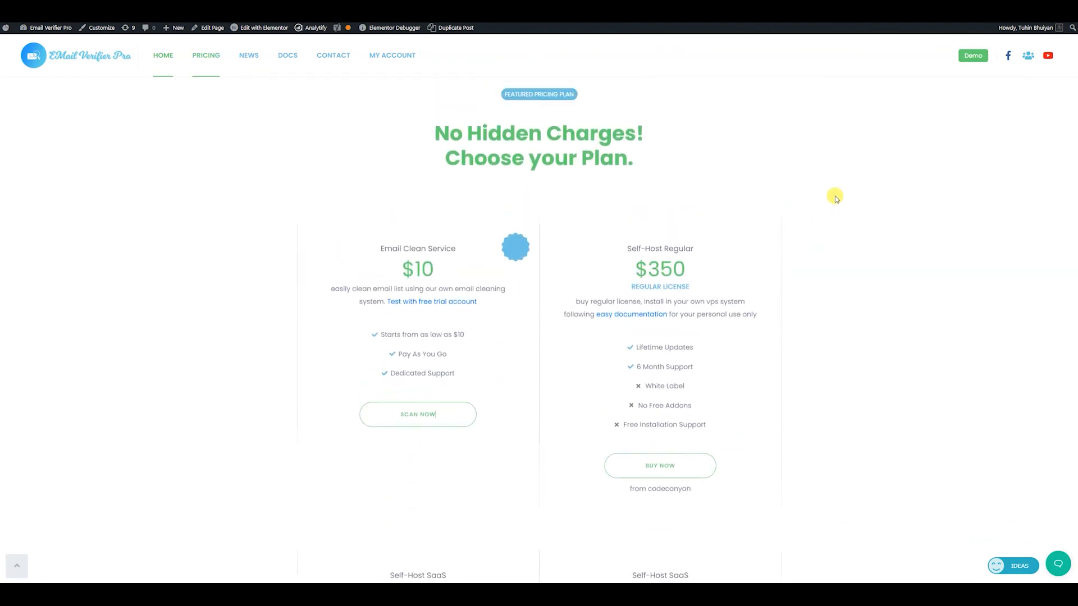
pyautogui.scroll(3)
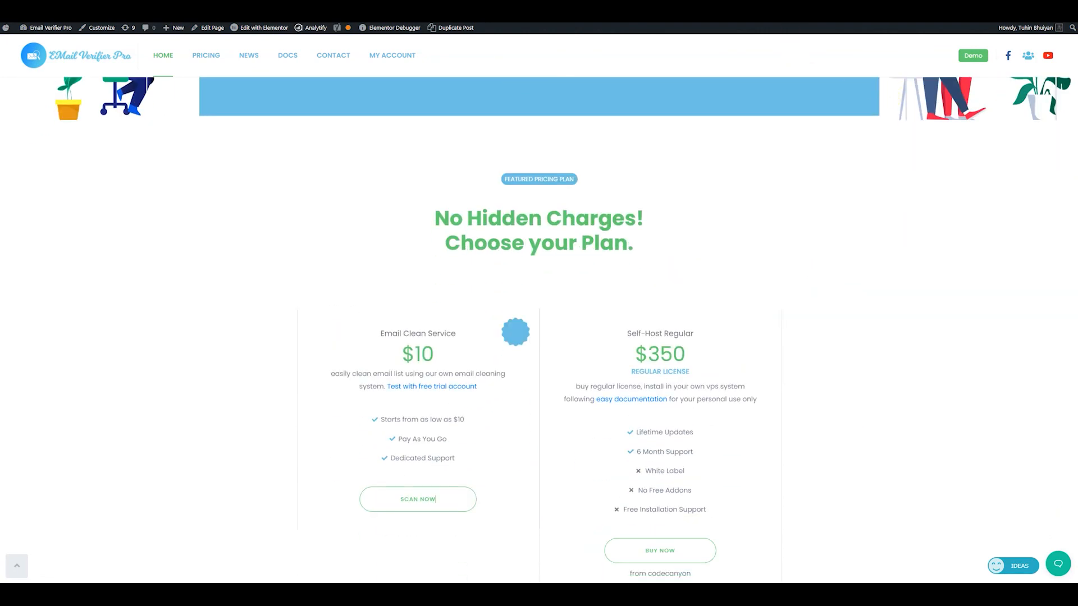
pyautogui.scroll(3)
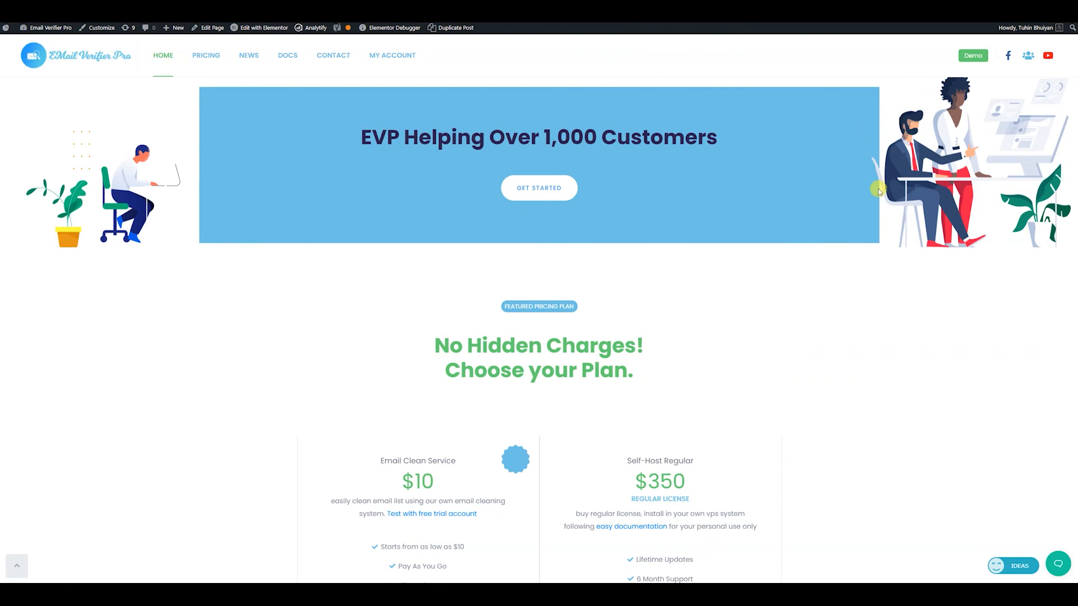
pyautogui.scroll(-3)
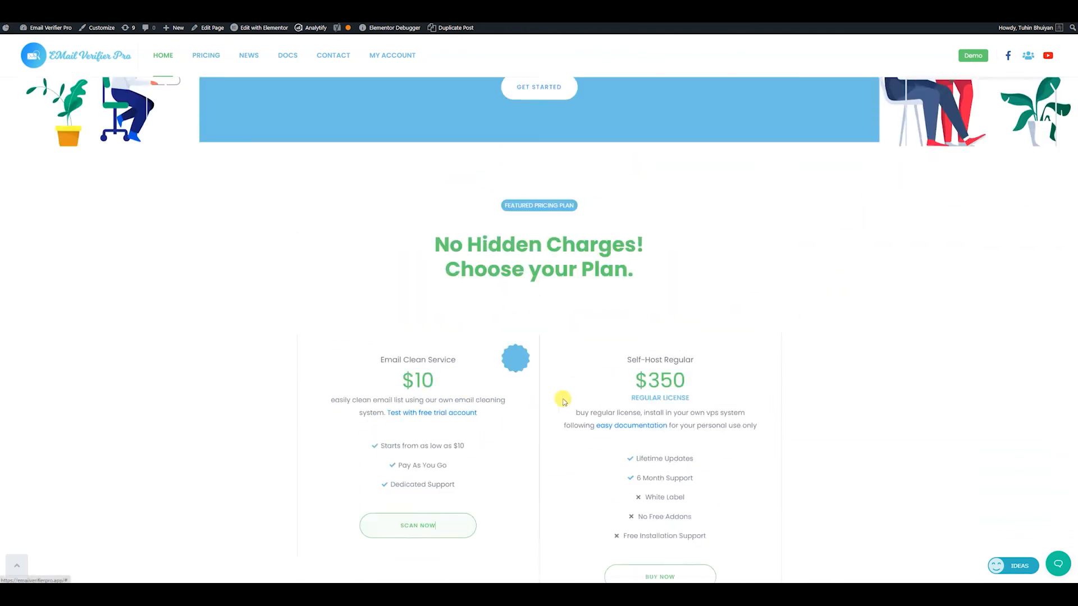
pyautogui.scroll(-3)
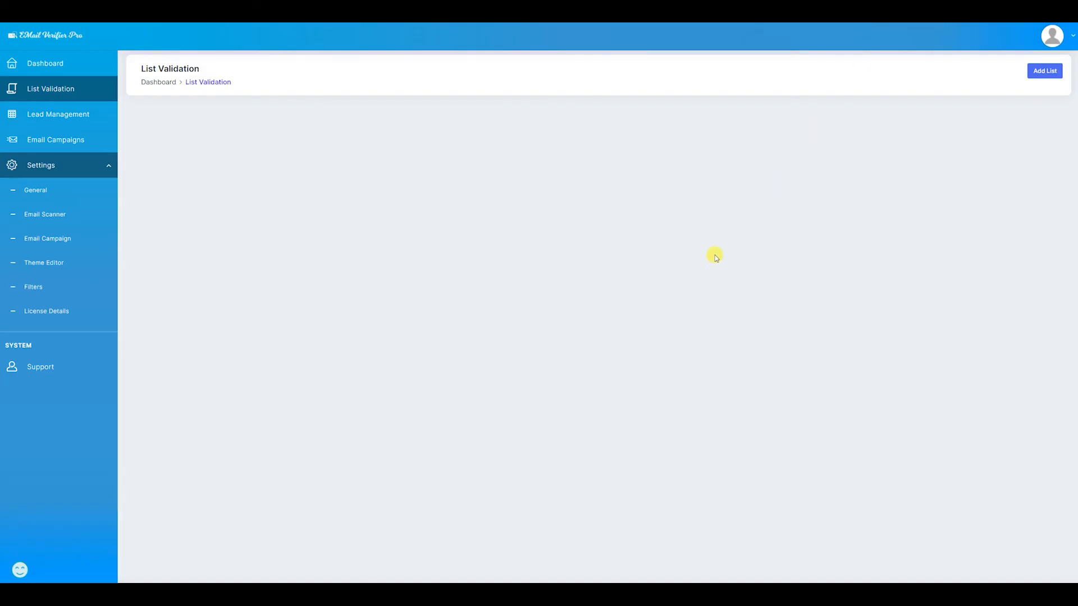
pyautogui.moveTo(474, 397)
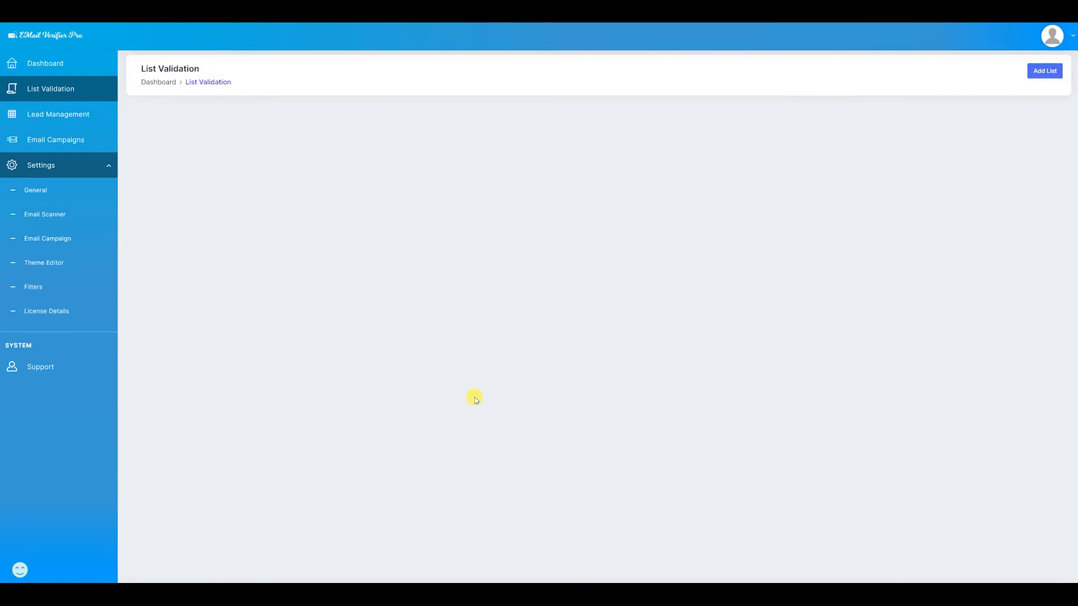
pyautogui.moveTo(312, 361)
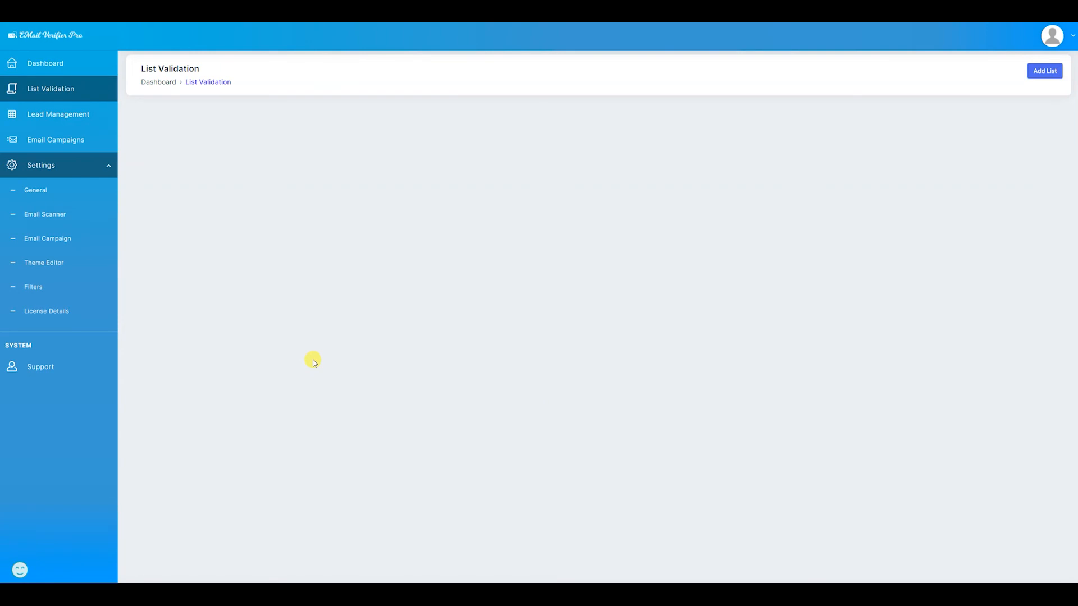
pyautogui.moveTo(317, 361)
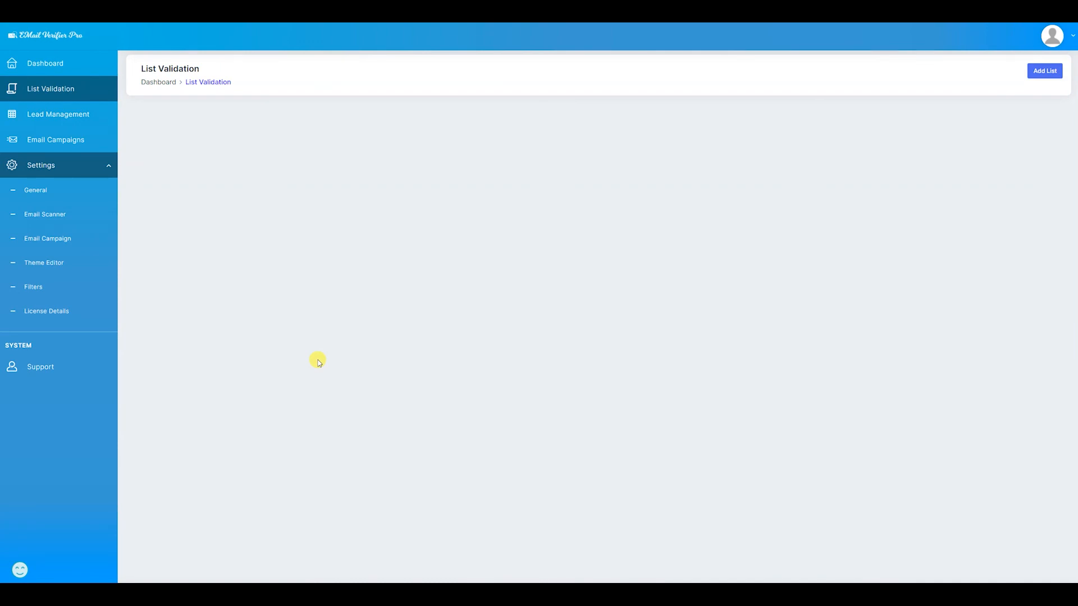
pyautogui.moveTo(443, 377)
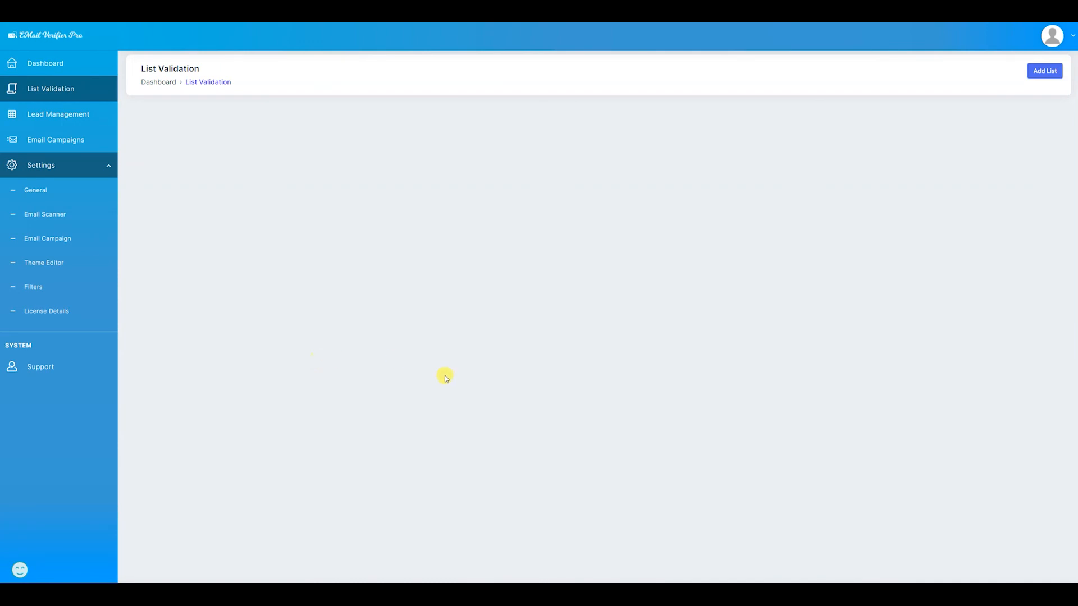
pyautogui.moveTo(399, 396)
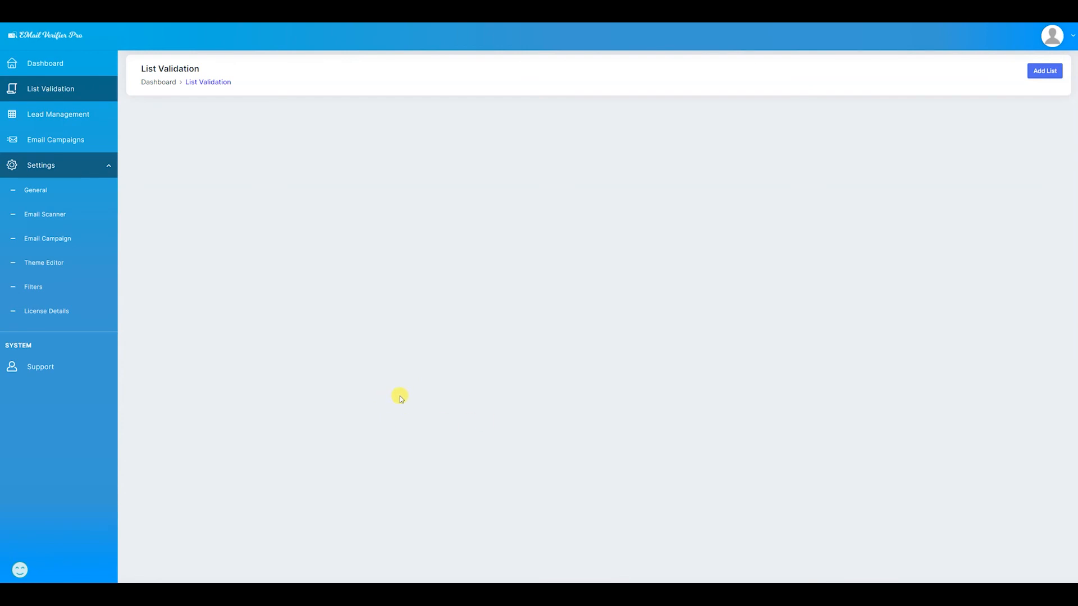
pyautogui.moveTo(575, 375)
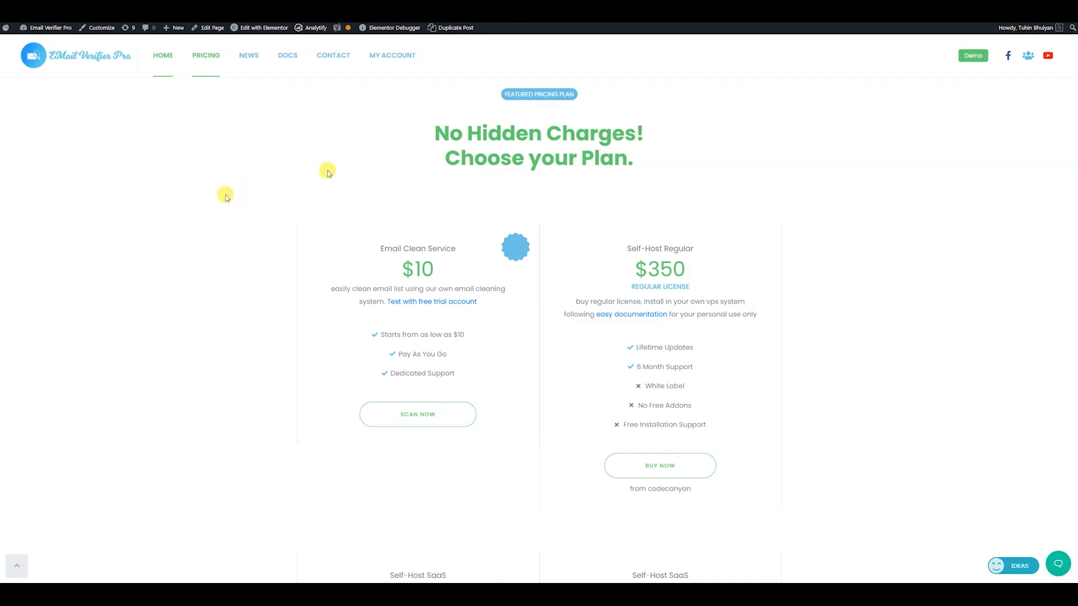
# Scroll to the SaaS plans and open the Ideas feedback widget at bottom right.
pyautogui.scroll(-3)
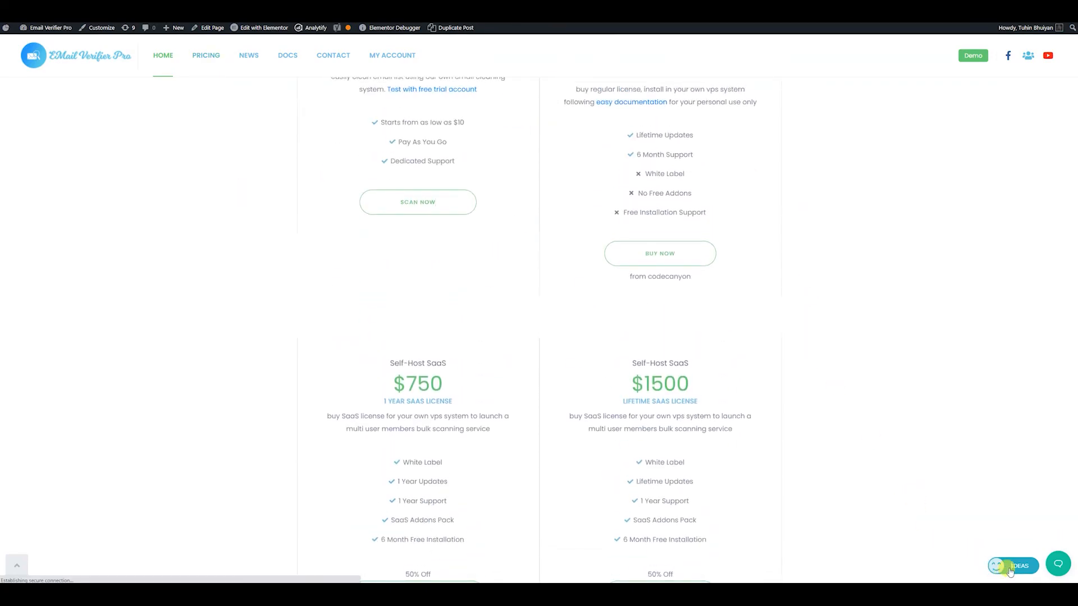
pyautogui.click(1012, 566)
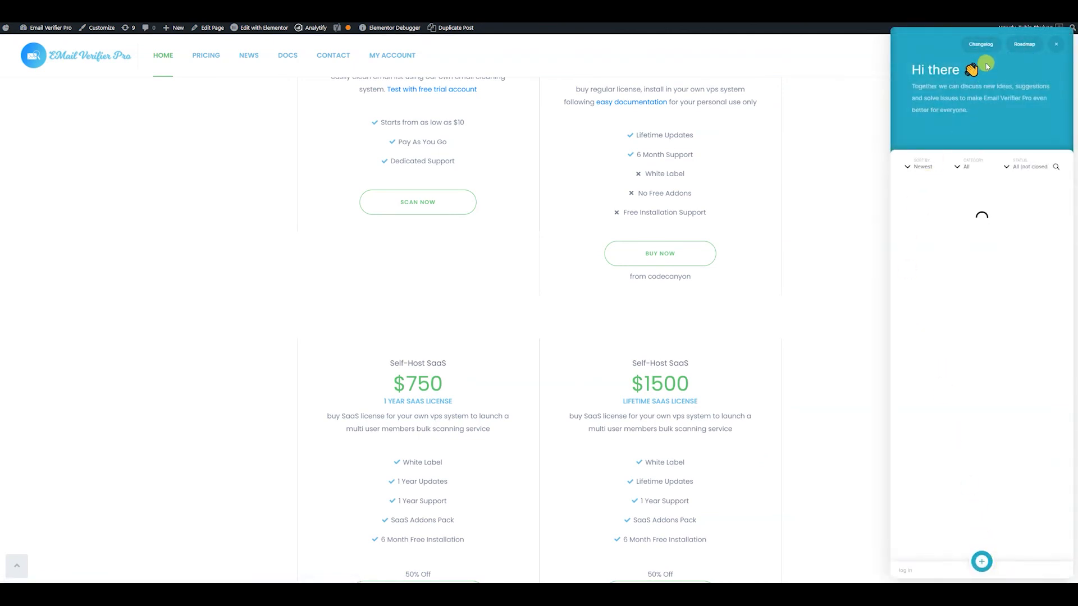